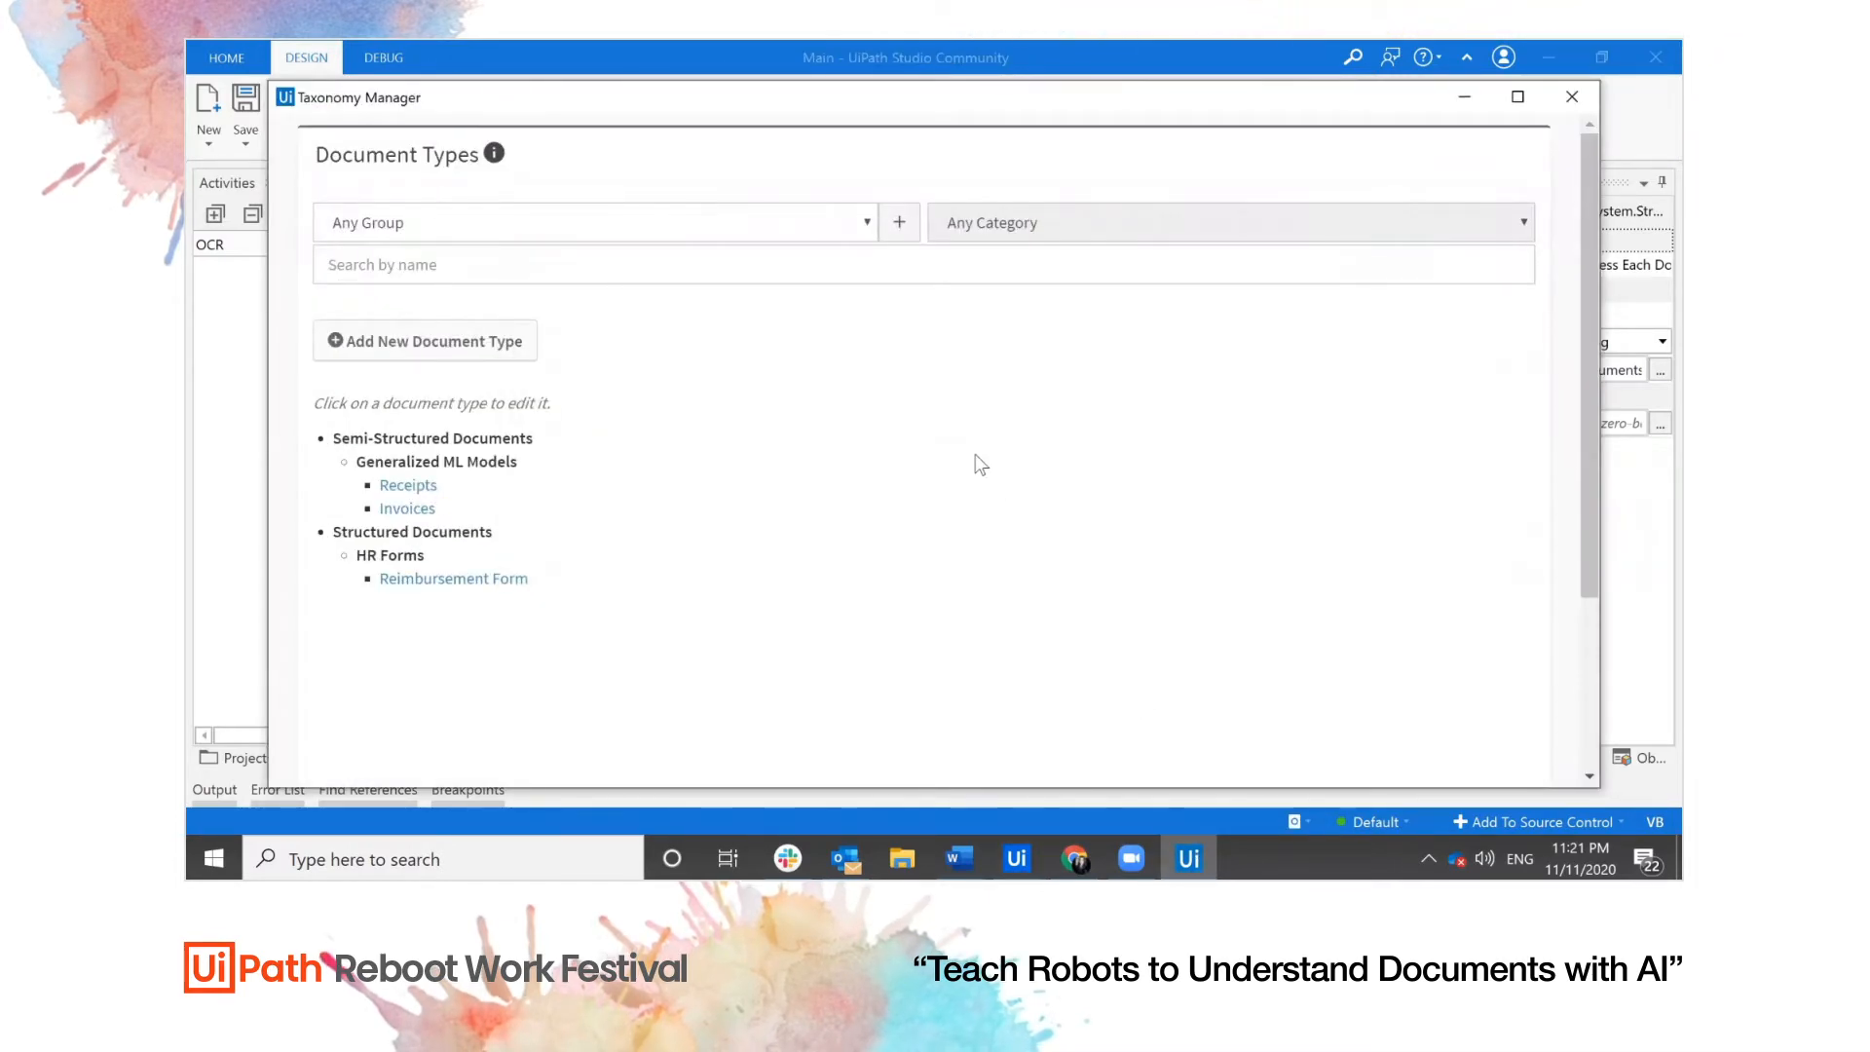
mouse_move(393, 170)
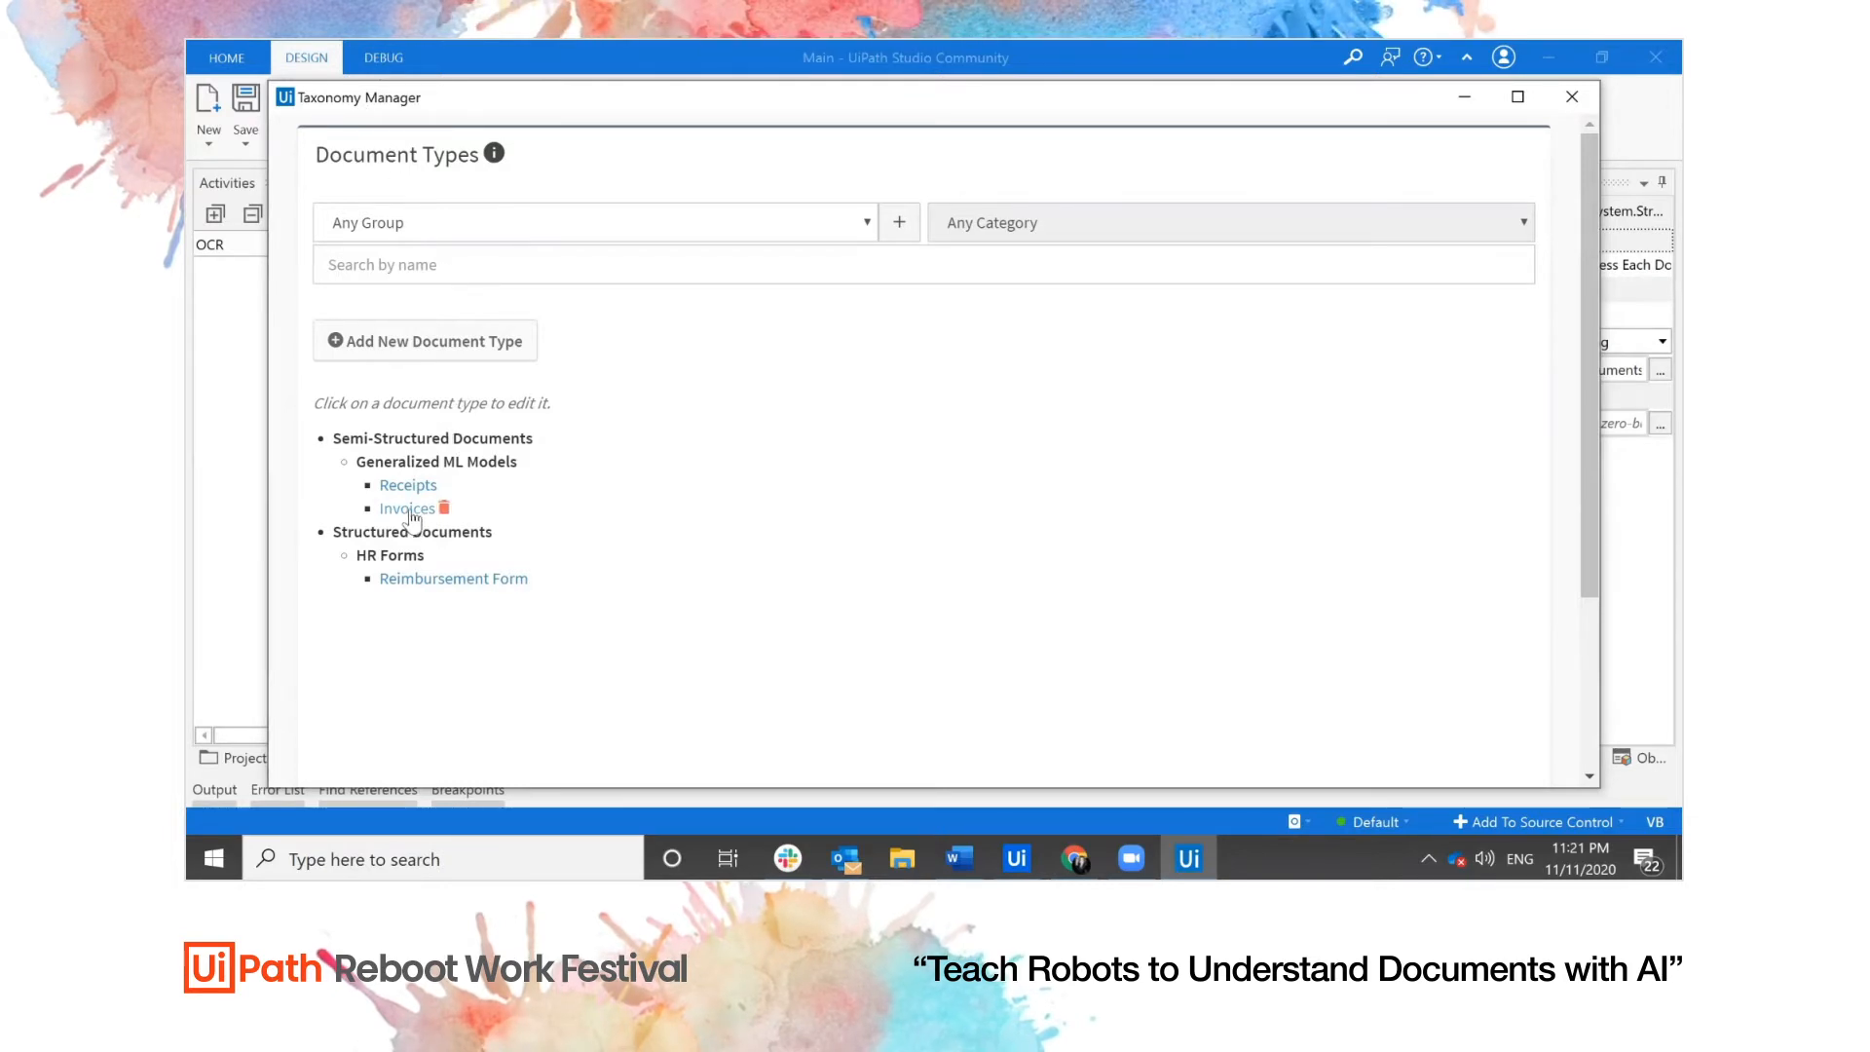
Select the Invoices document type in Taxonomy Manager and scroll through its fields
left_click(407, 508)
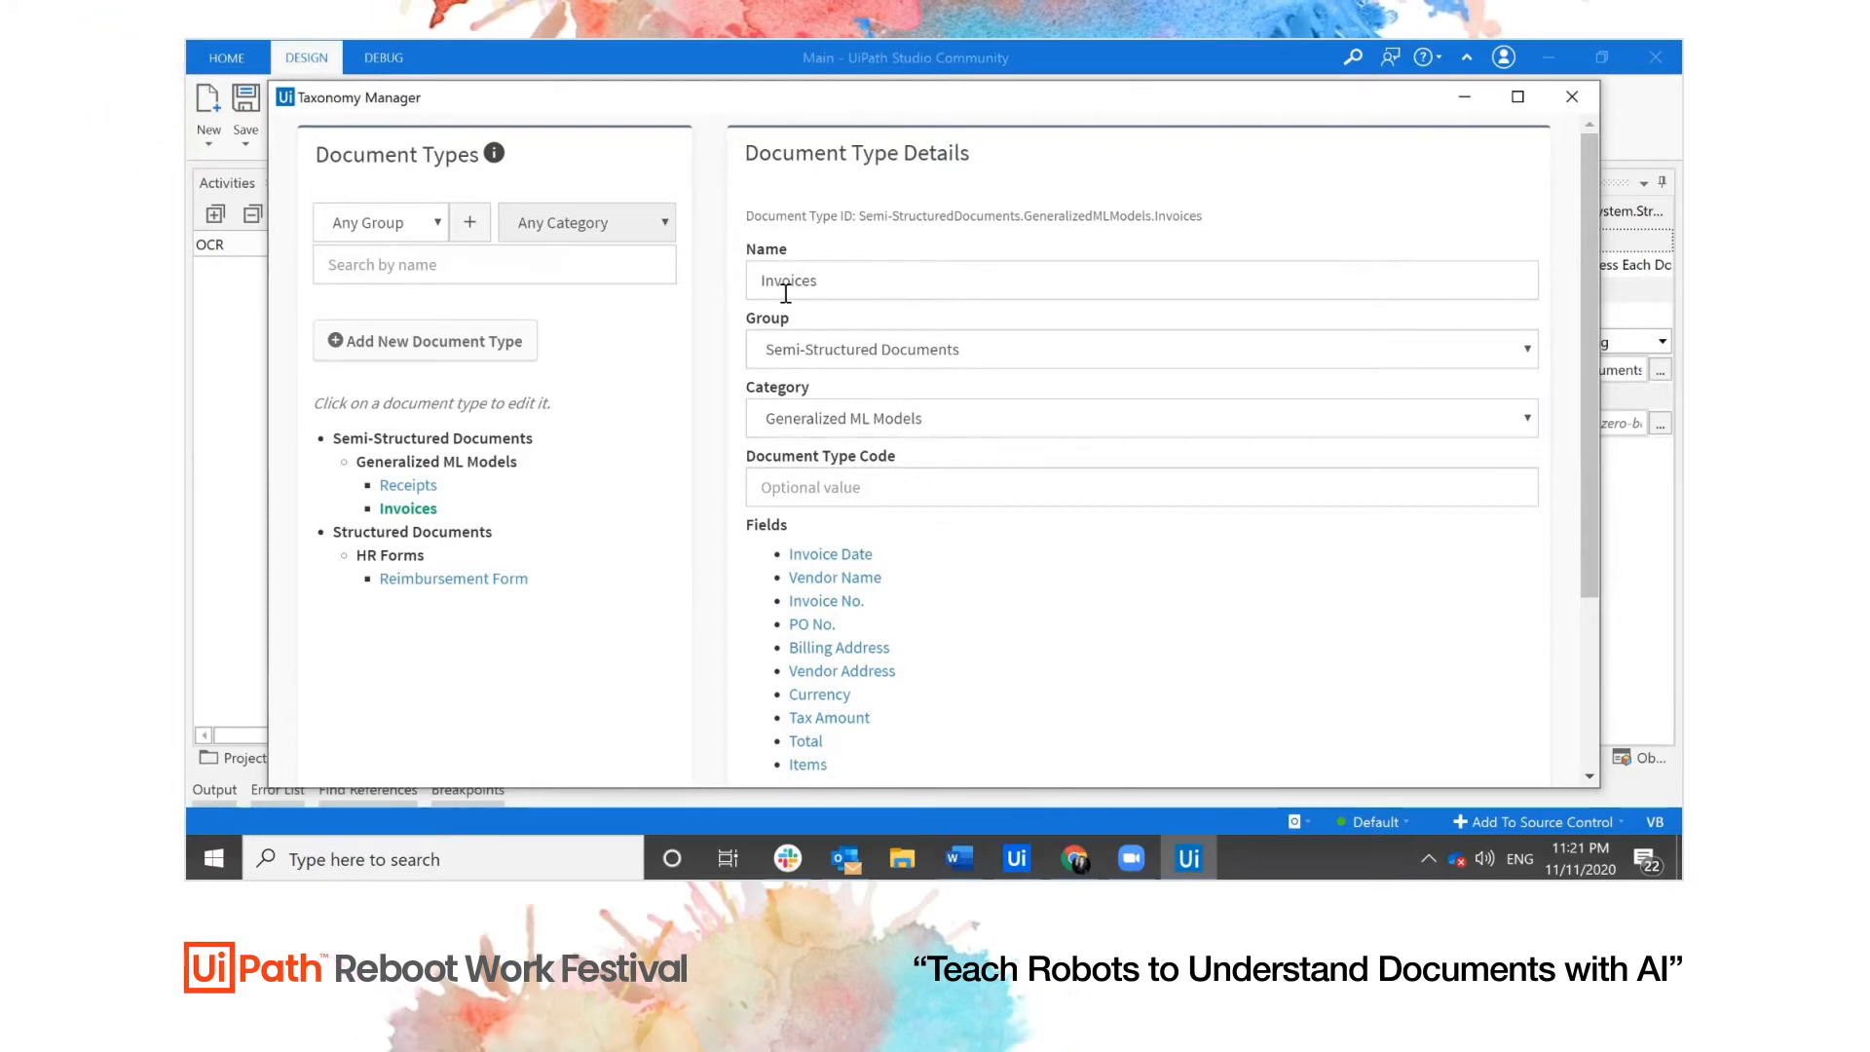
scroll("down", 3)
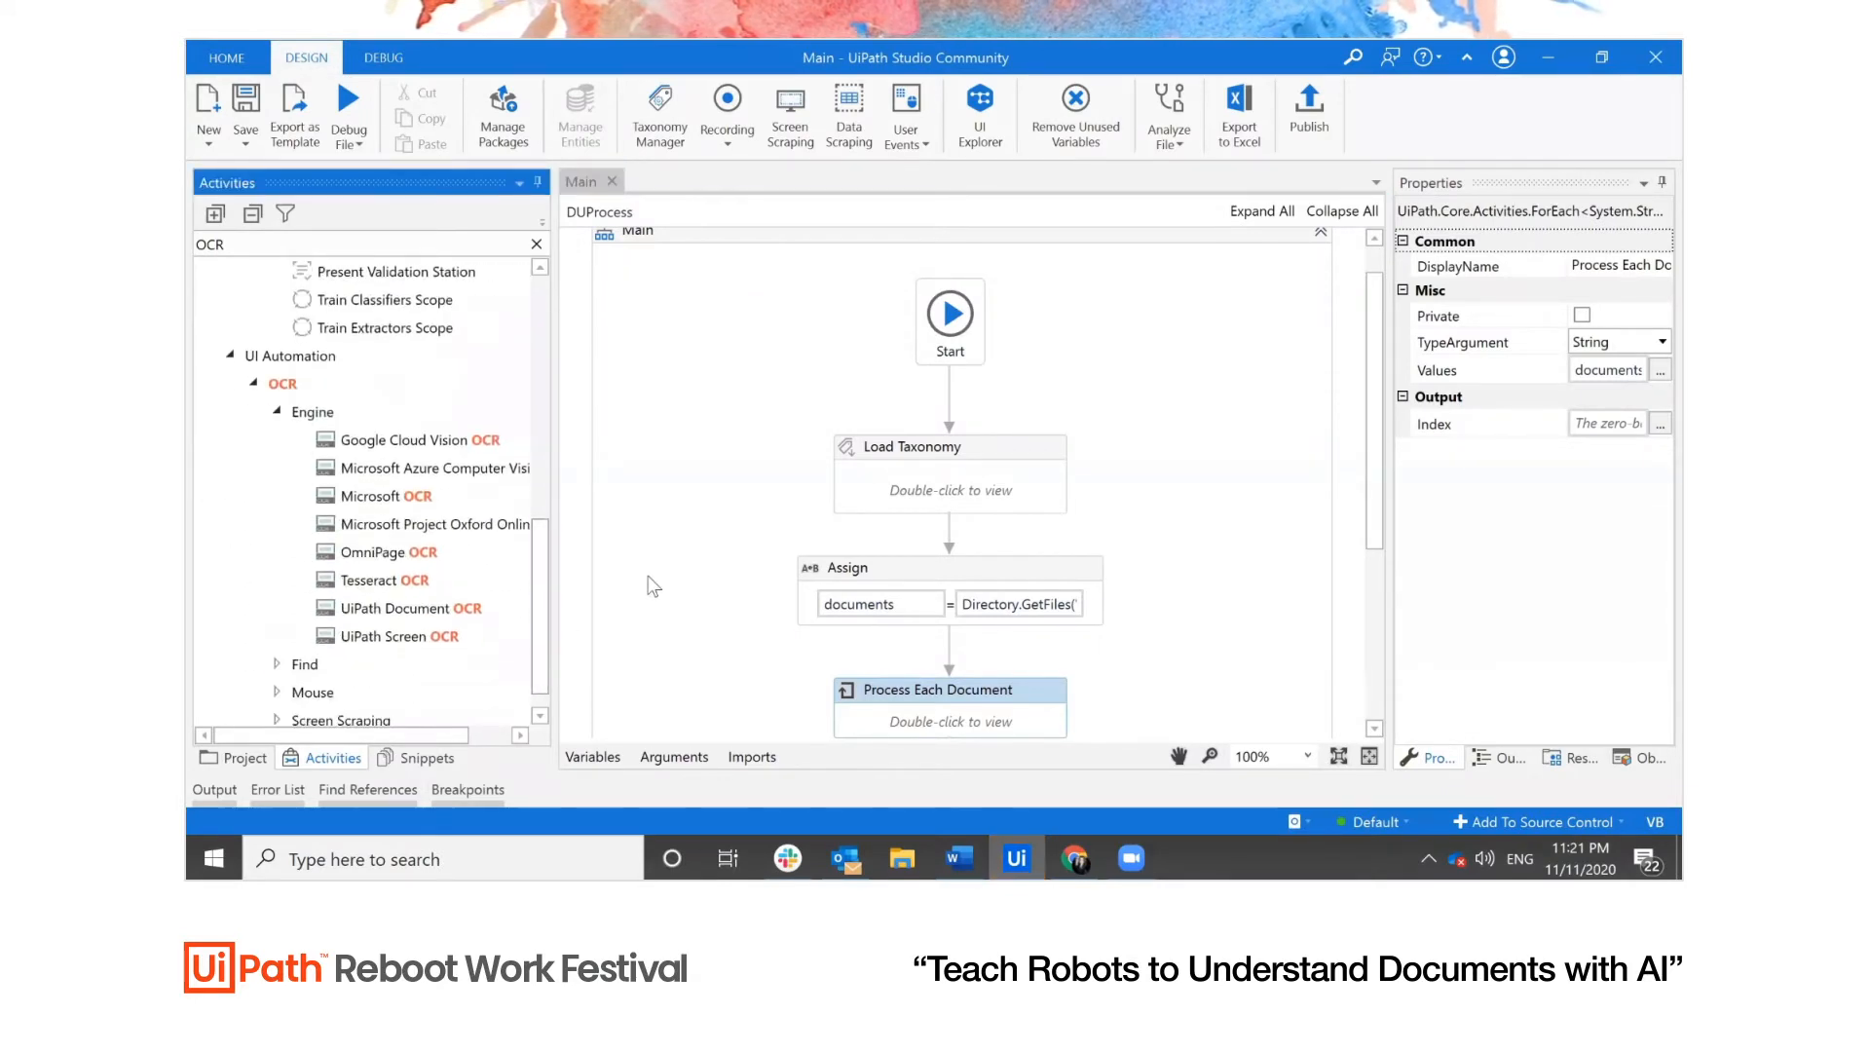
mouse_move(620, 569)
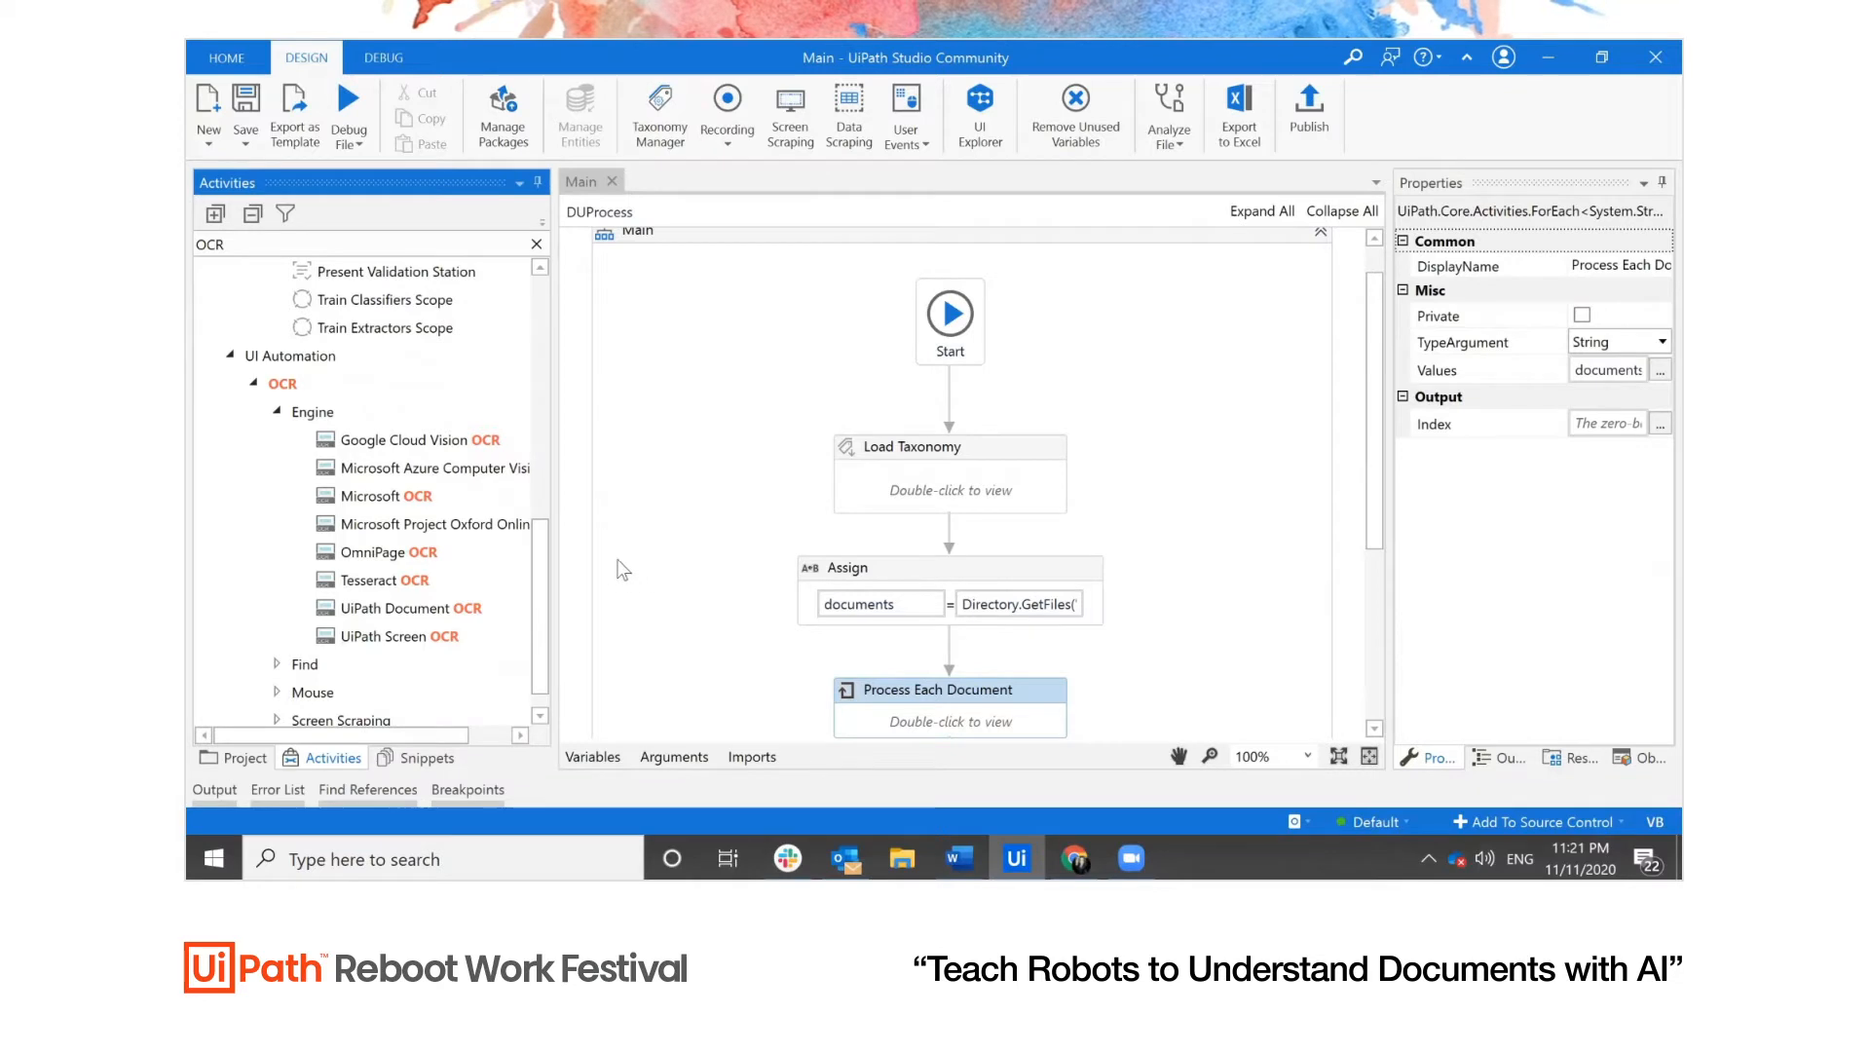
mouse_move(410, 608)
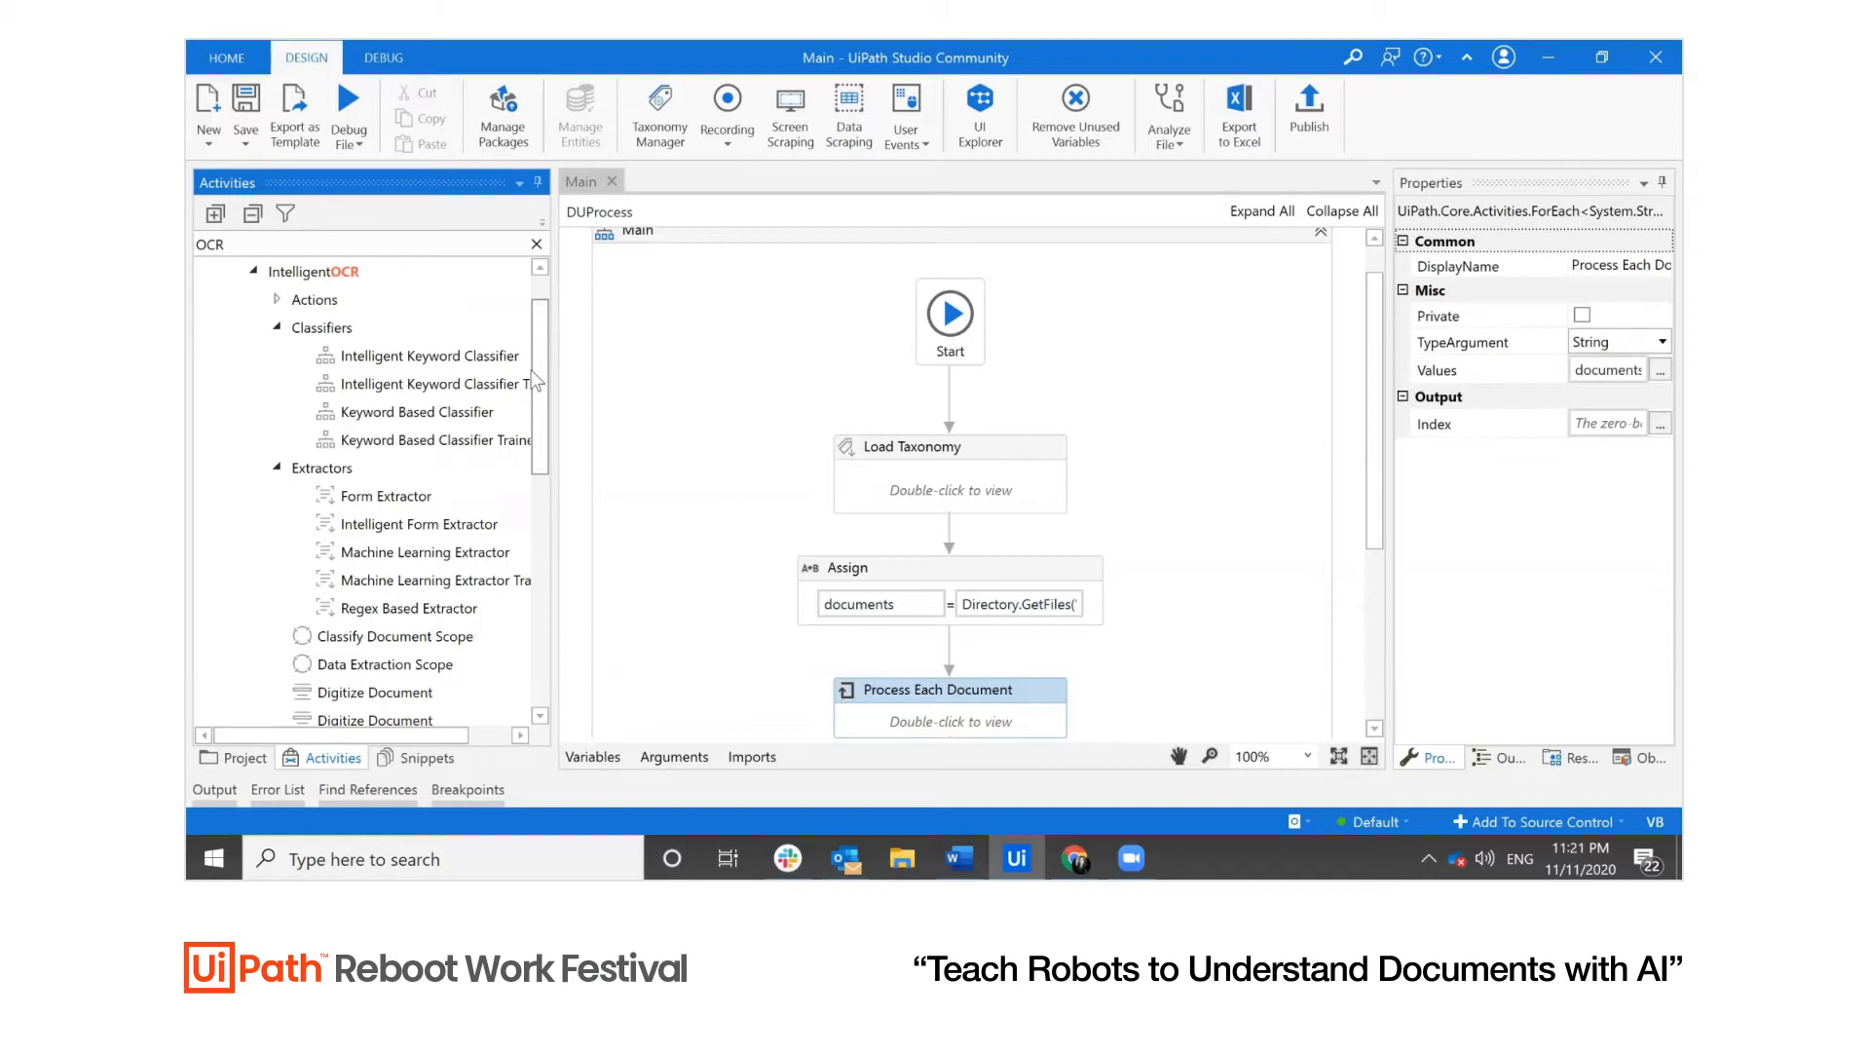
mouse_move(433, 384)
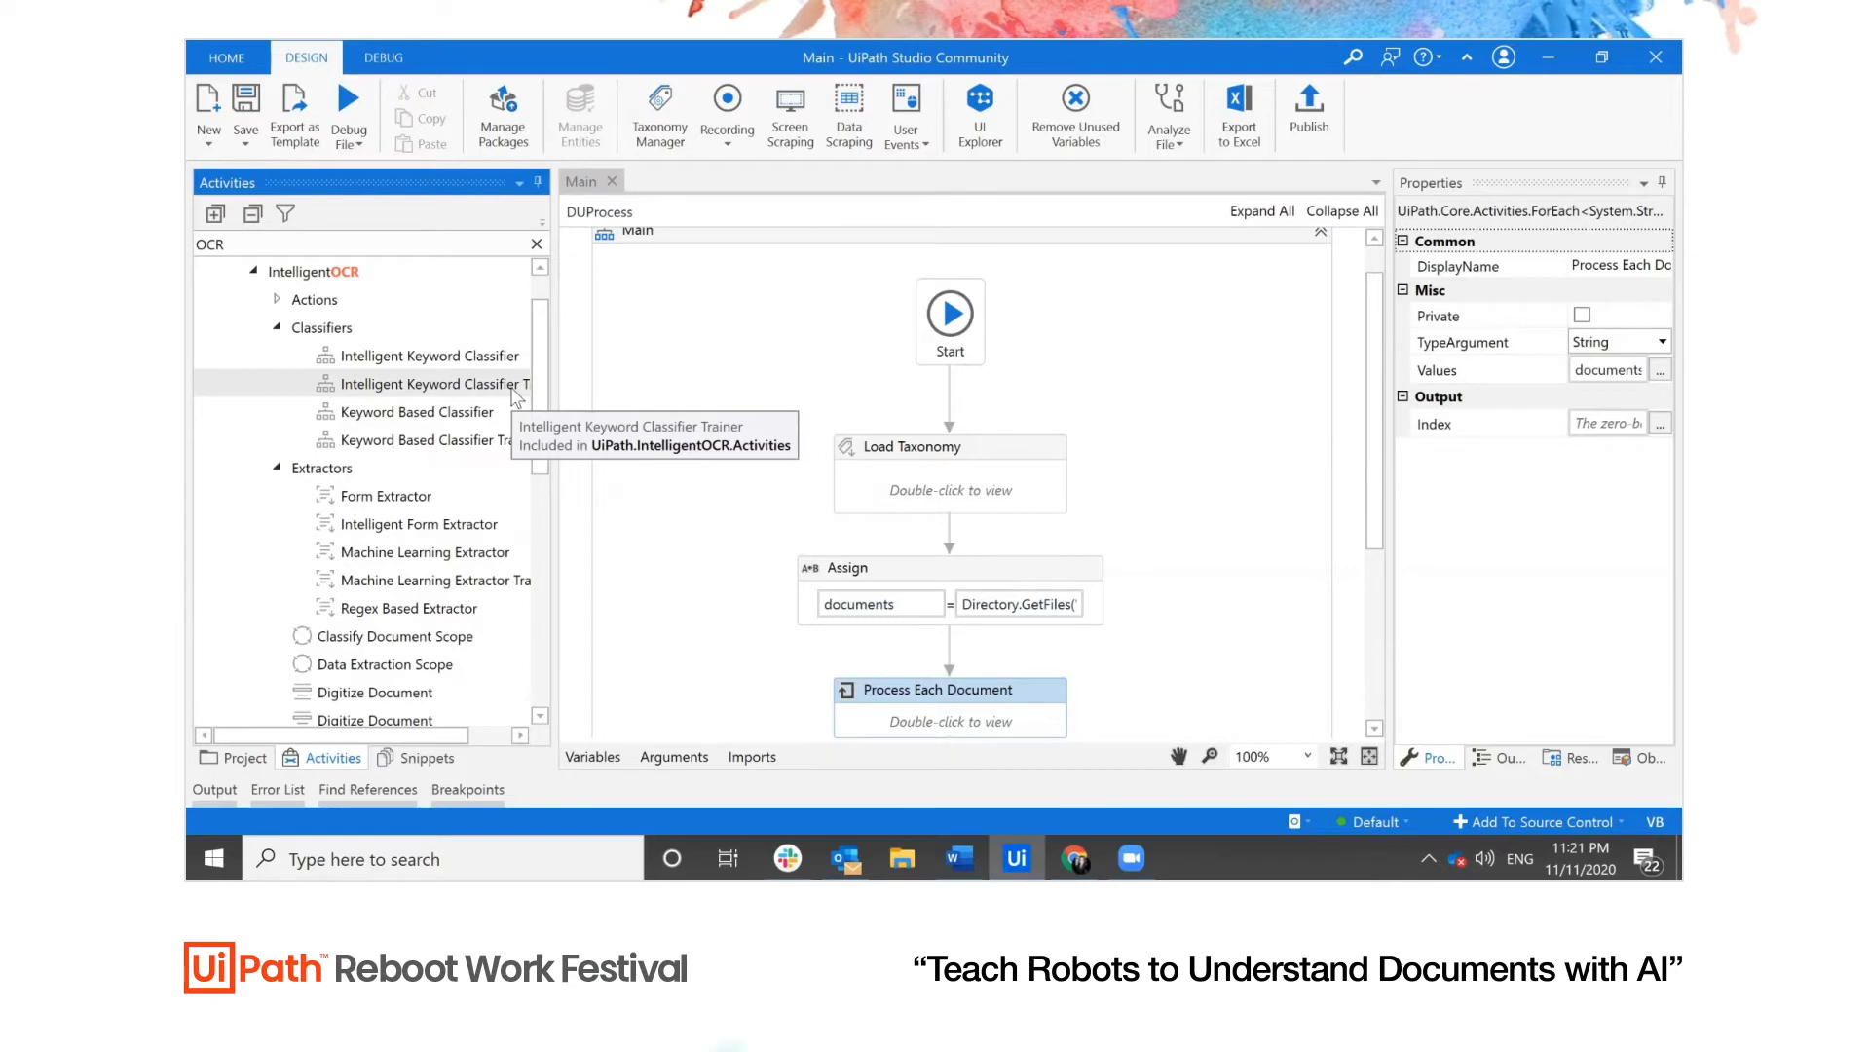
scroll("down", 3)
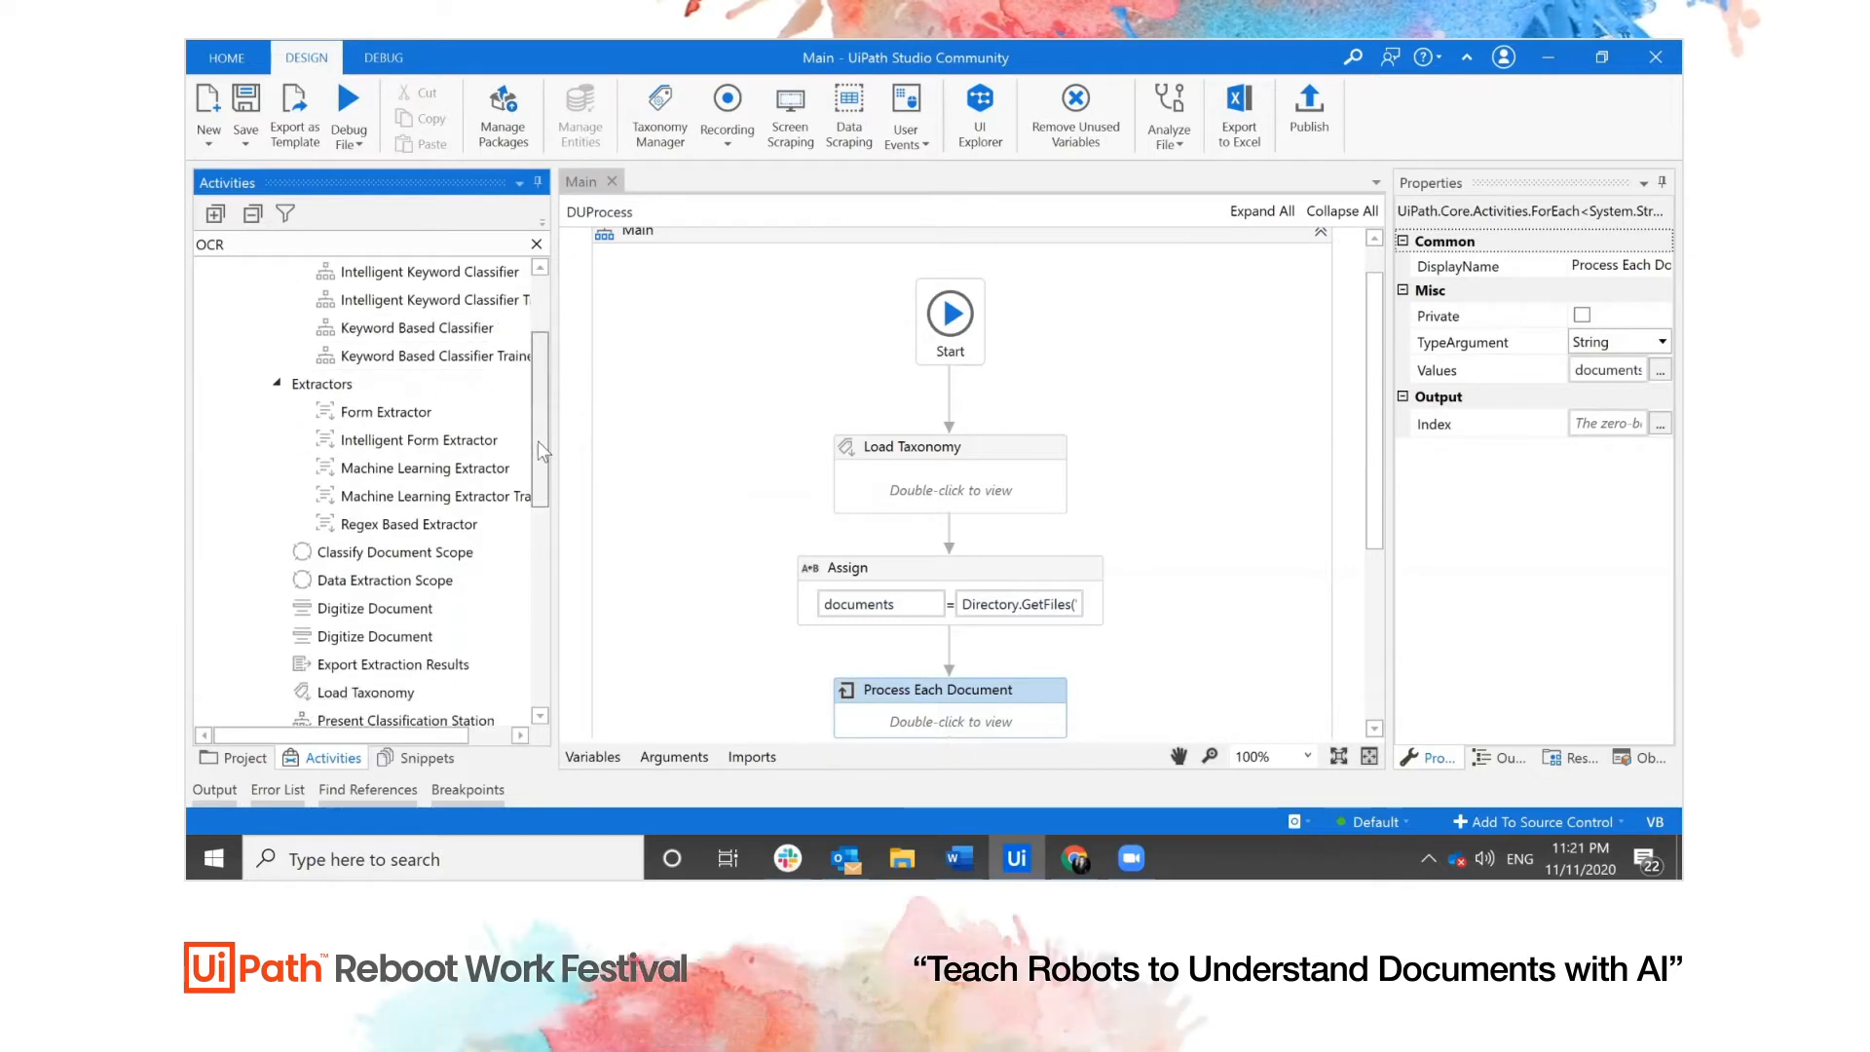
mouse_move(417, 439)
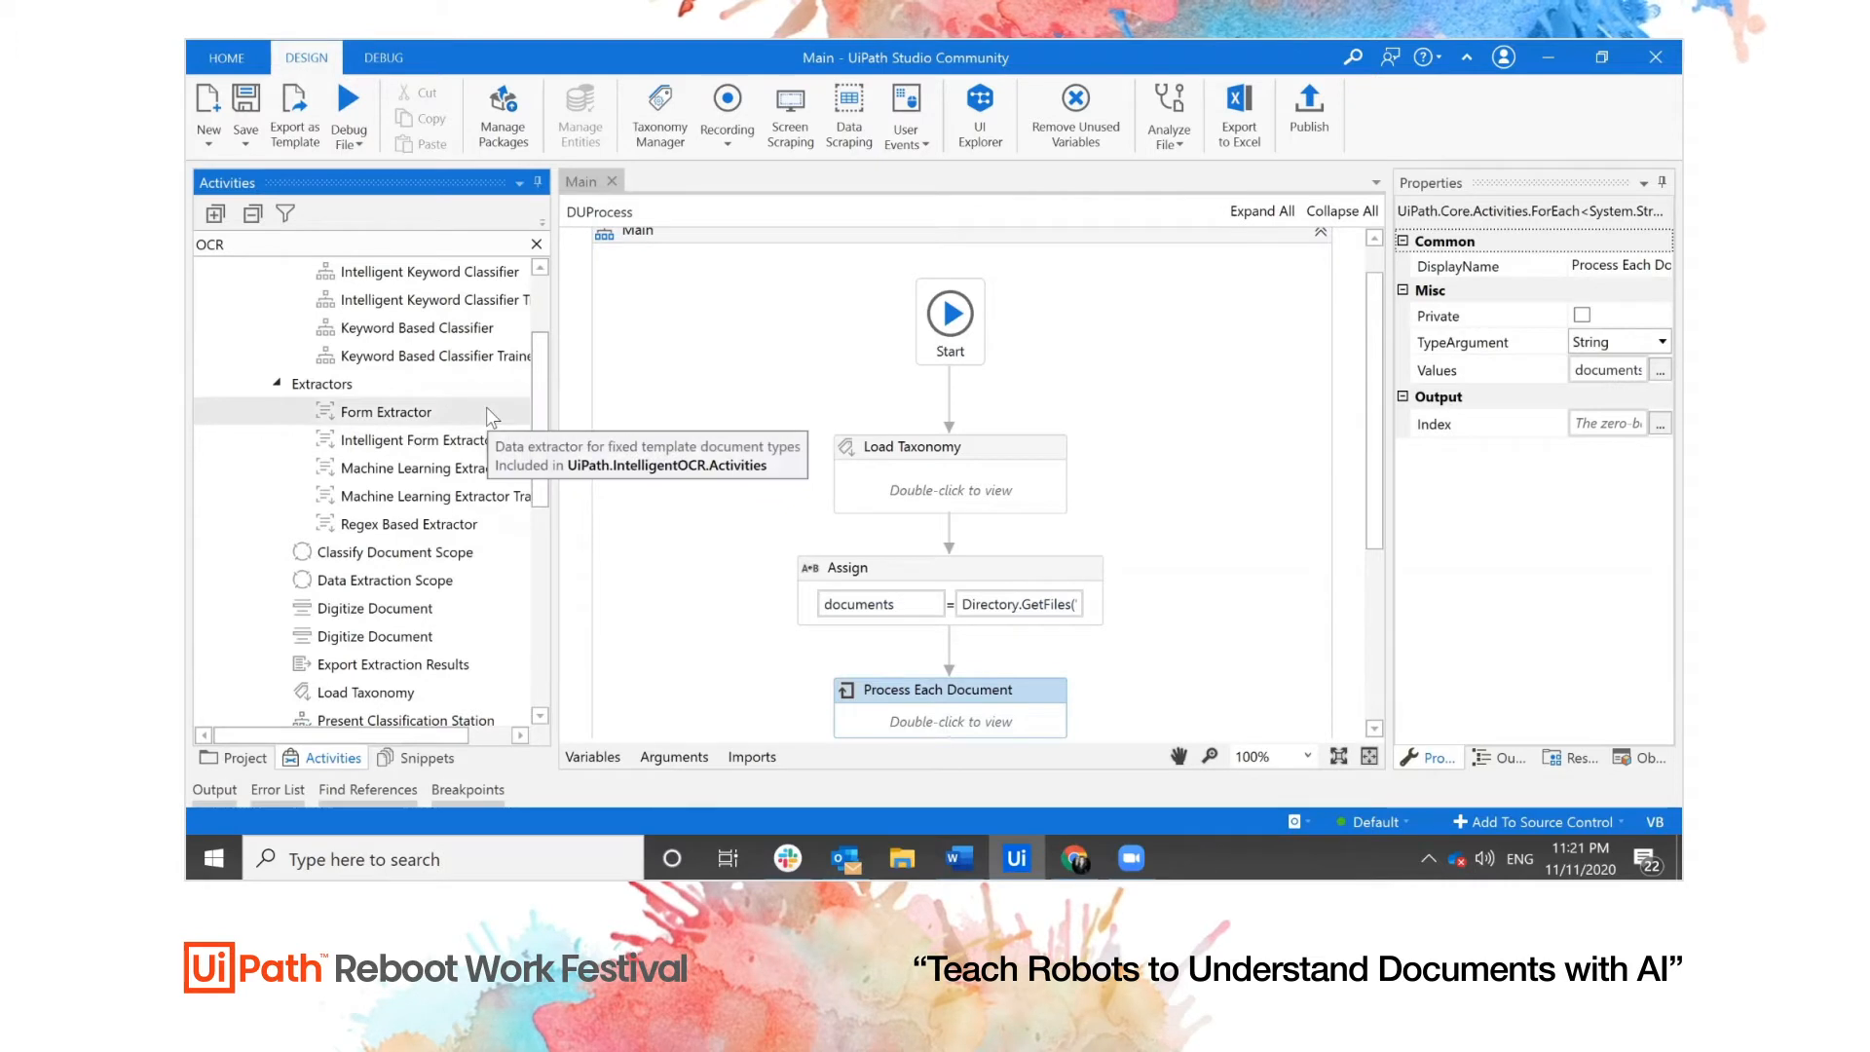
mouse_move(438, 524)
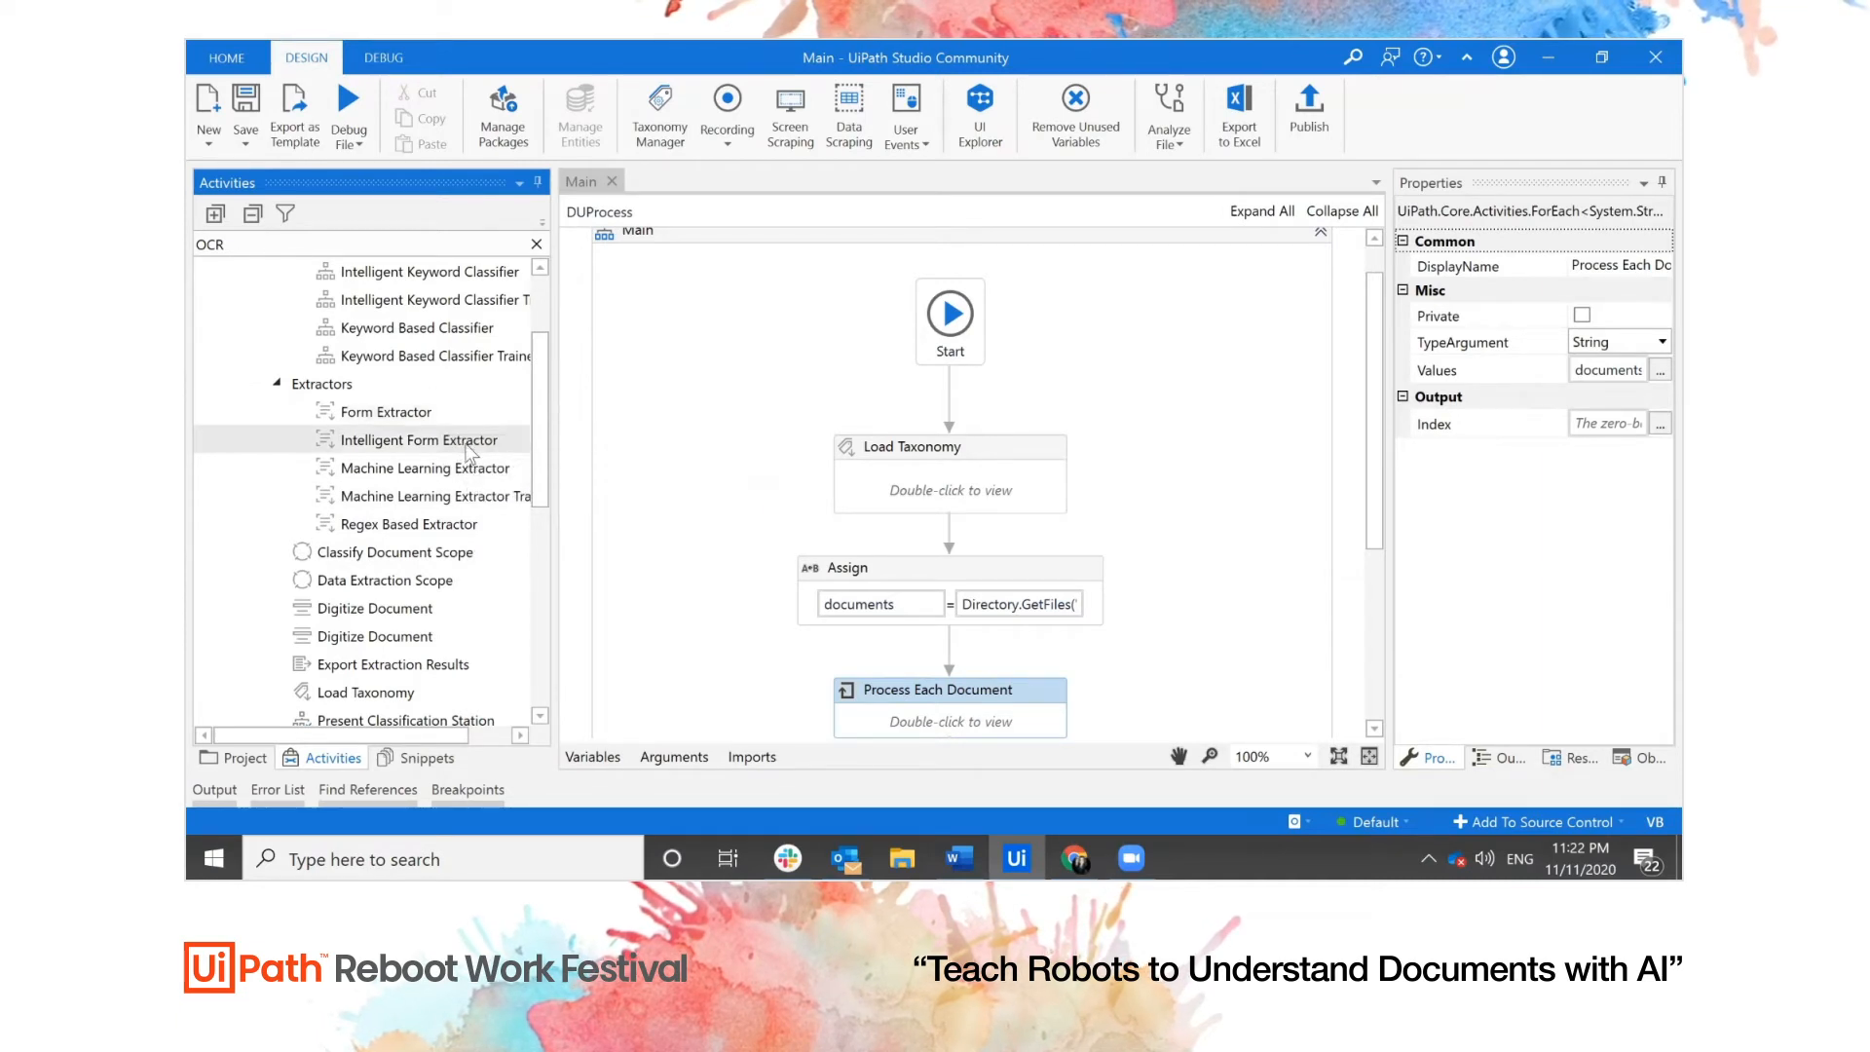
mouse_move(418, 439)
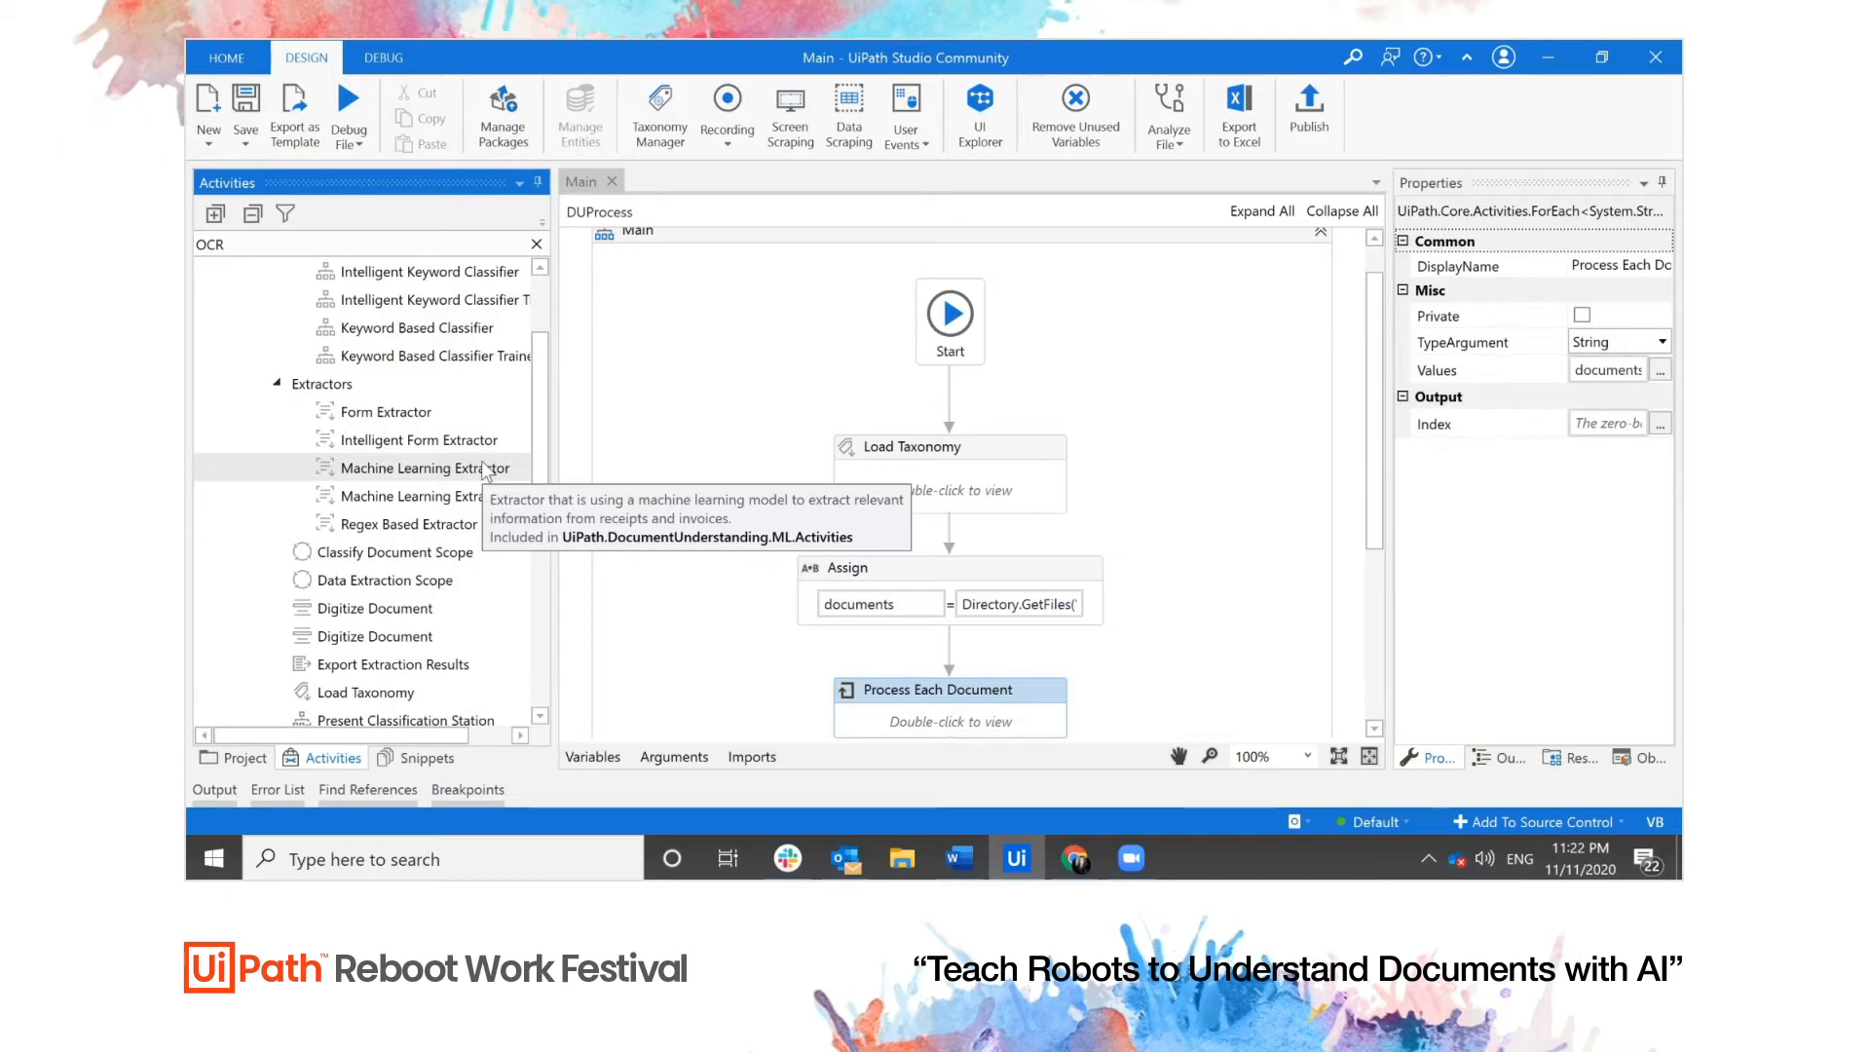
mouse_move(639, 452)
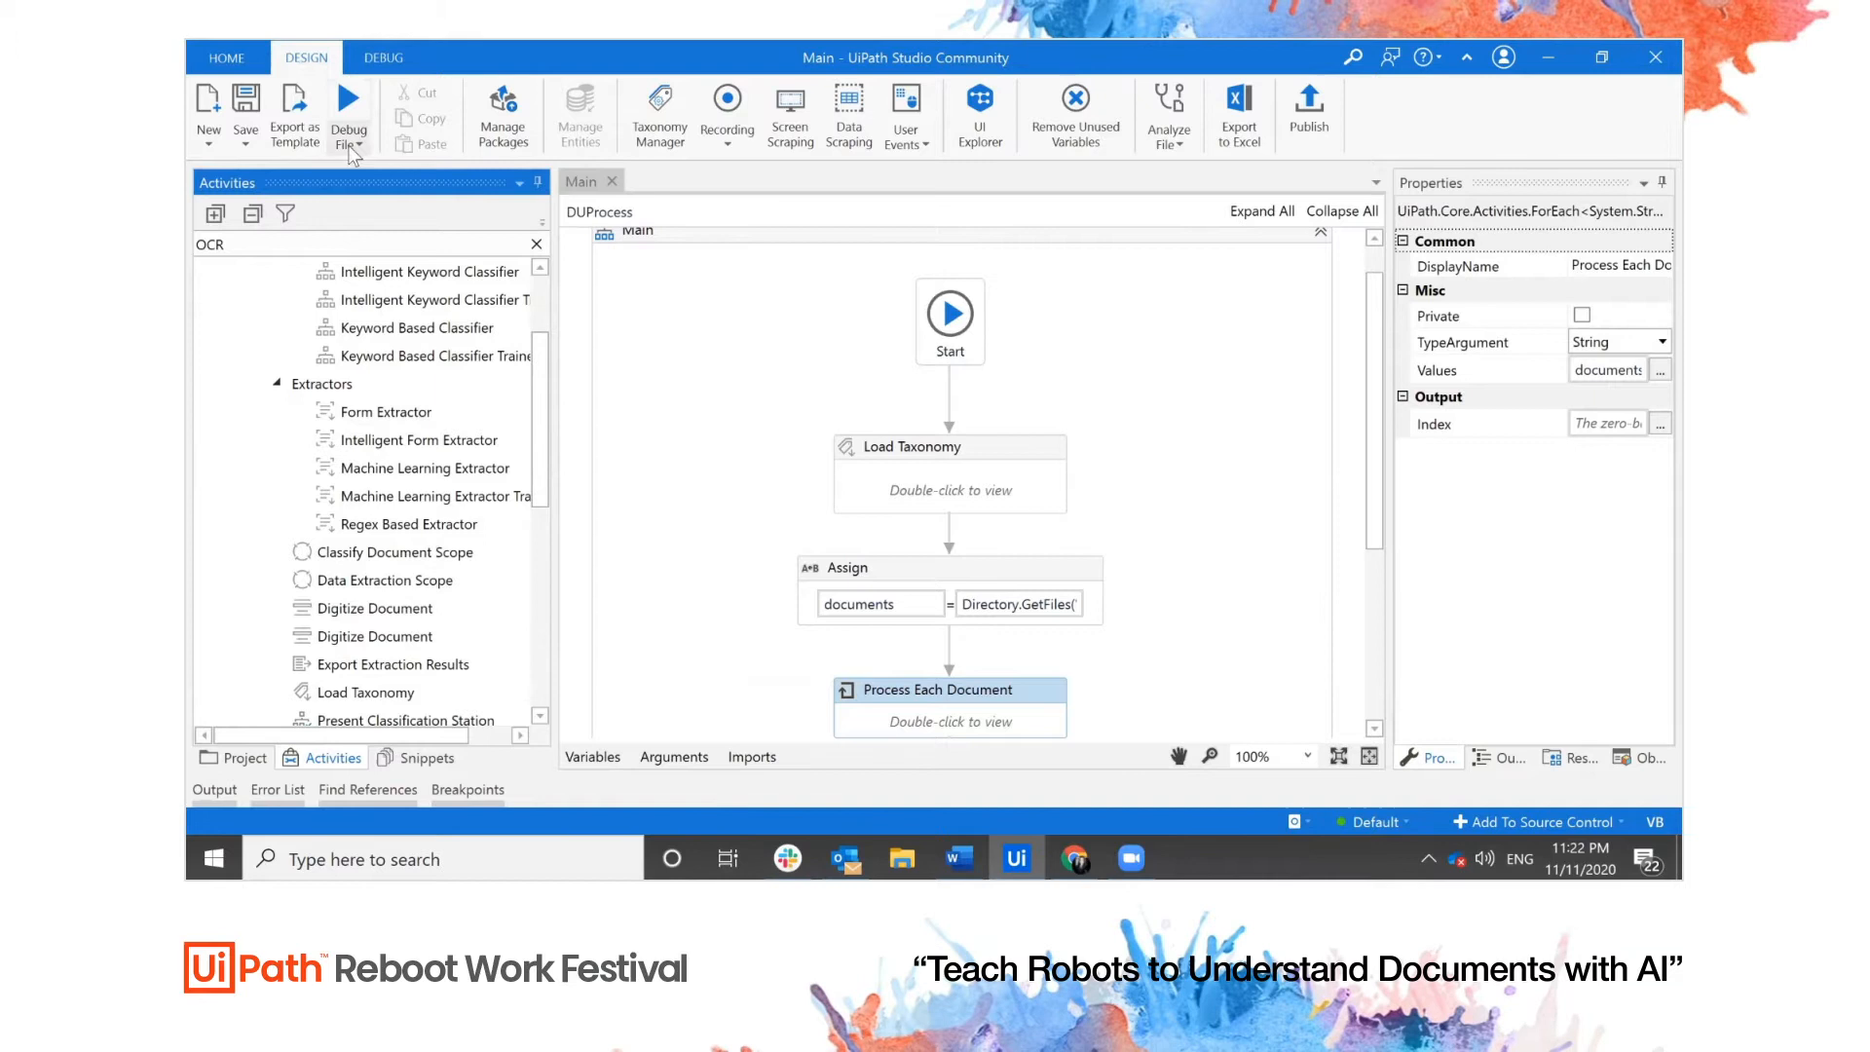
Debug the workflow file and answer Yes to review the classification now
left_click(344, 107)
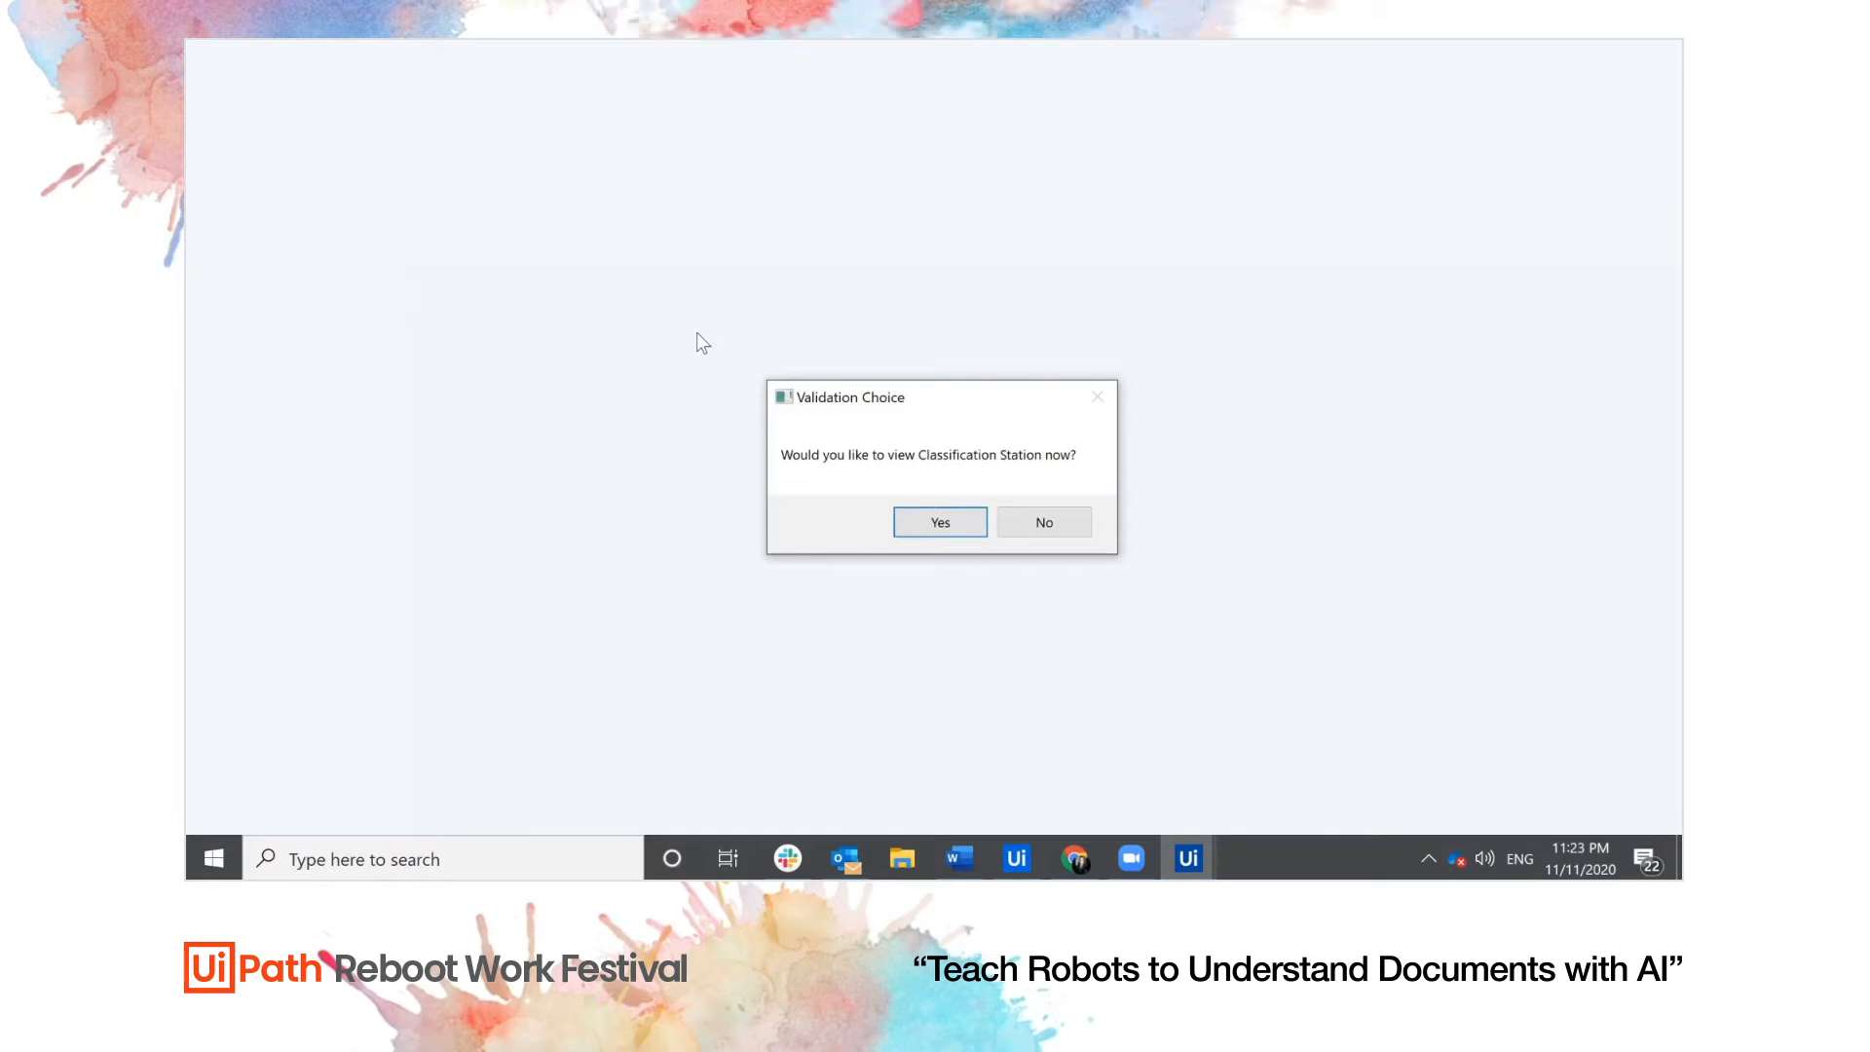
mouse_move(940, 448)
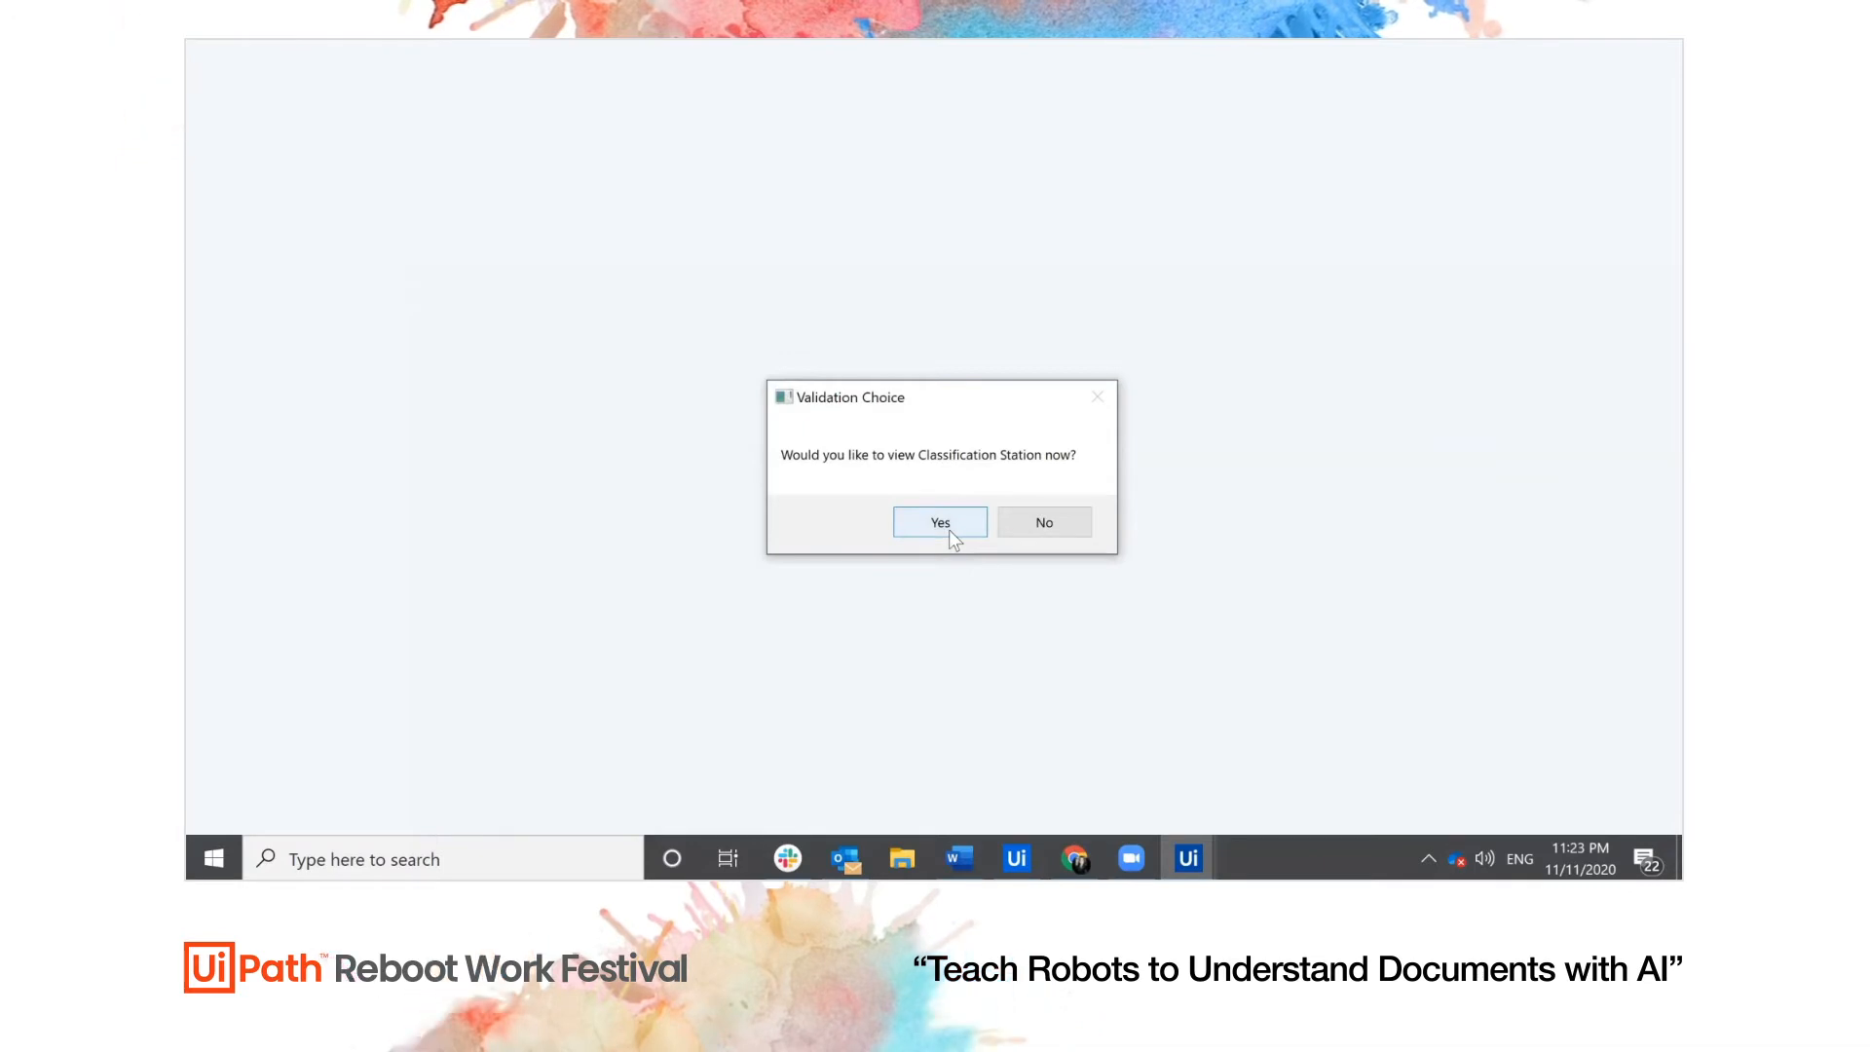
left_click(940, 523)
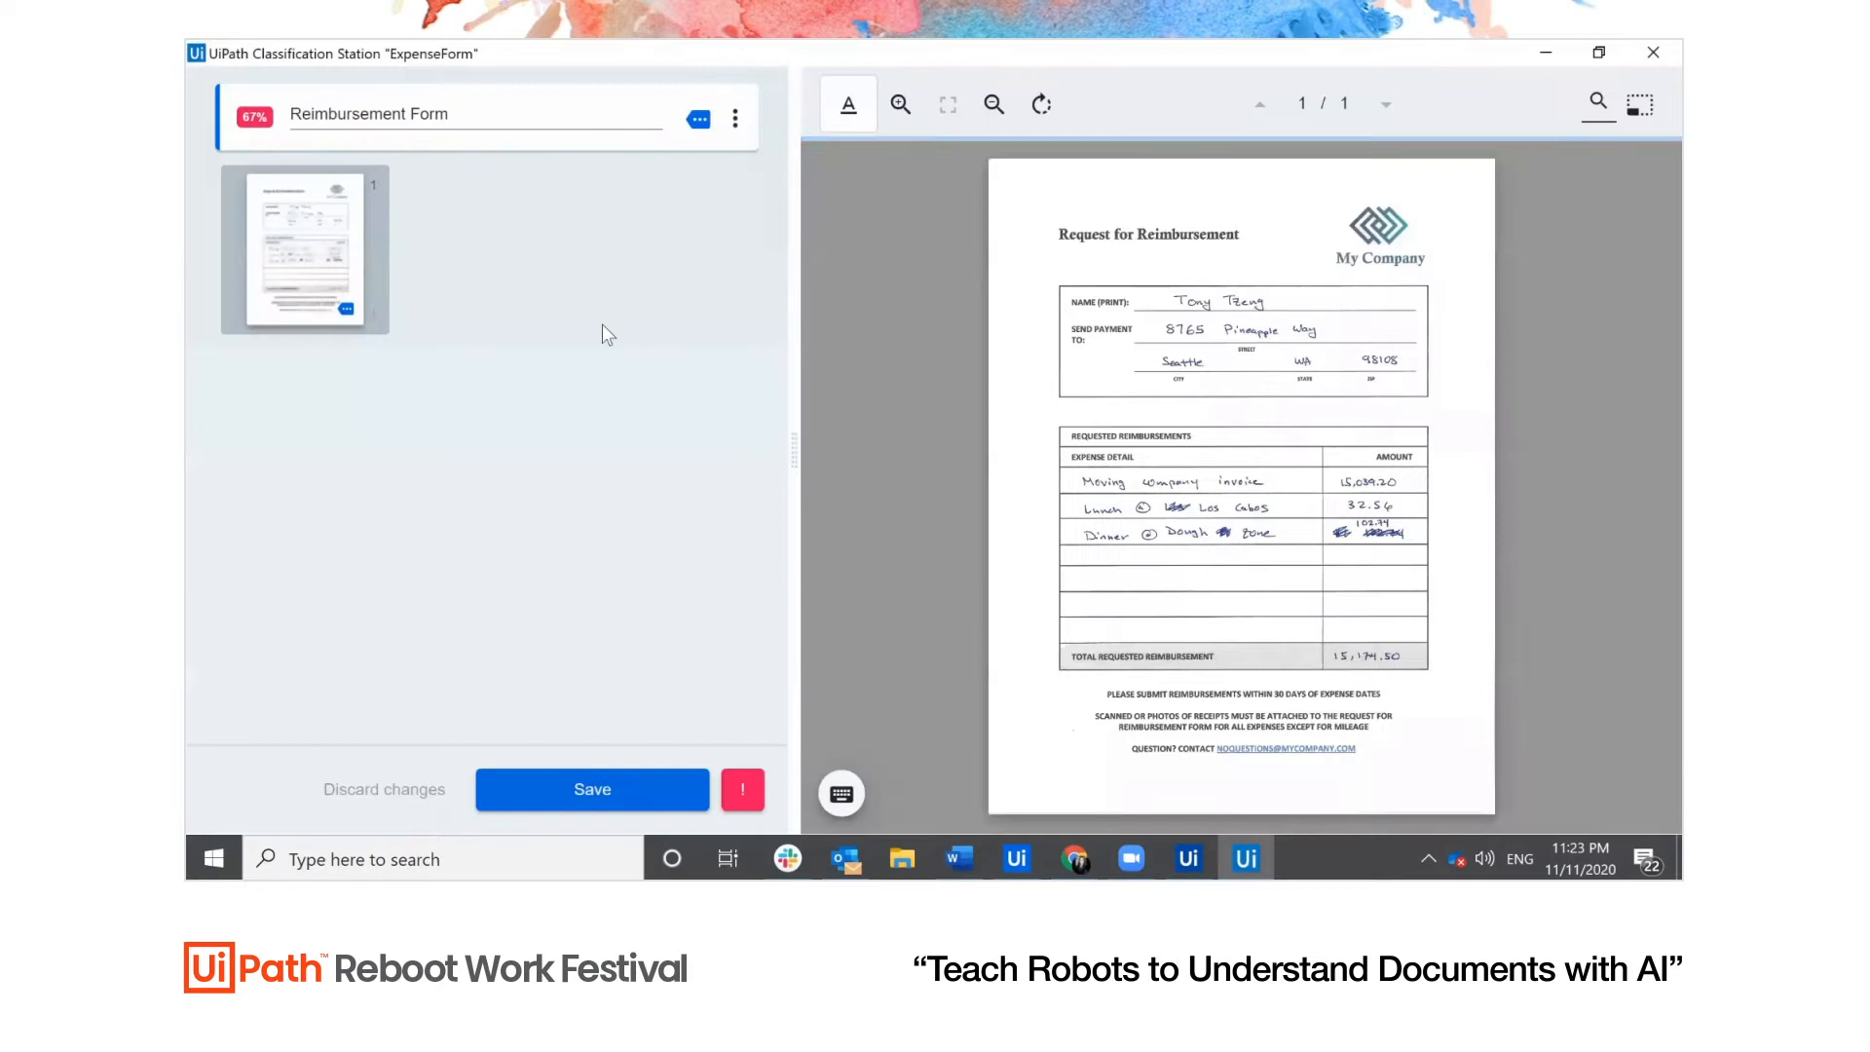
mouse_move(628, 403)
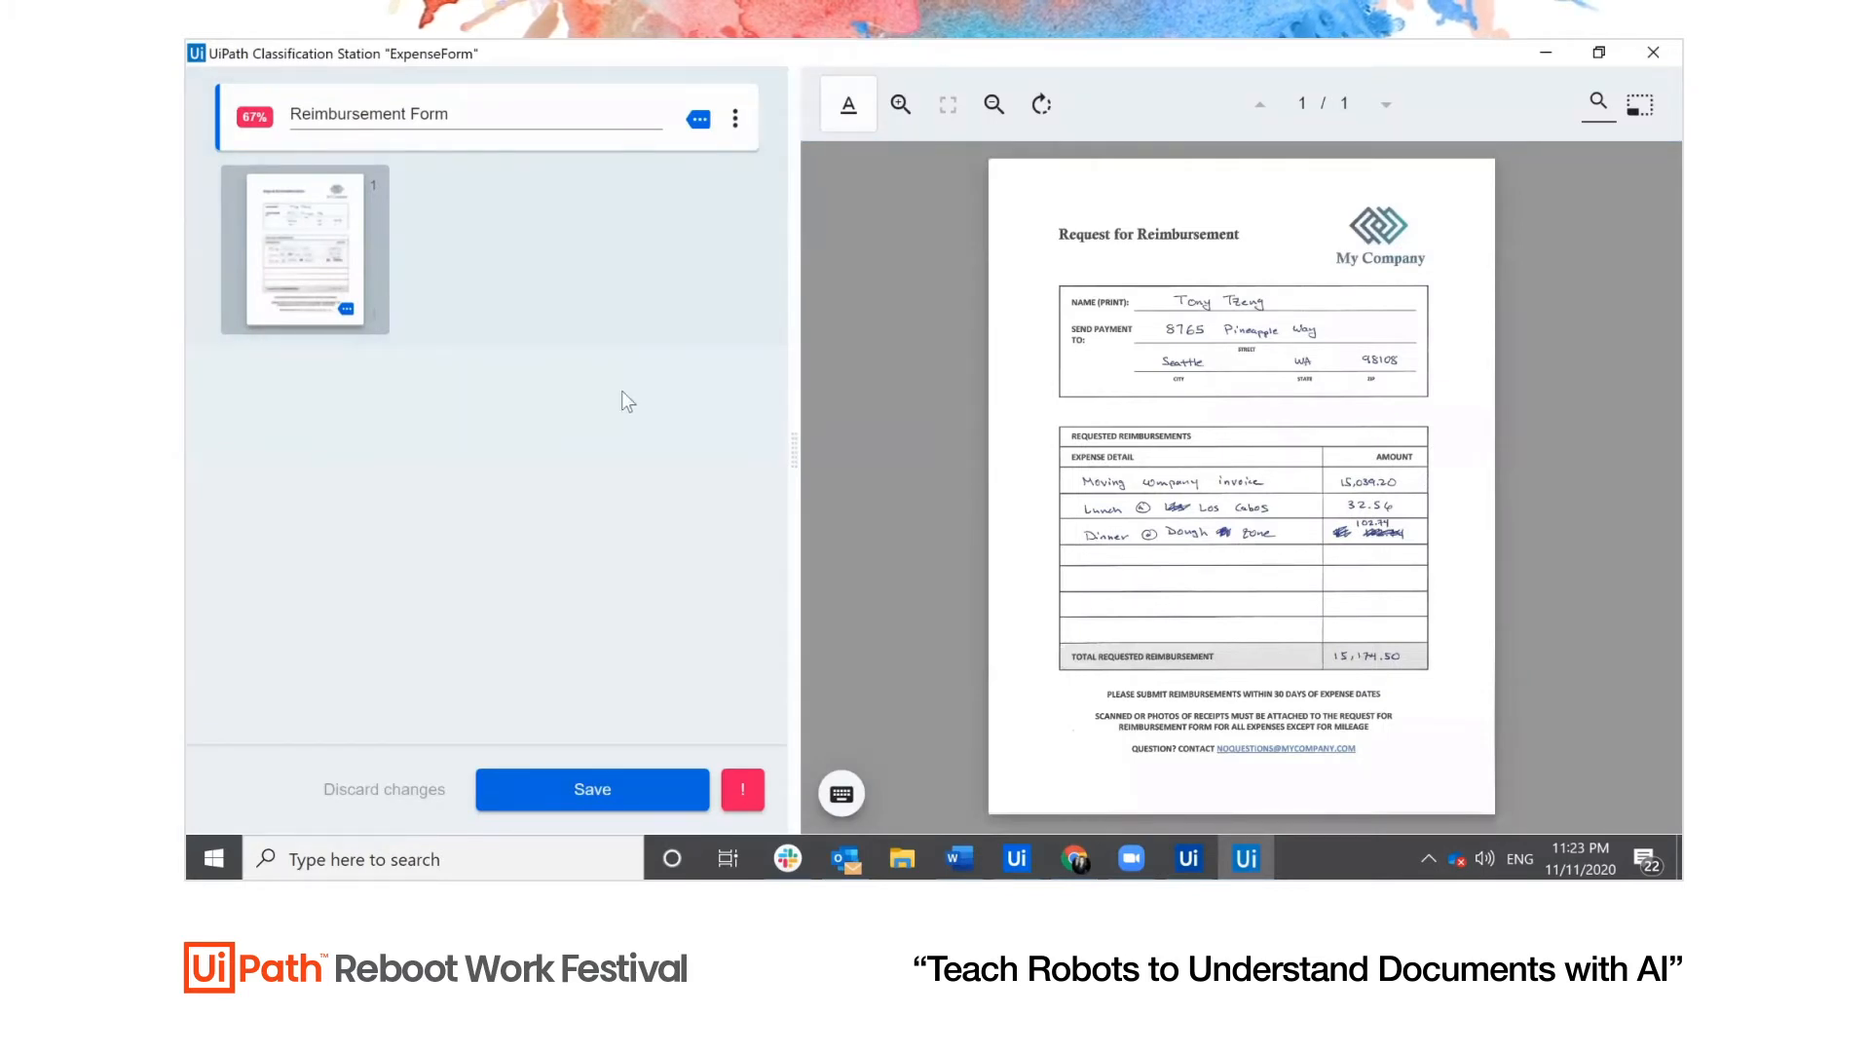
mouse_move(907, 228)
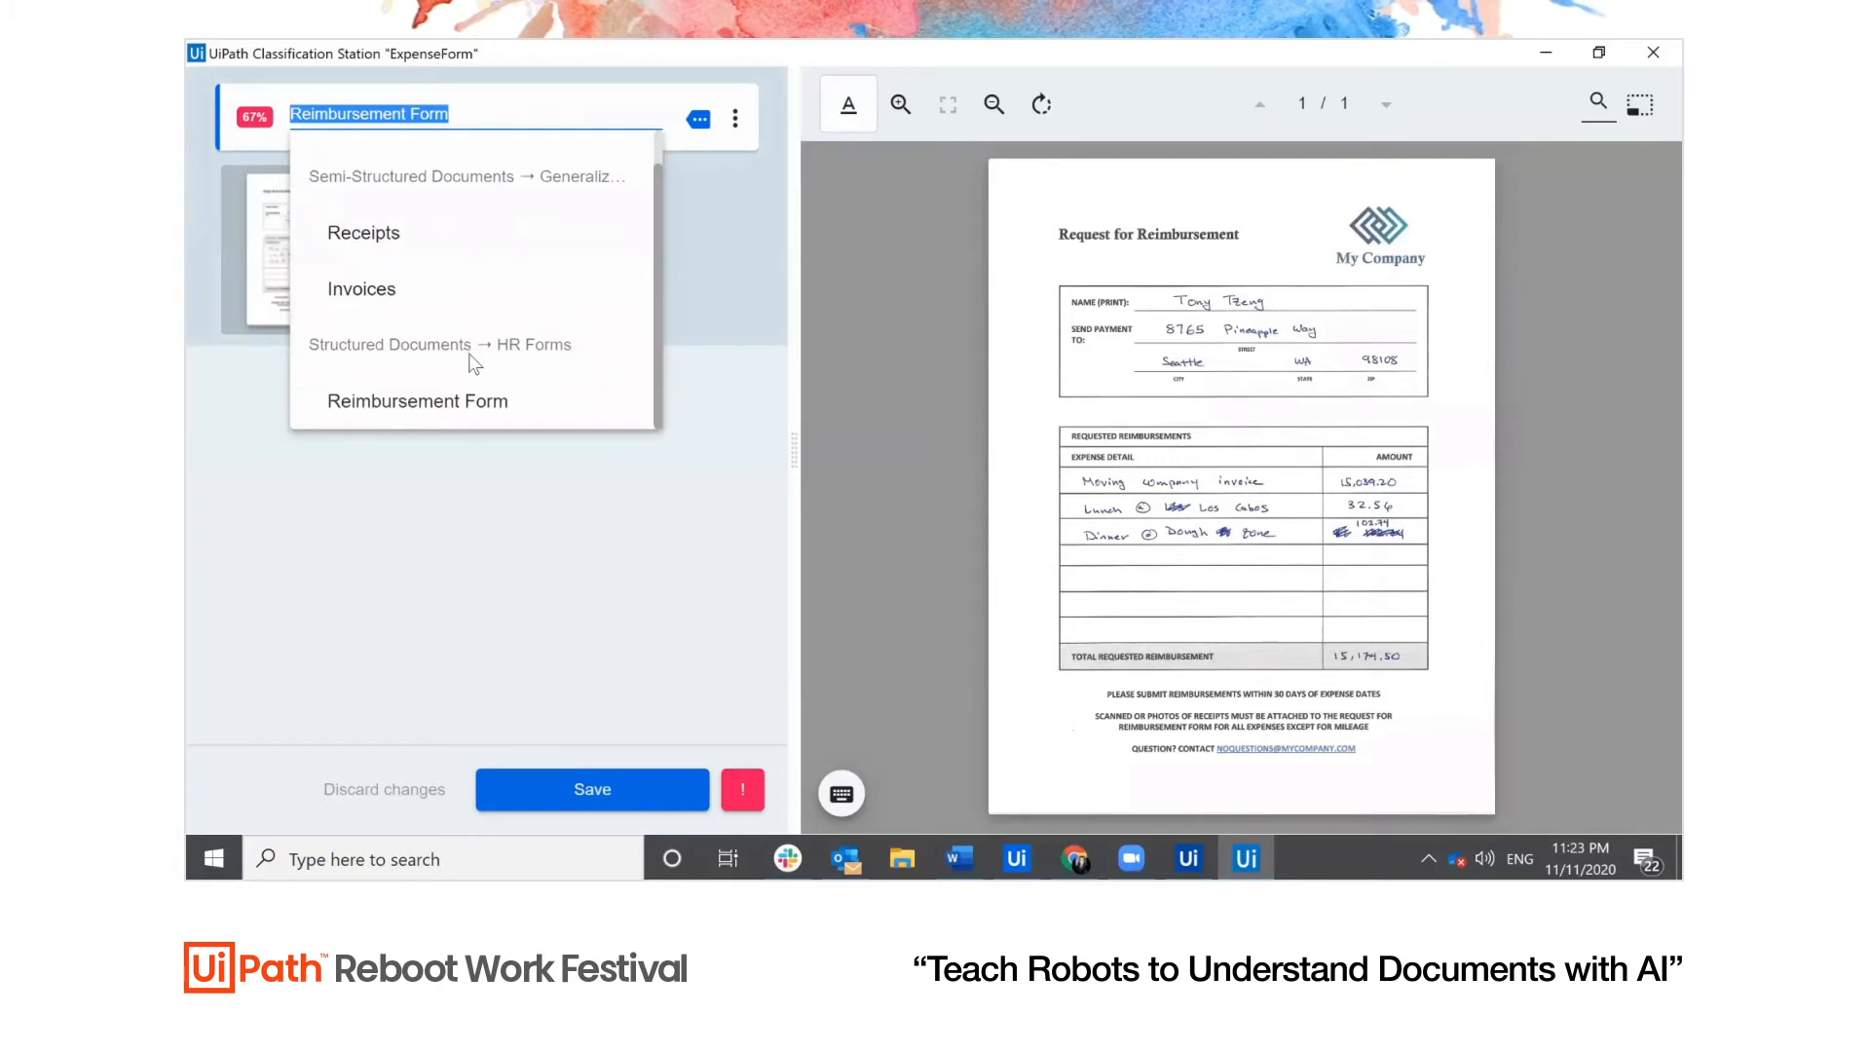
Keep the scanned expense document classified as Reimbursement Form
left_click(416, 399)
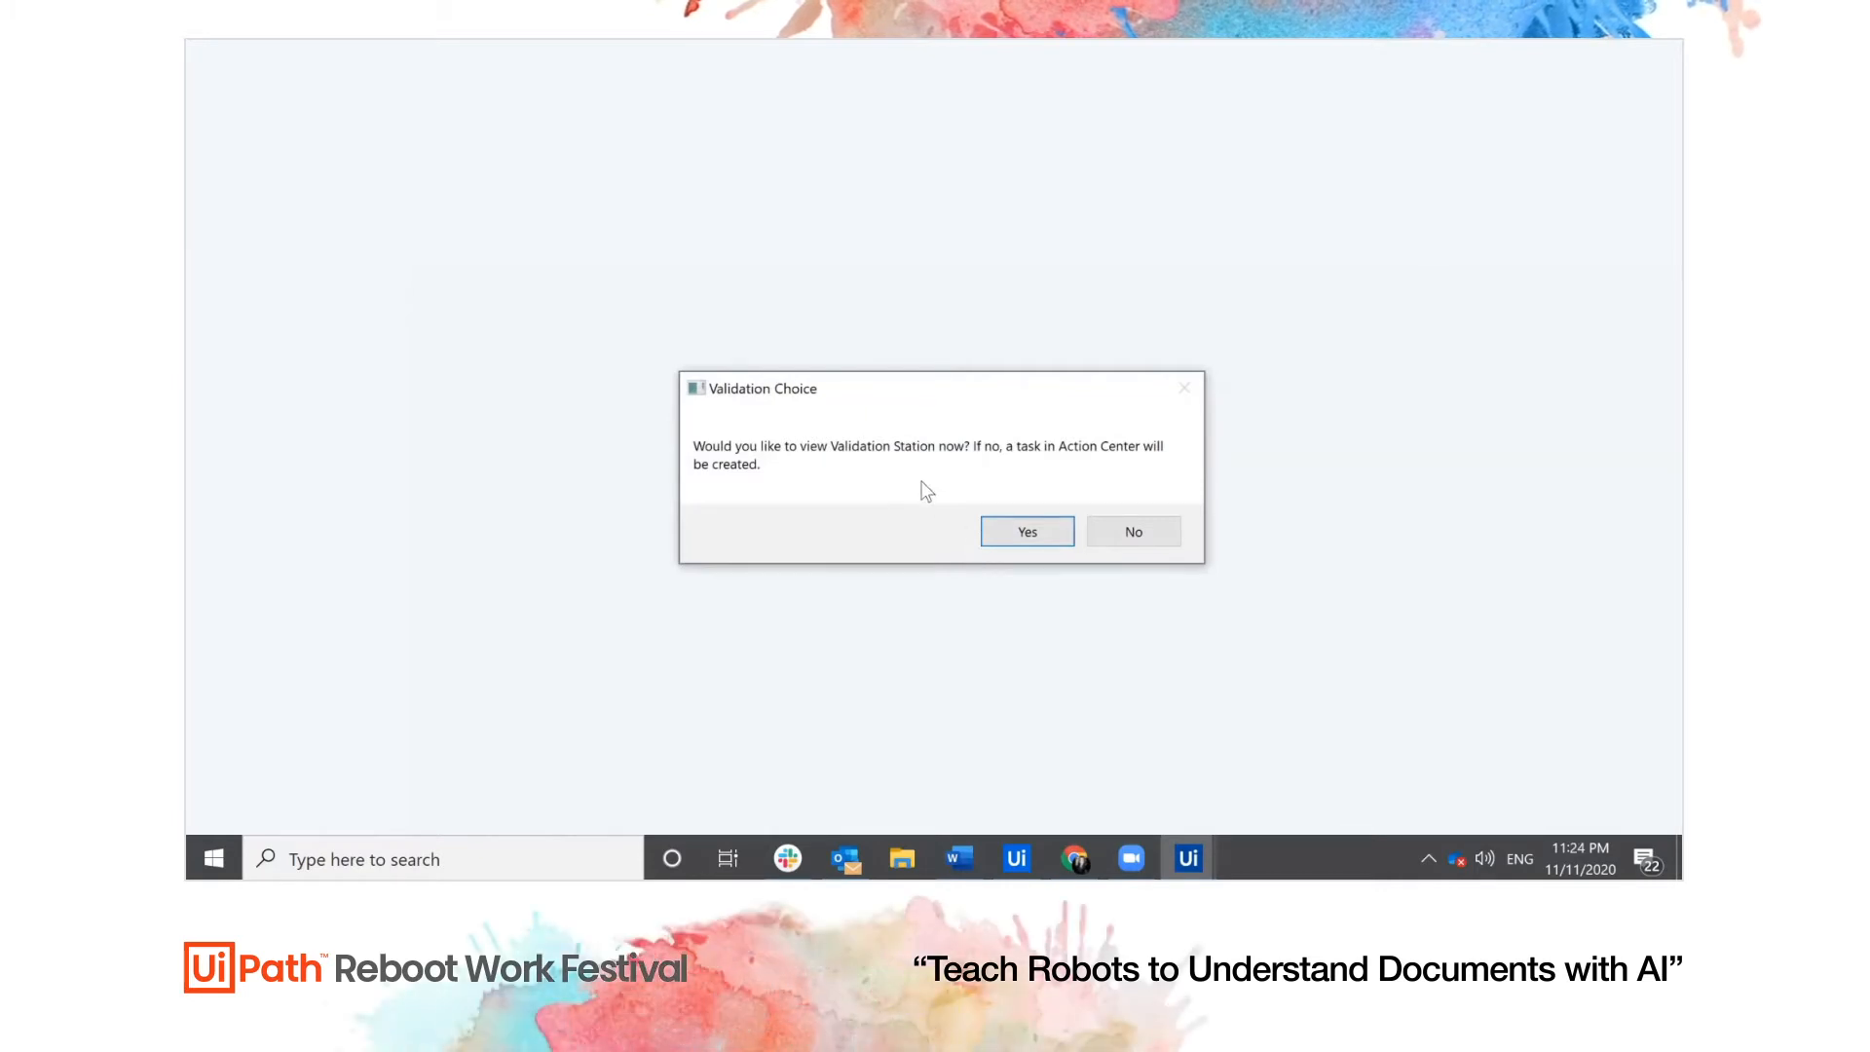
mouse_move(990, 477)
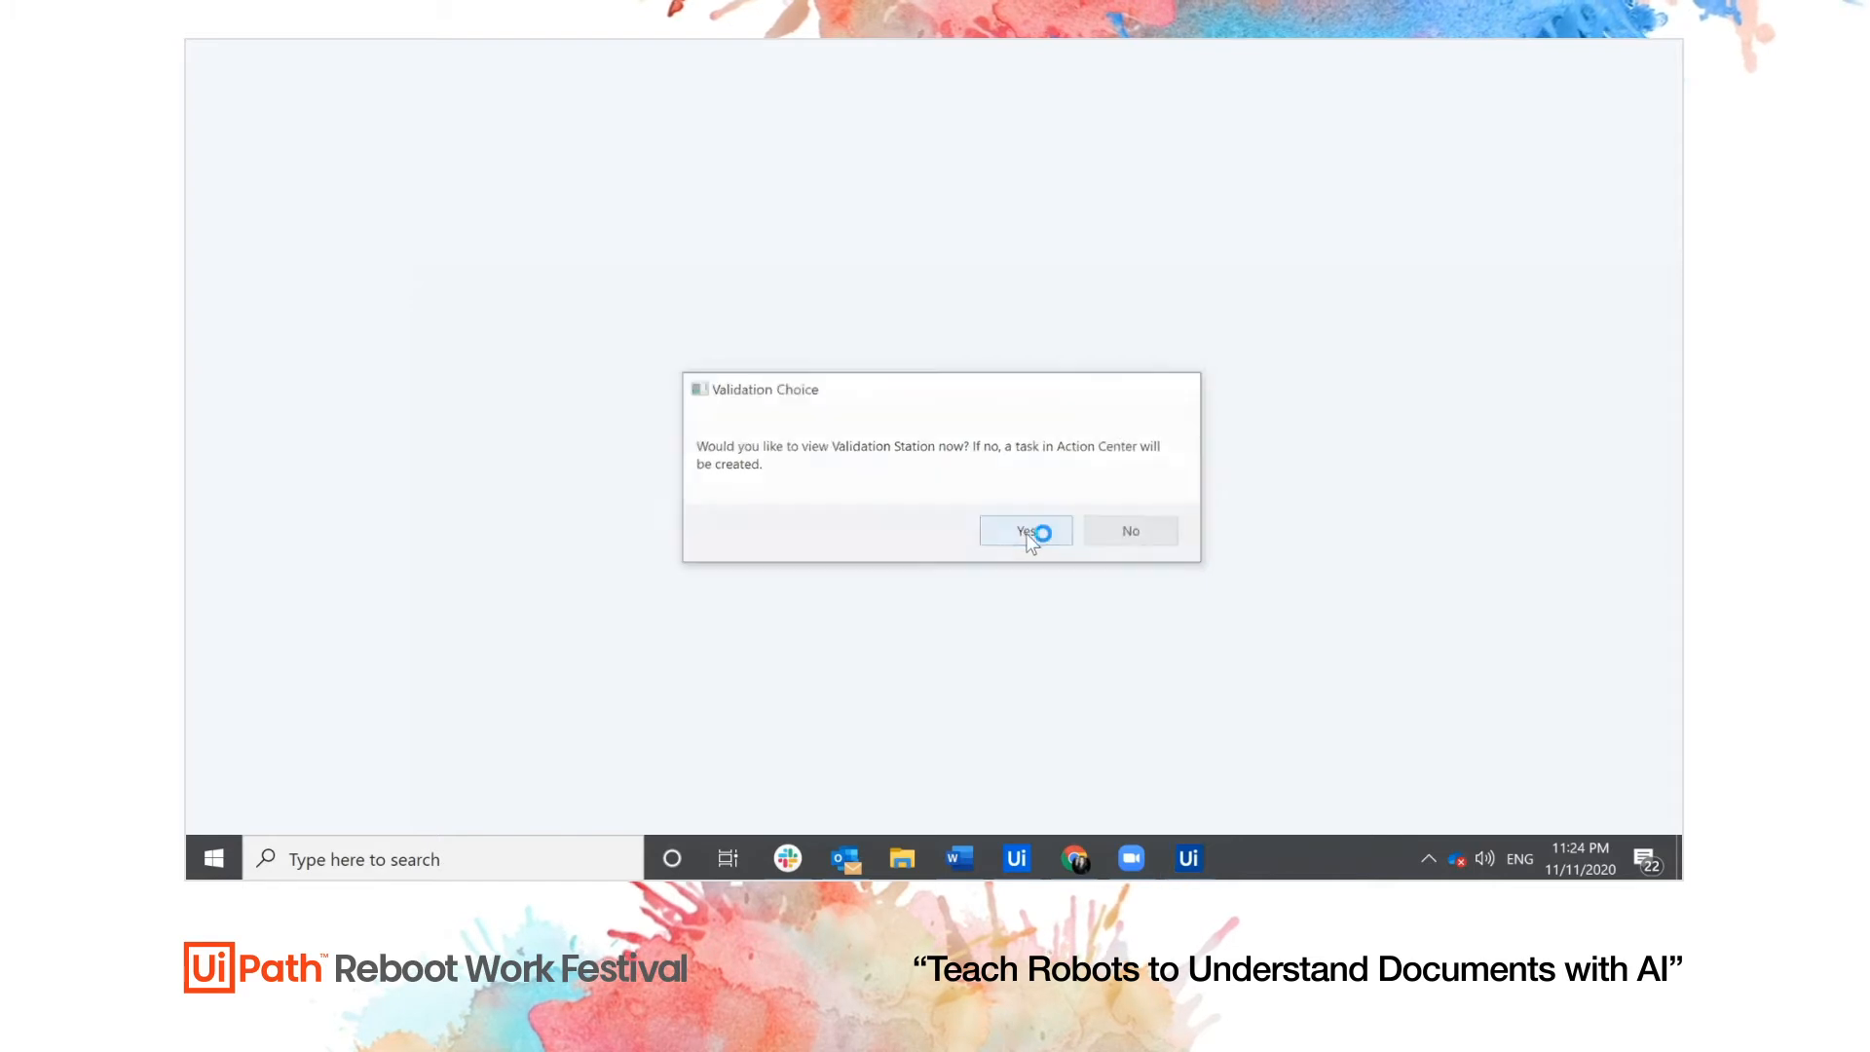
Answer Yes in Validation Choice to validate the reimbursement form locally
left_click(1024, 530)
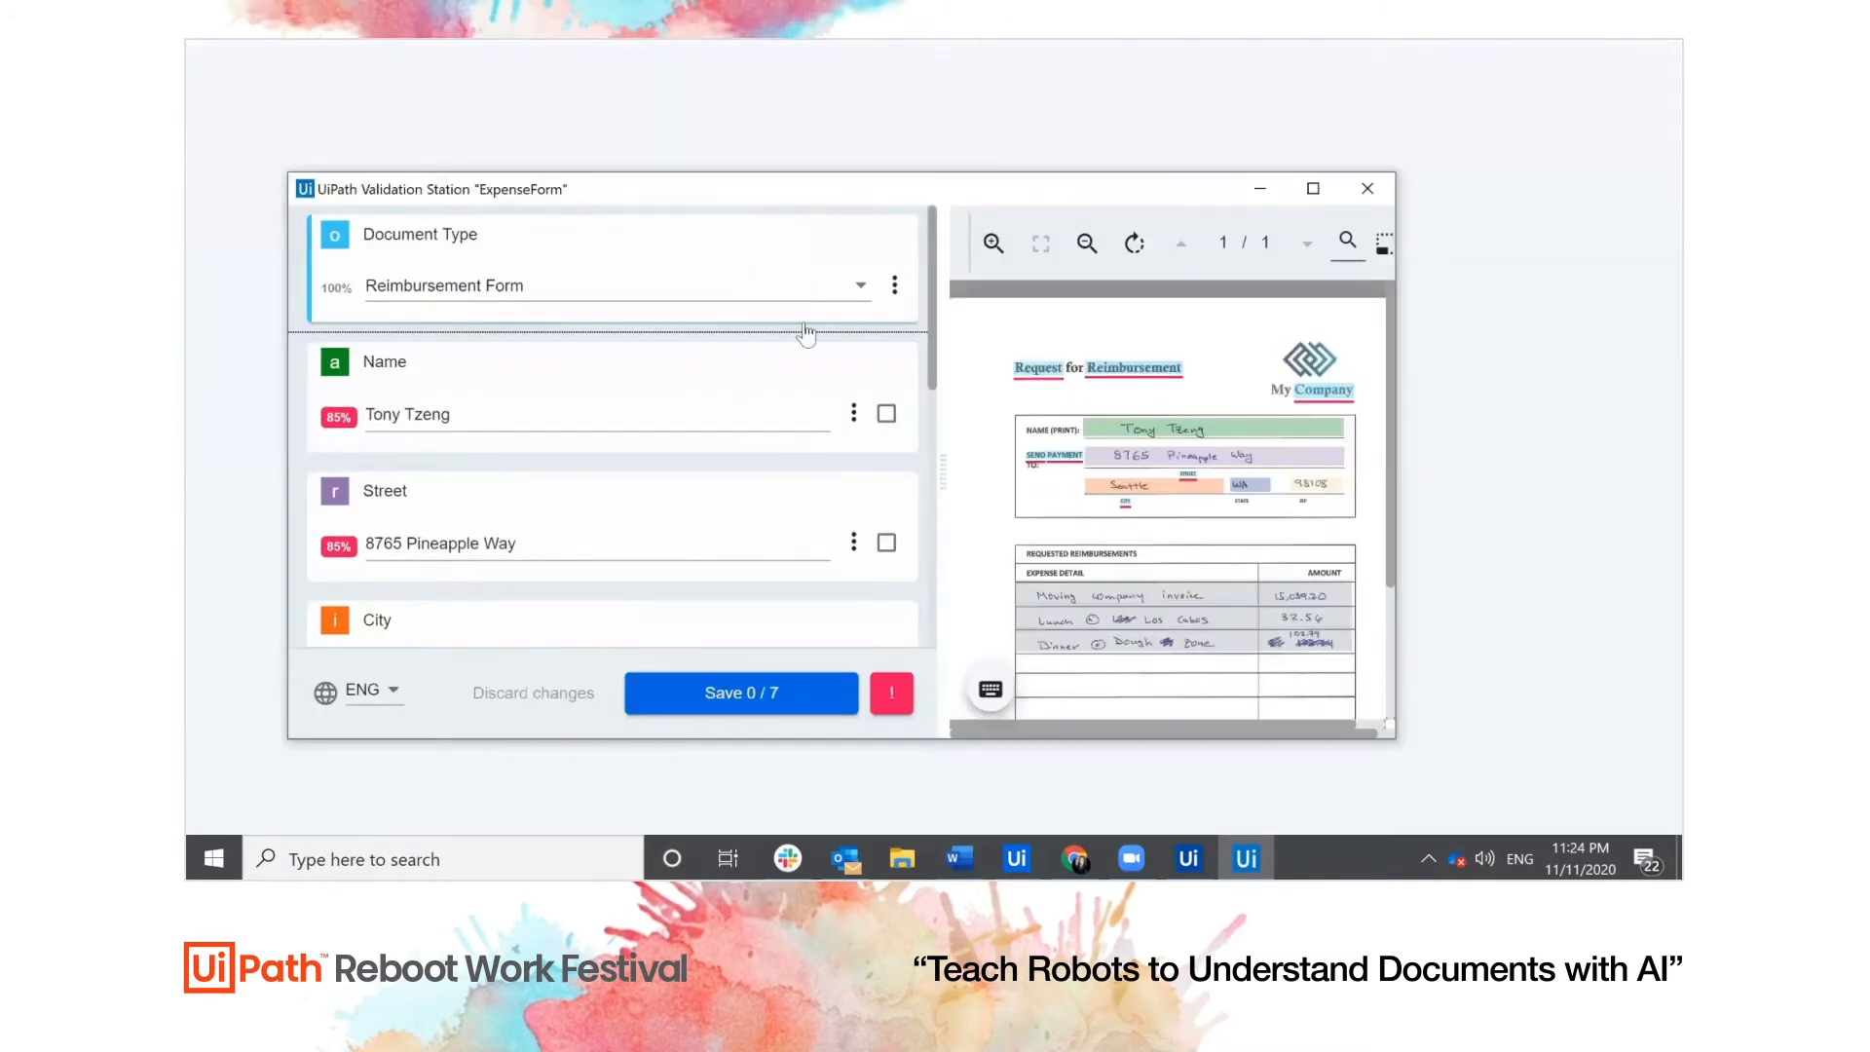
mouse_move(1312, 188)
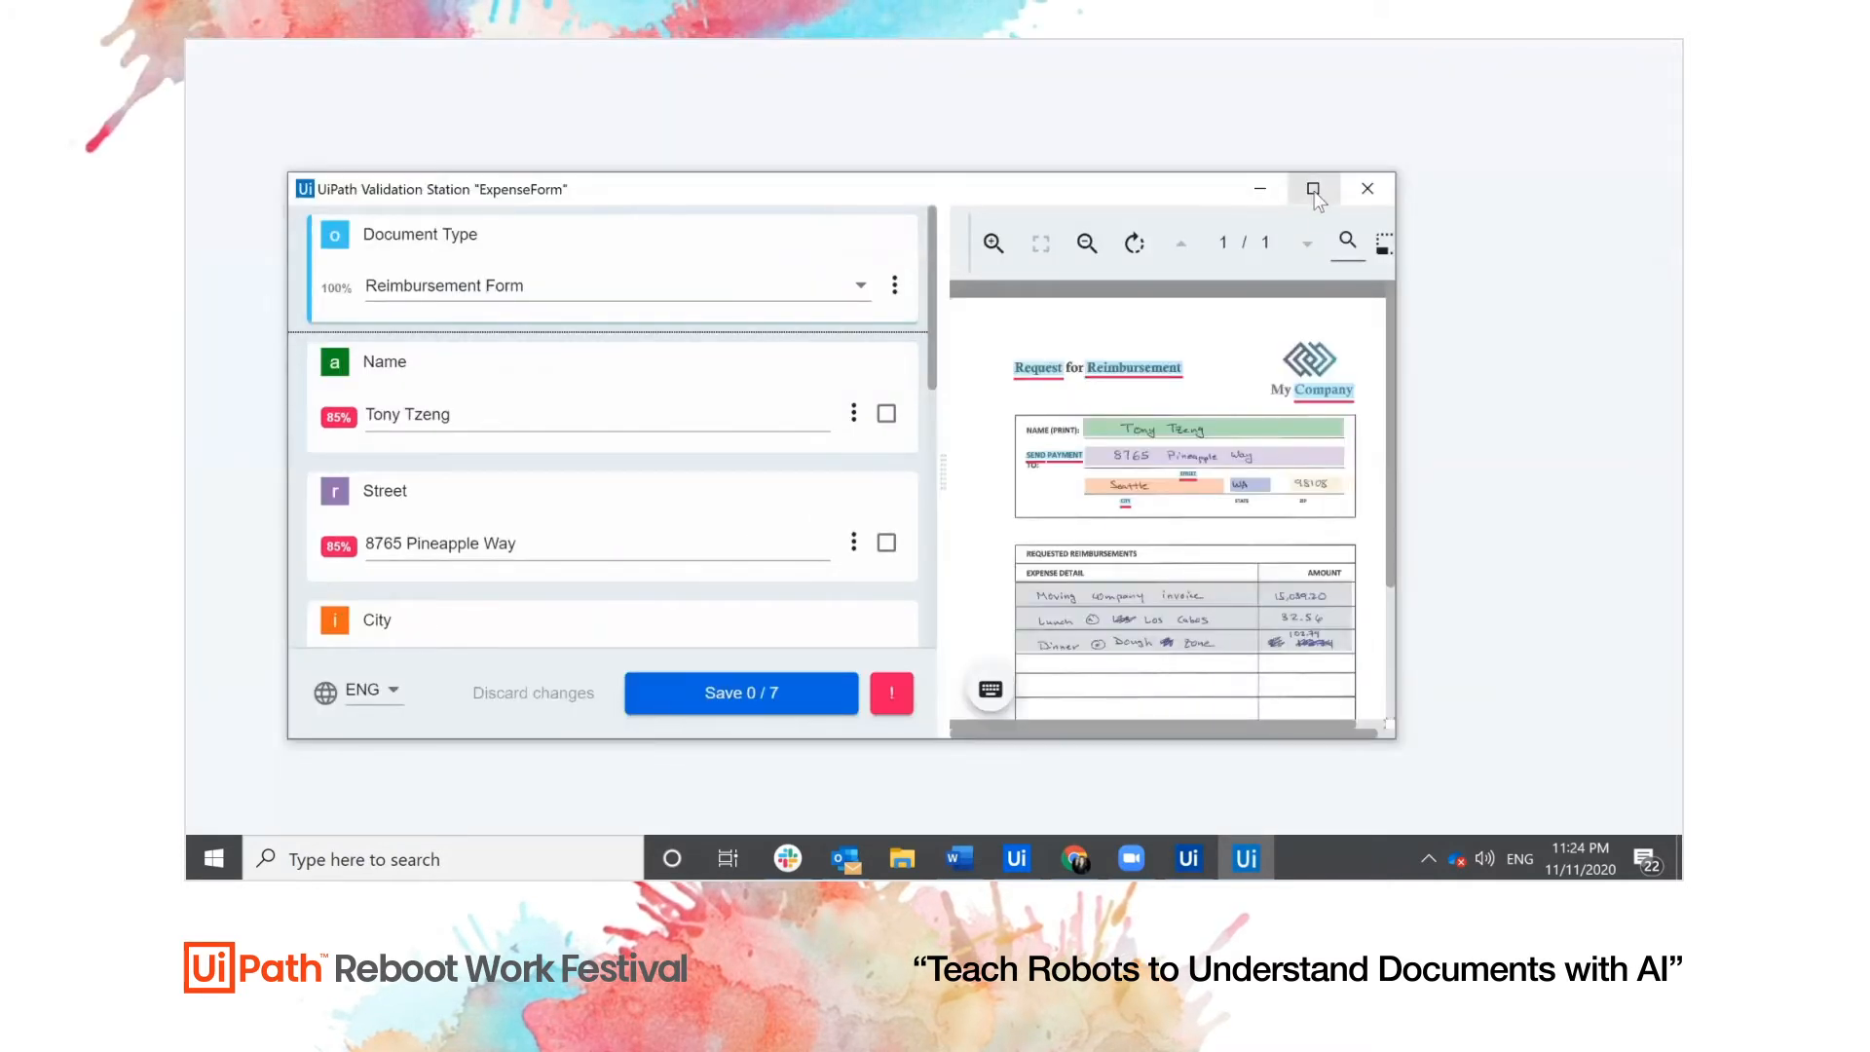
mouse_move(1313, 191)
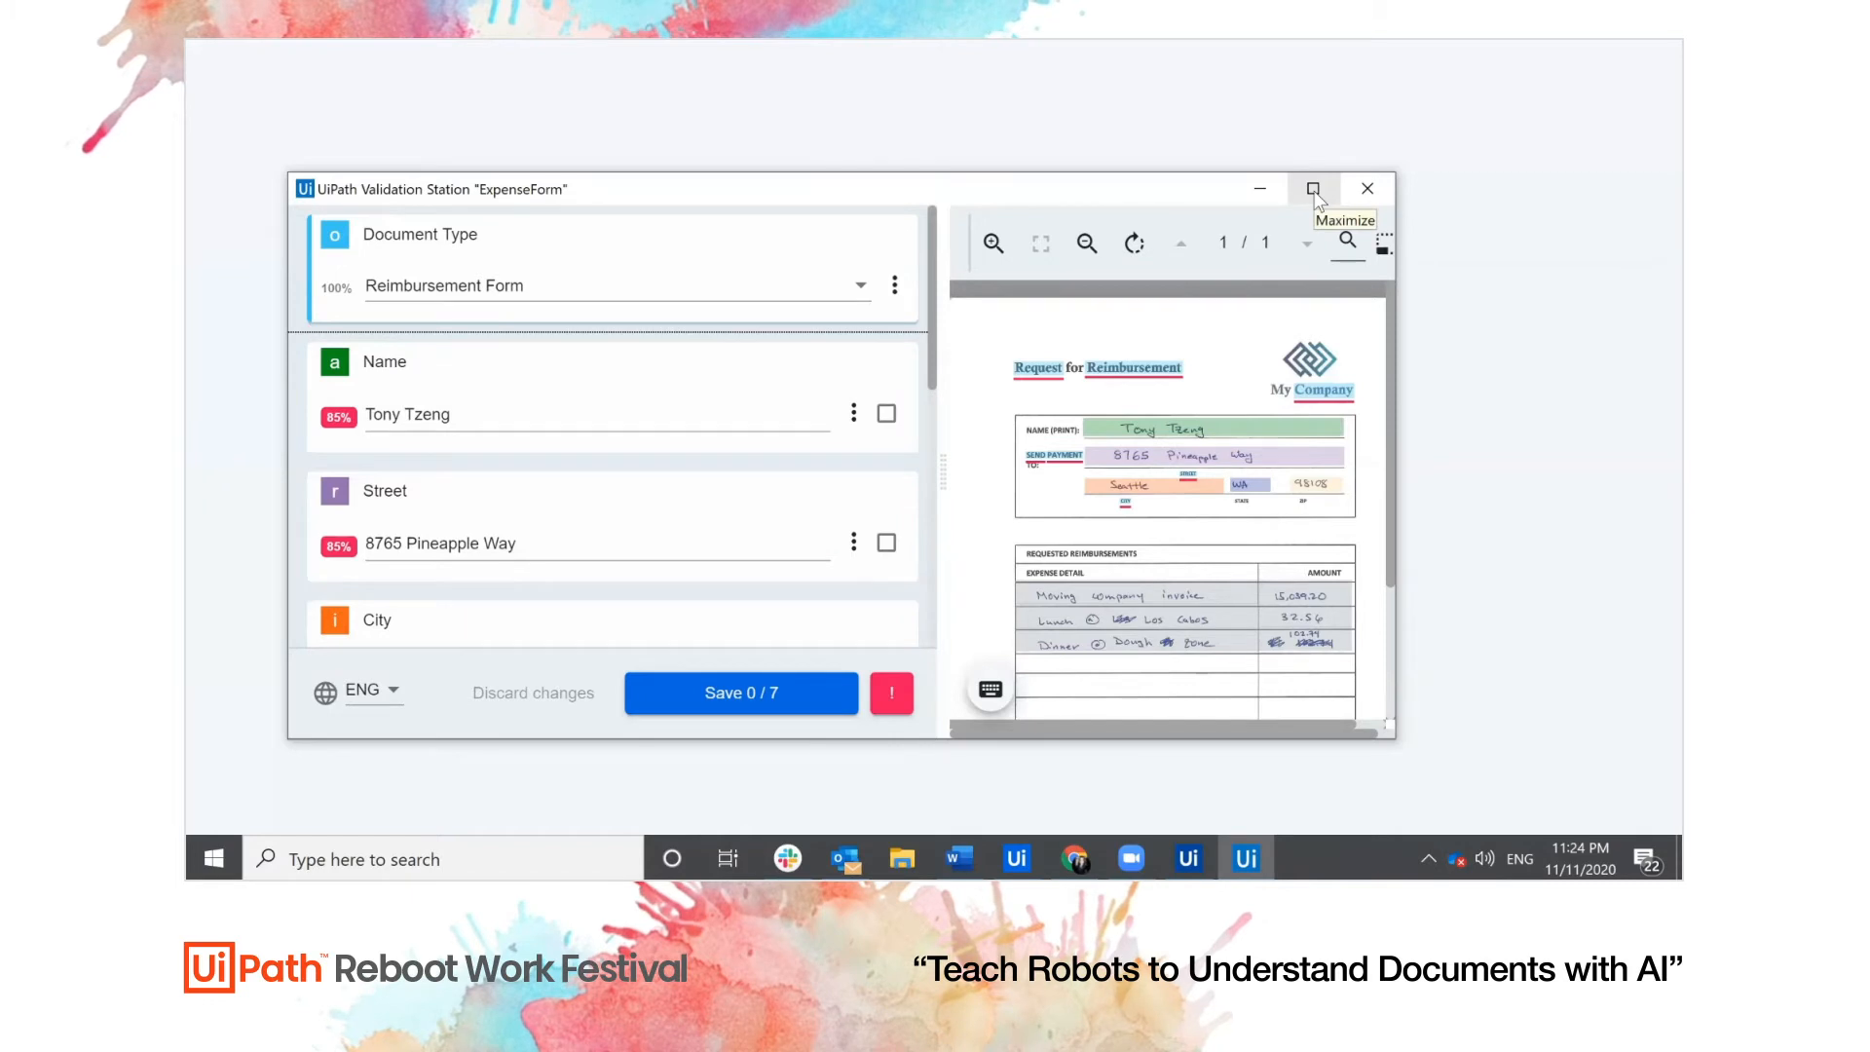
Maximize Validation Station and scroll through the Name, Street and City fields
left_click(1313, 188)
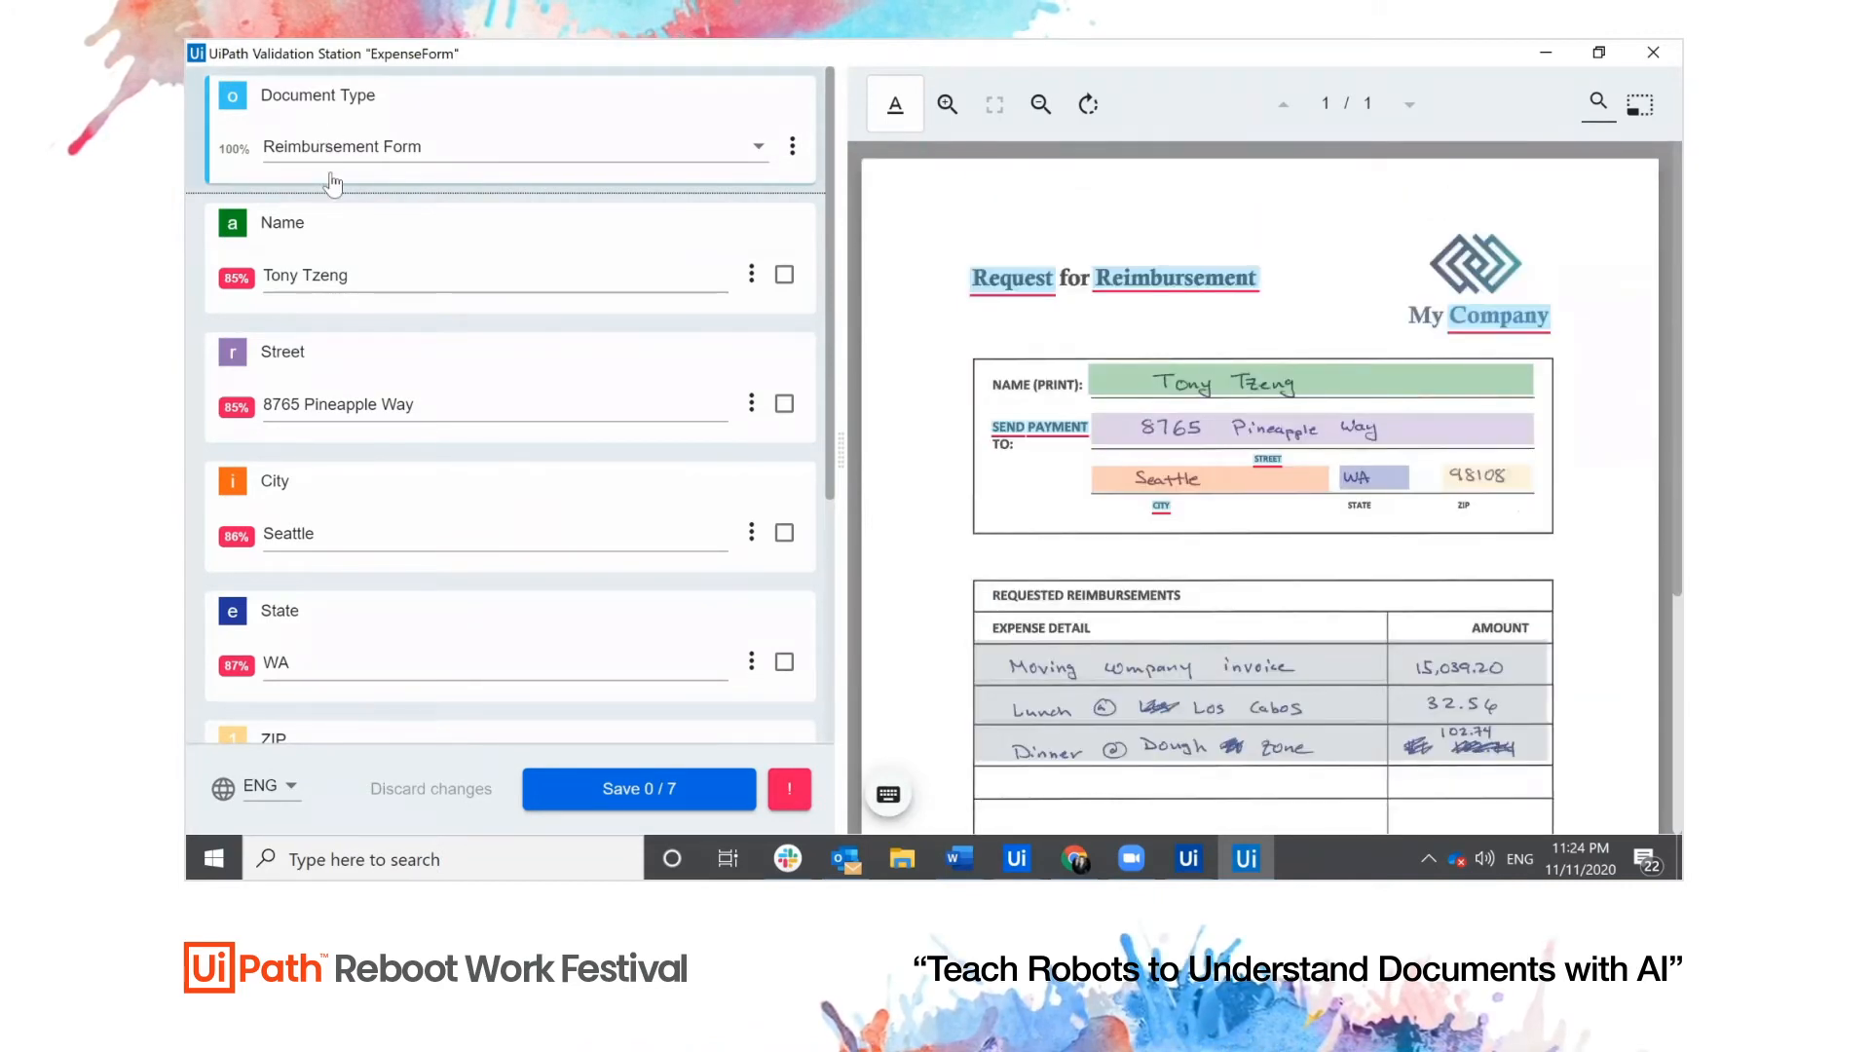
scroll("down", 3)
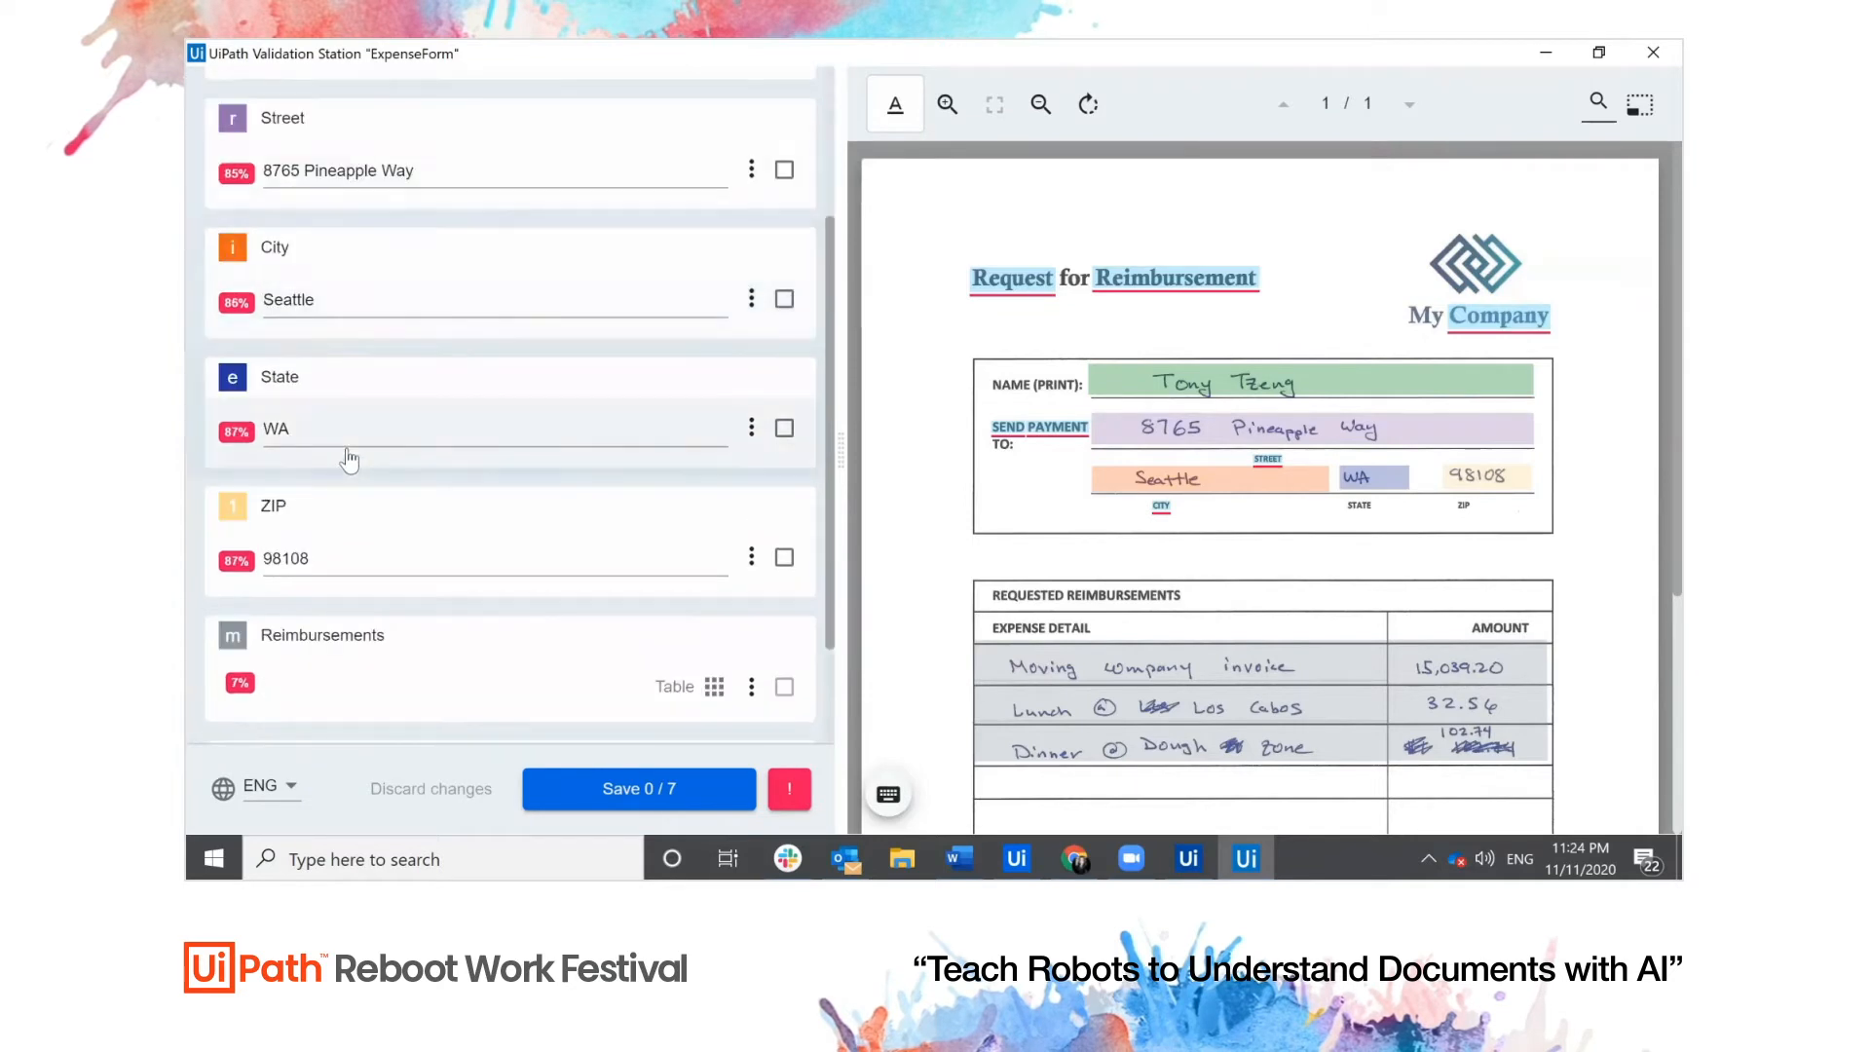
scroll("down", 3)
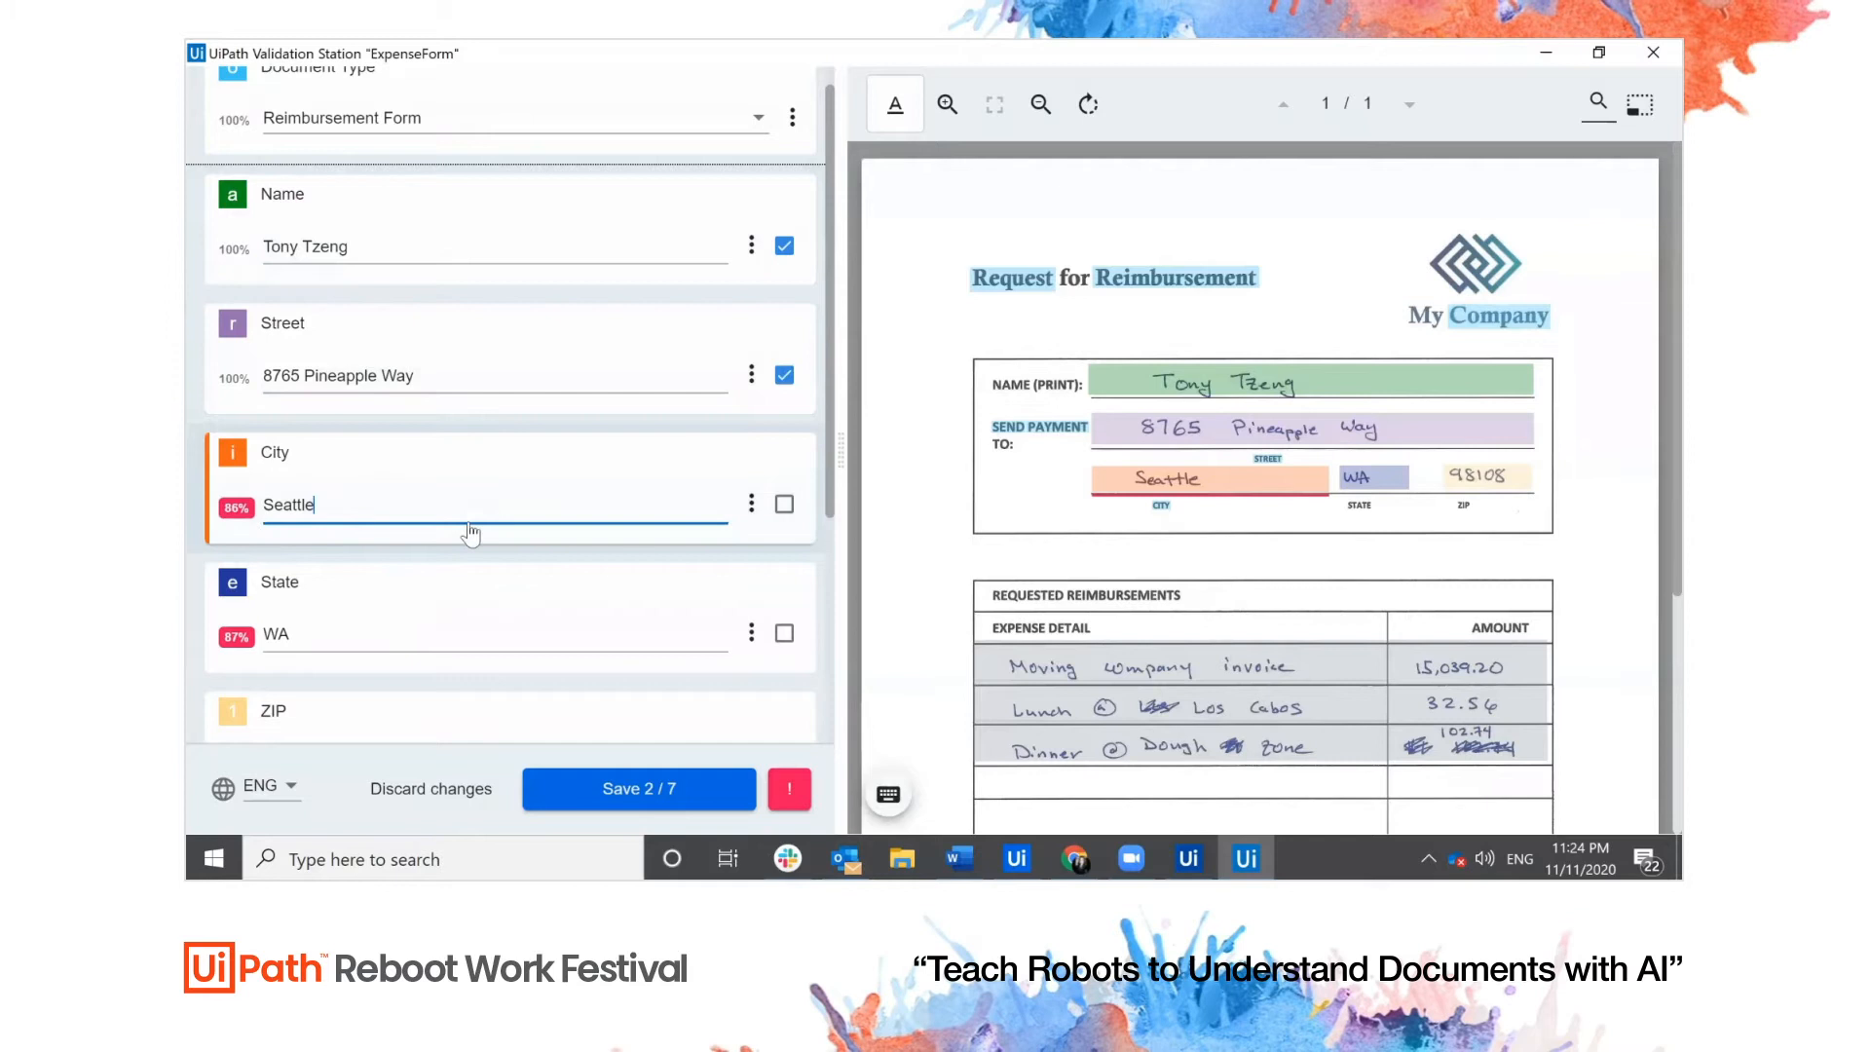
Change the Dinner amount to 102.74, save the table, and submit with Continue & save
left_click(784, 504)
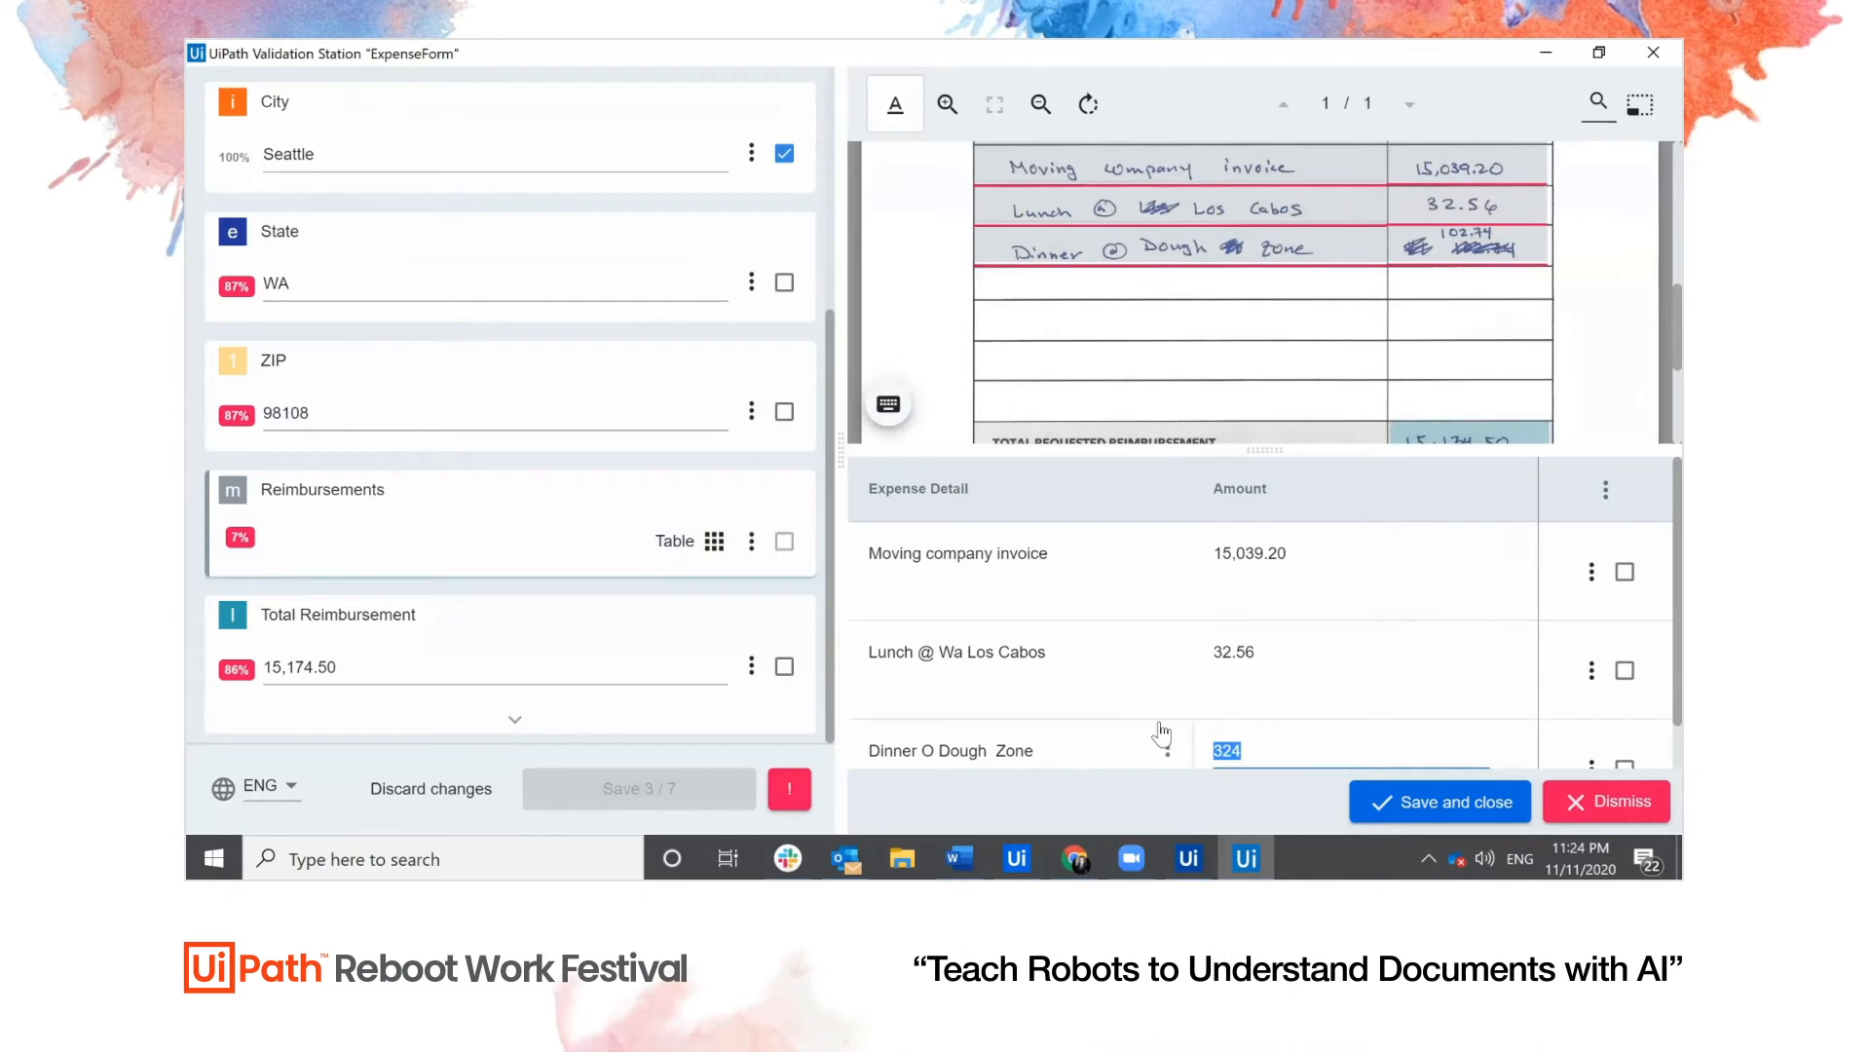
type("102.7")
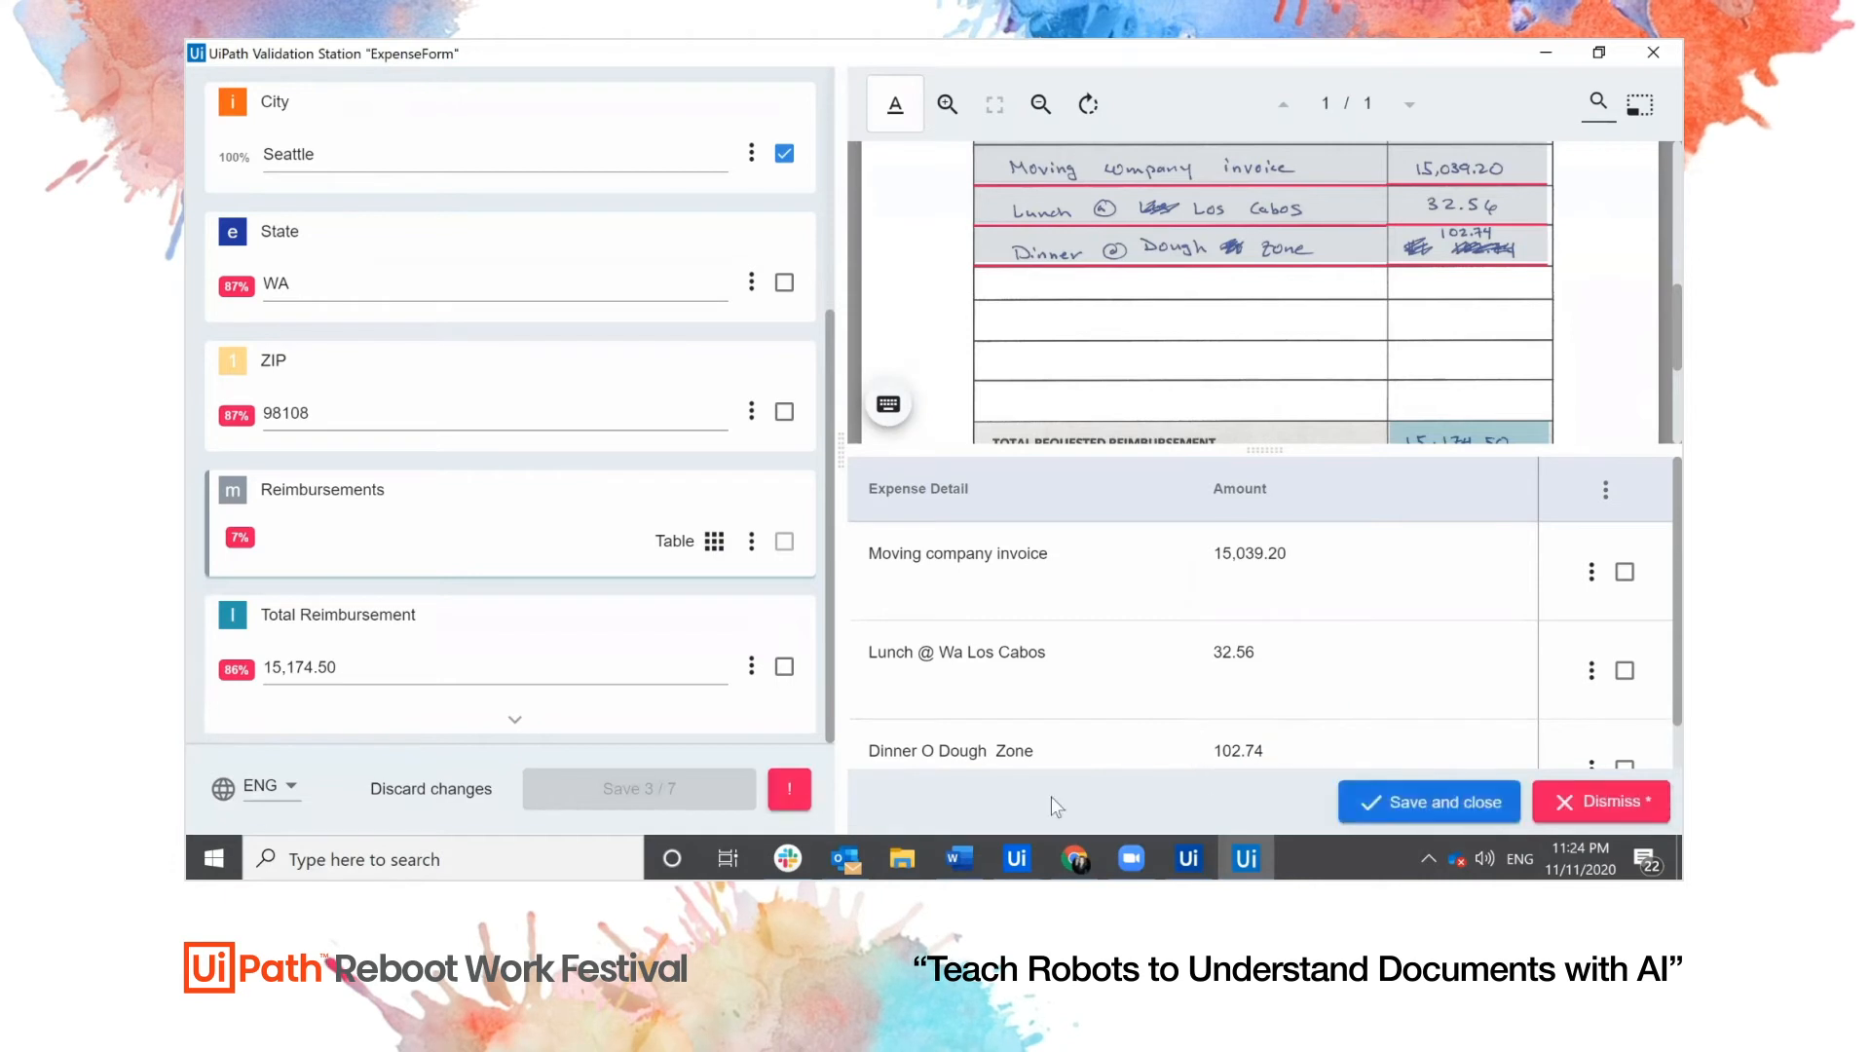
left_click(783, 541)
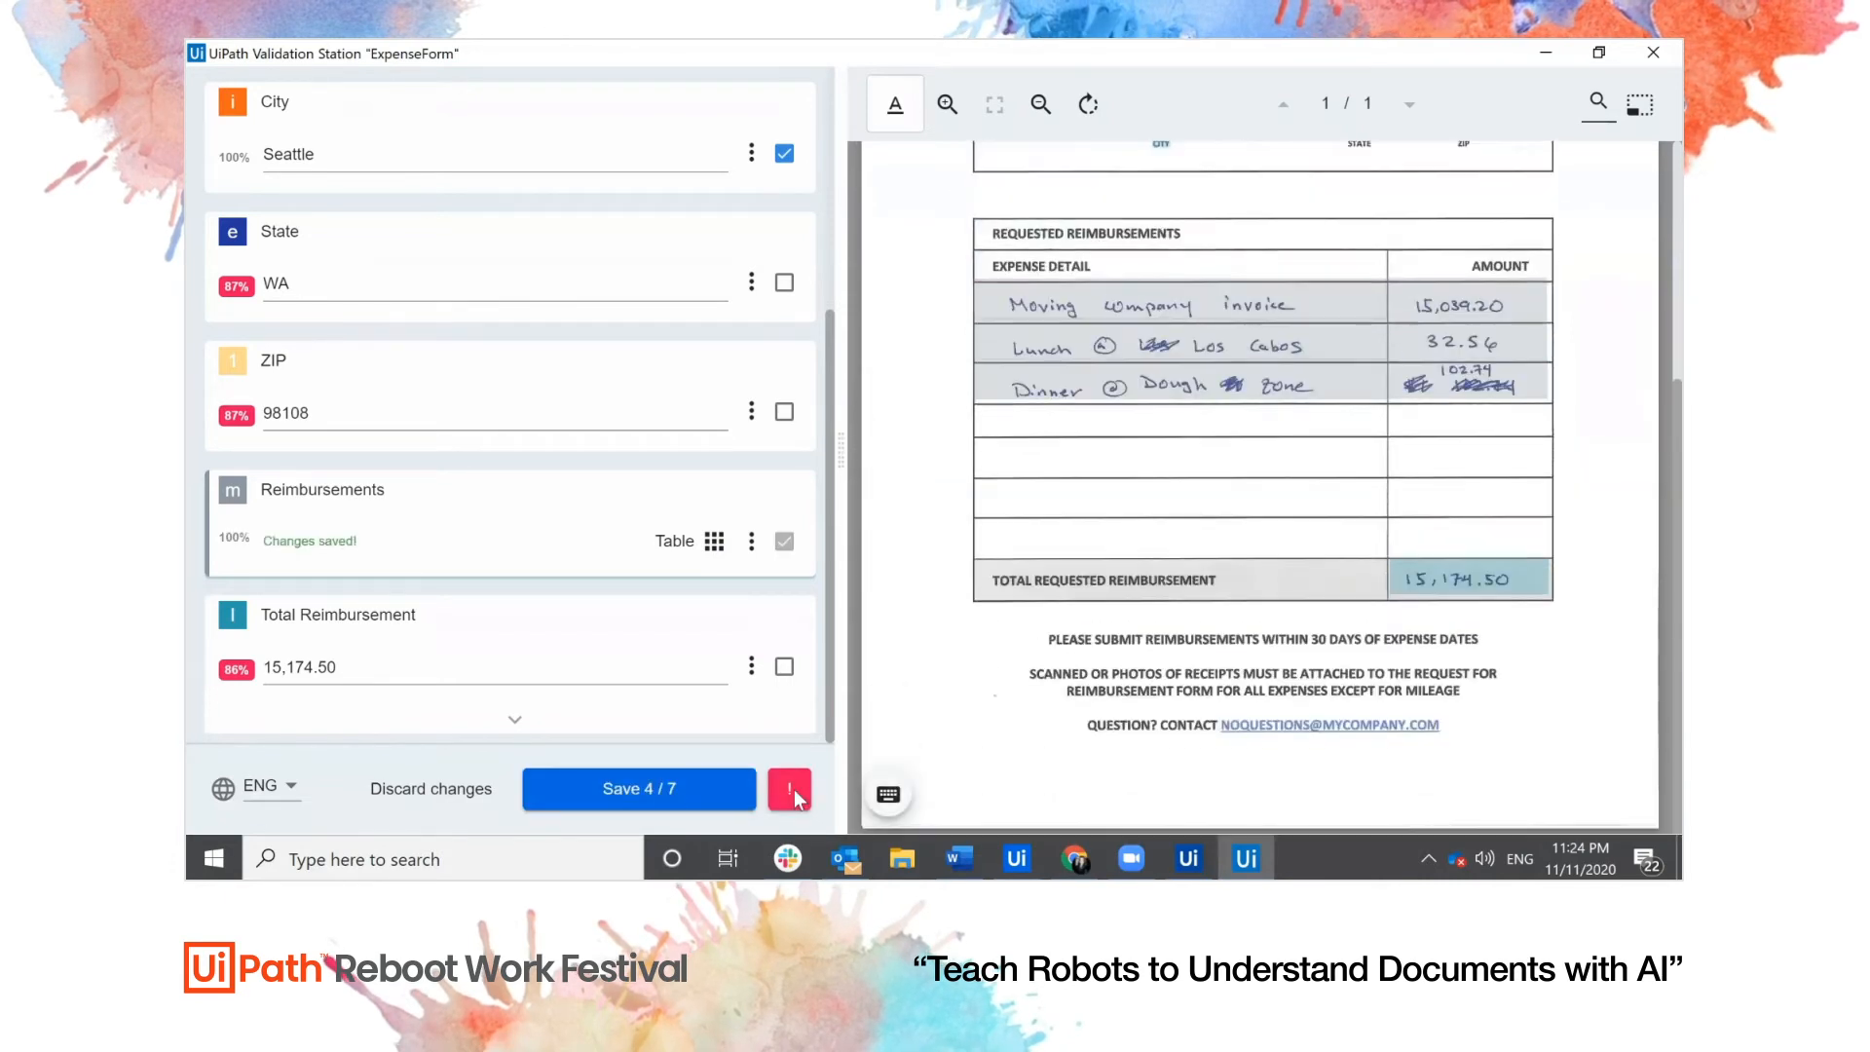
left_click(788, 788)
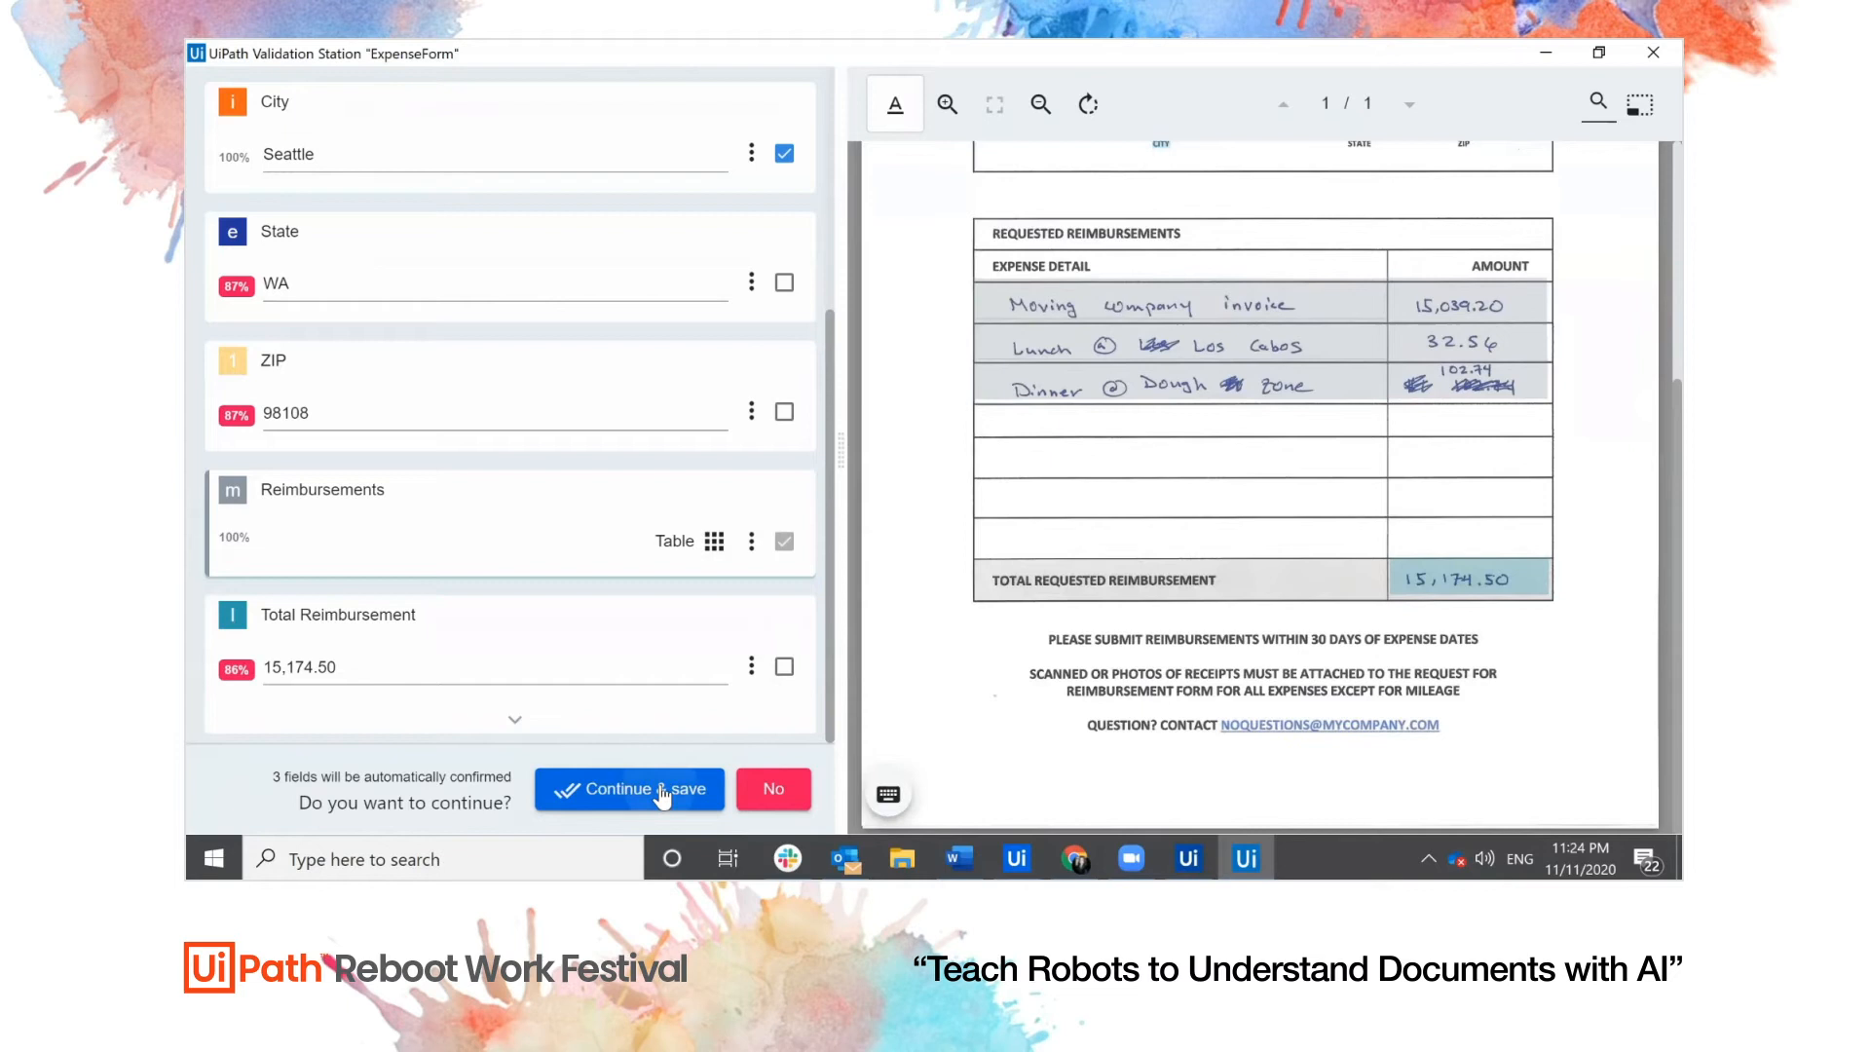
left_click(629, 788)
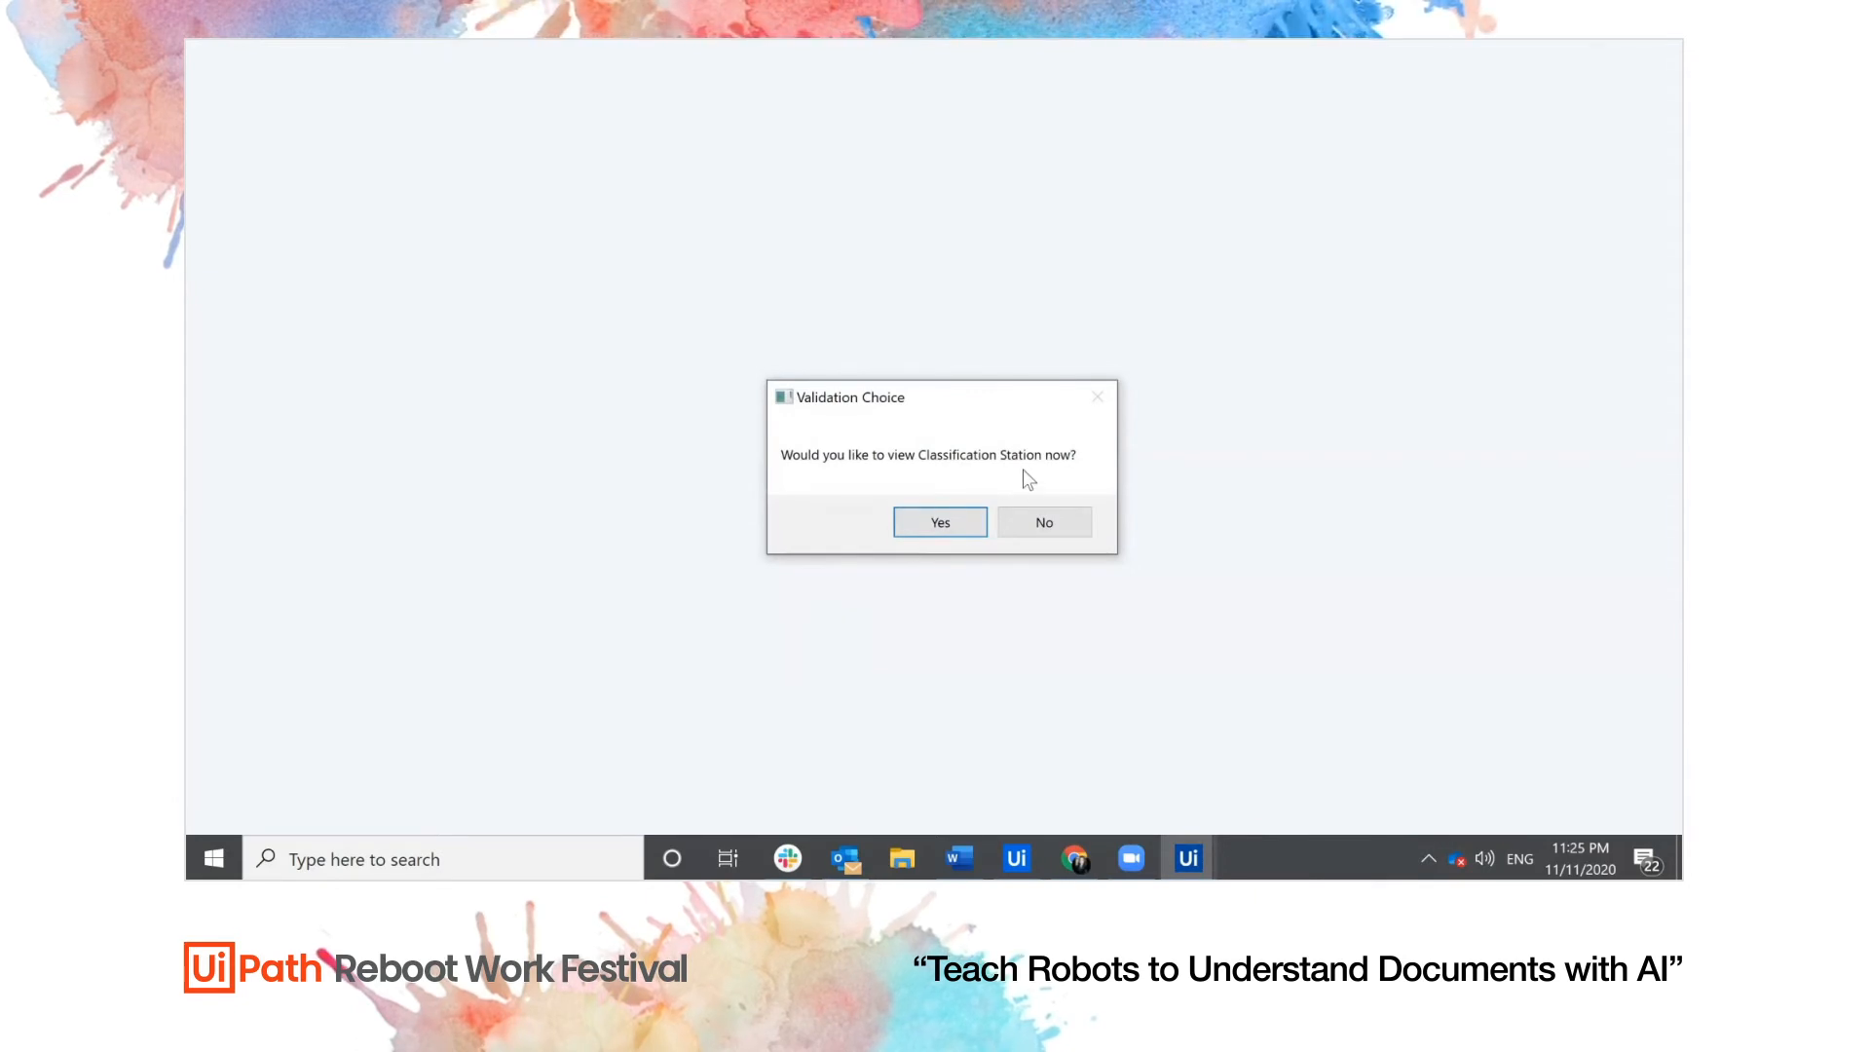
mouse_move(1044, 525)
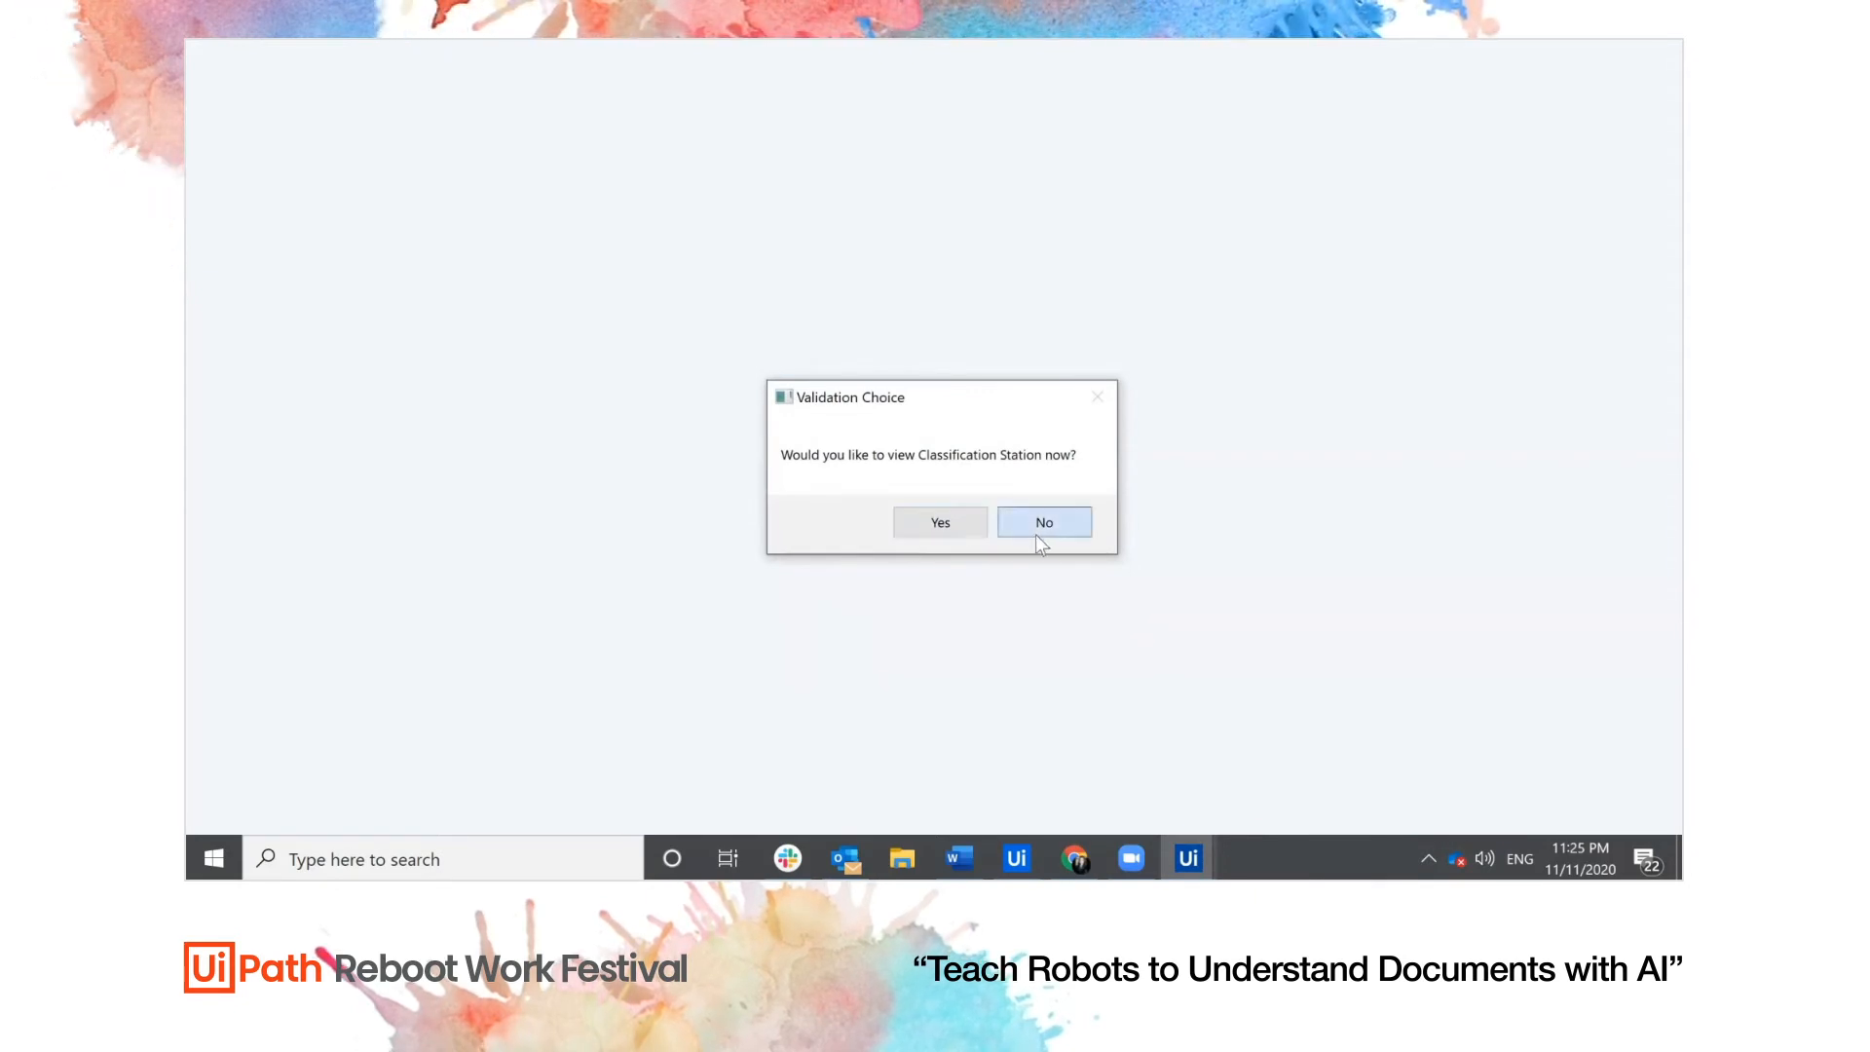
Decline viewing Classification Station for the next document
left_click(1043, 522)
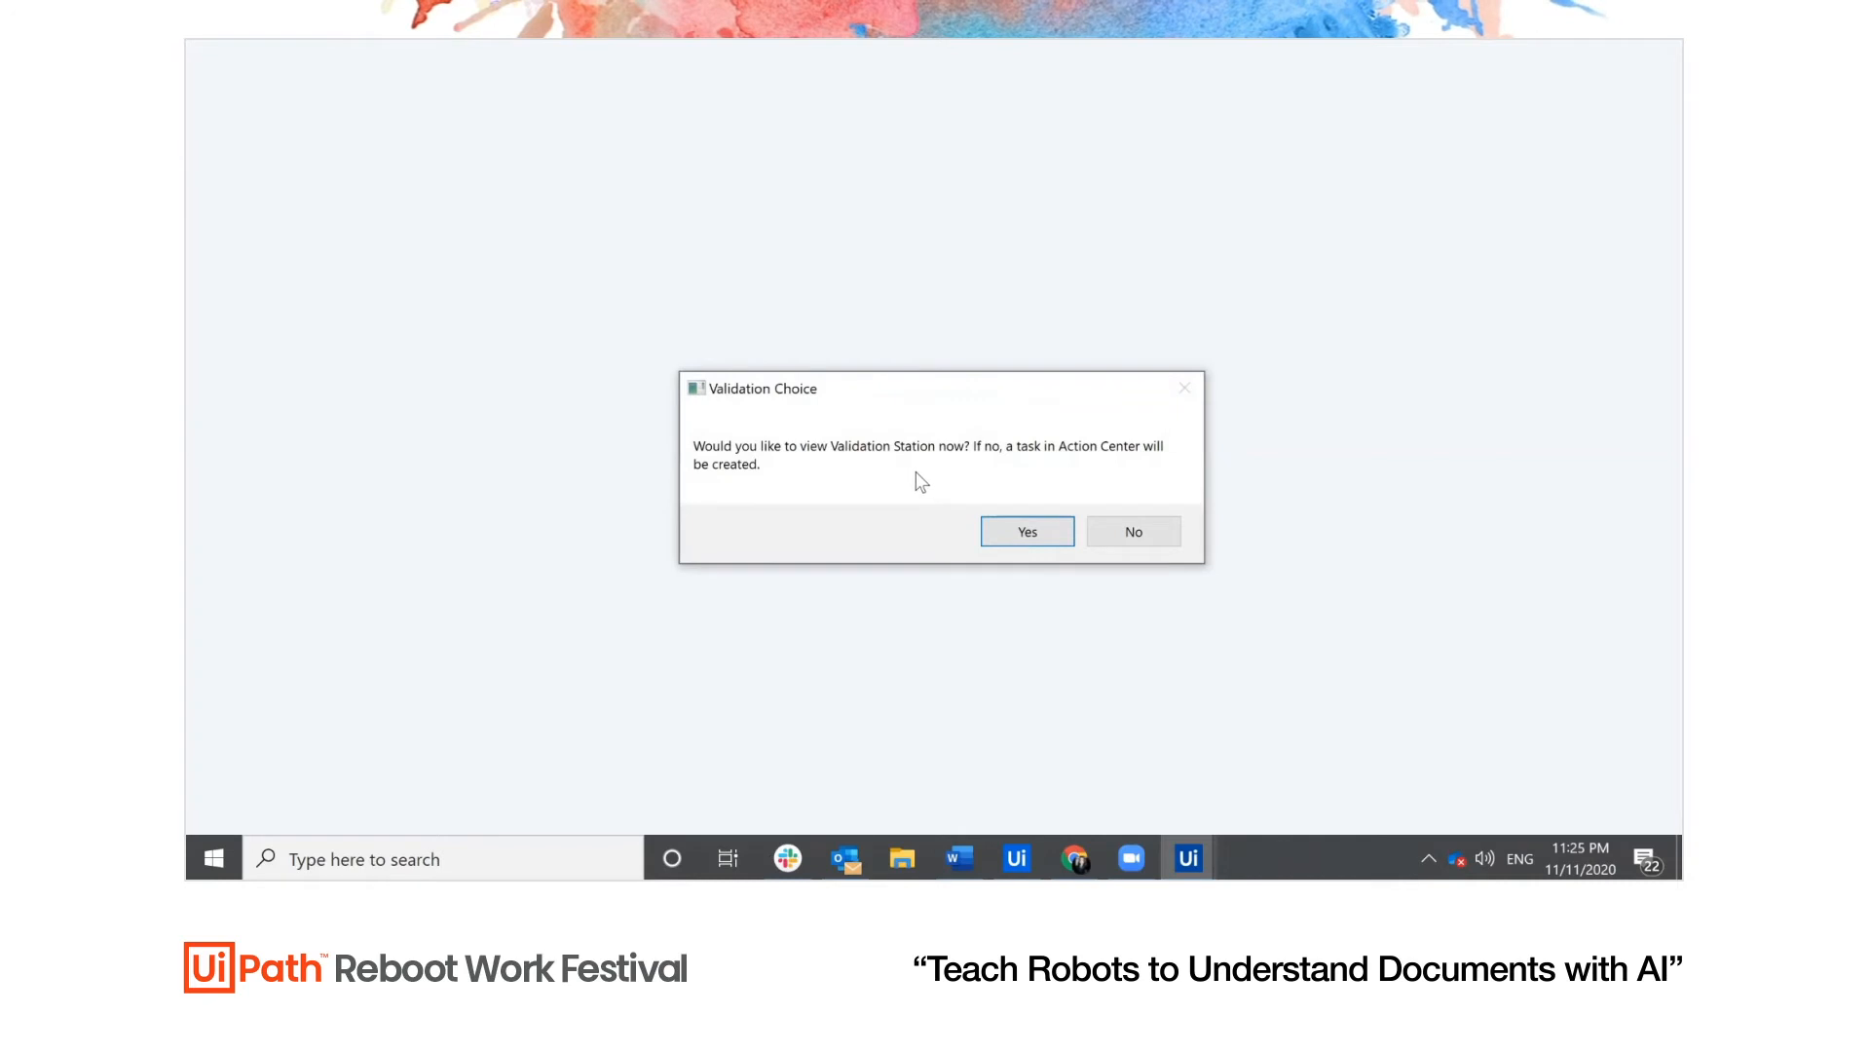
mouse_move(930, 470)
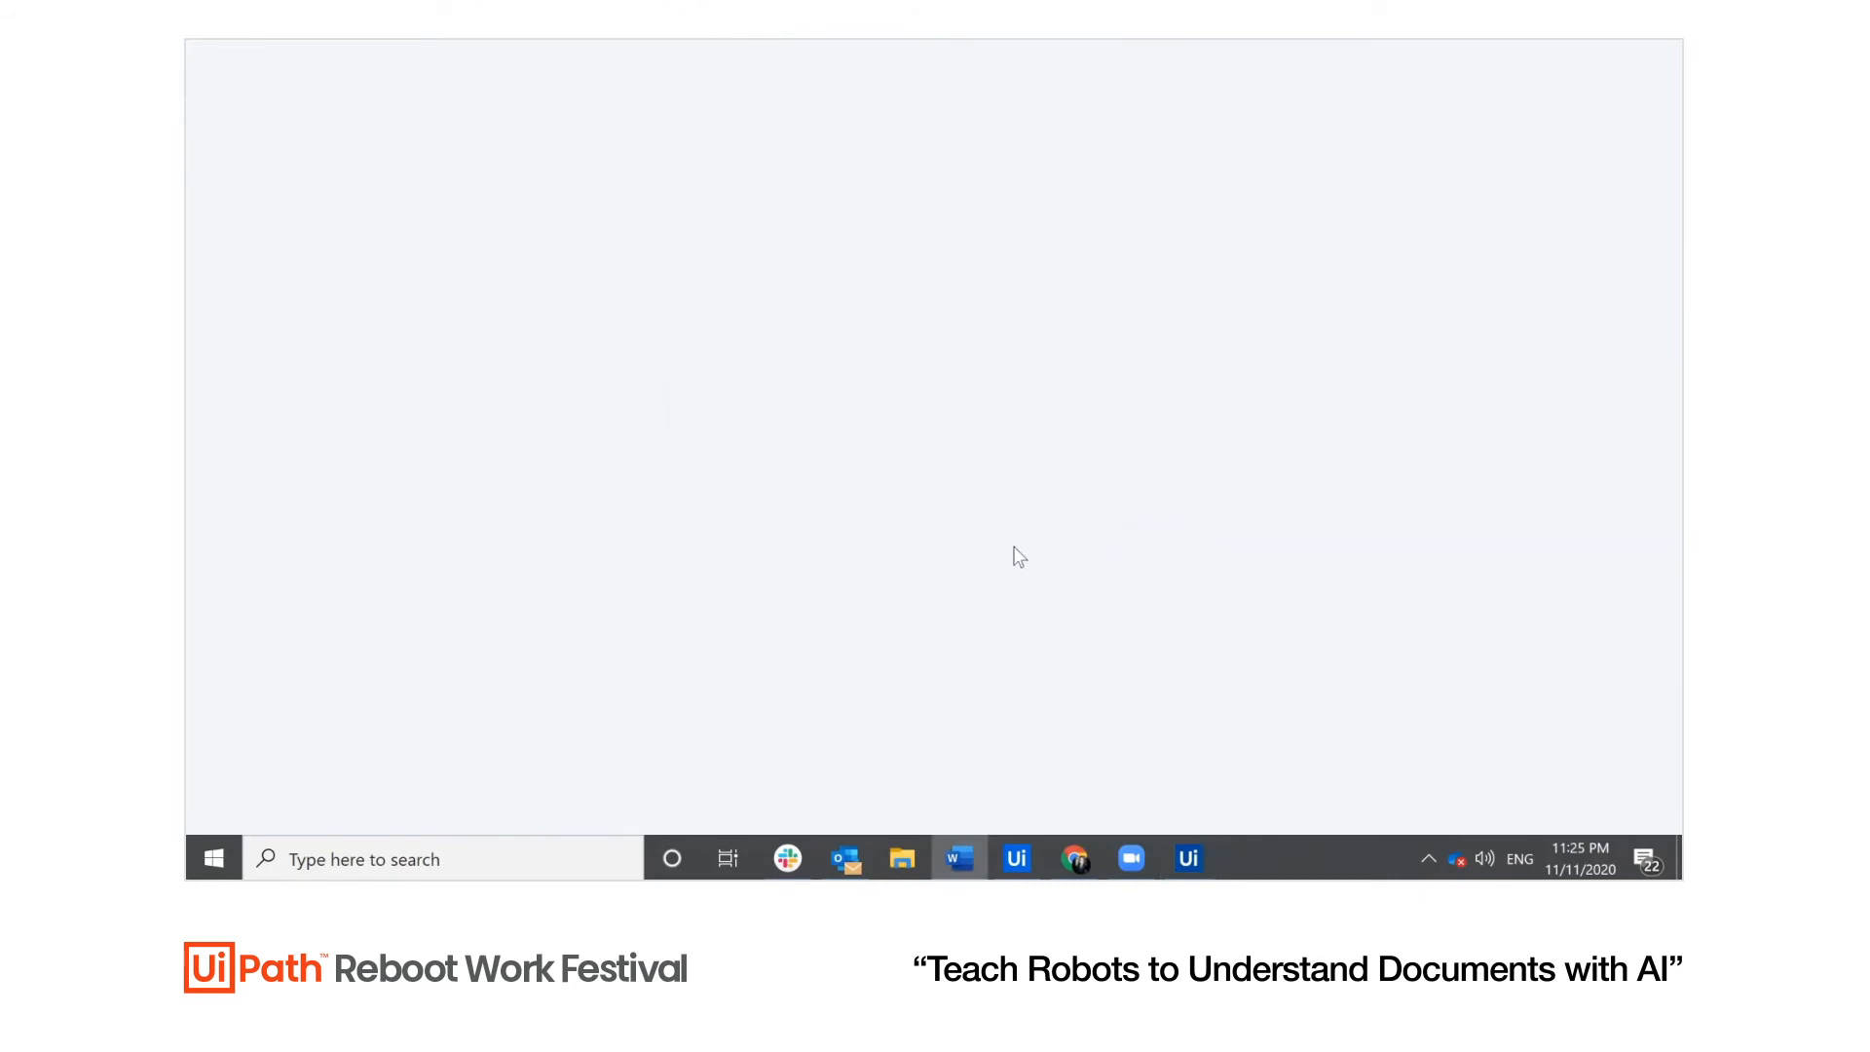
mouse_move(1065, 804)
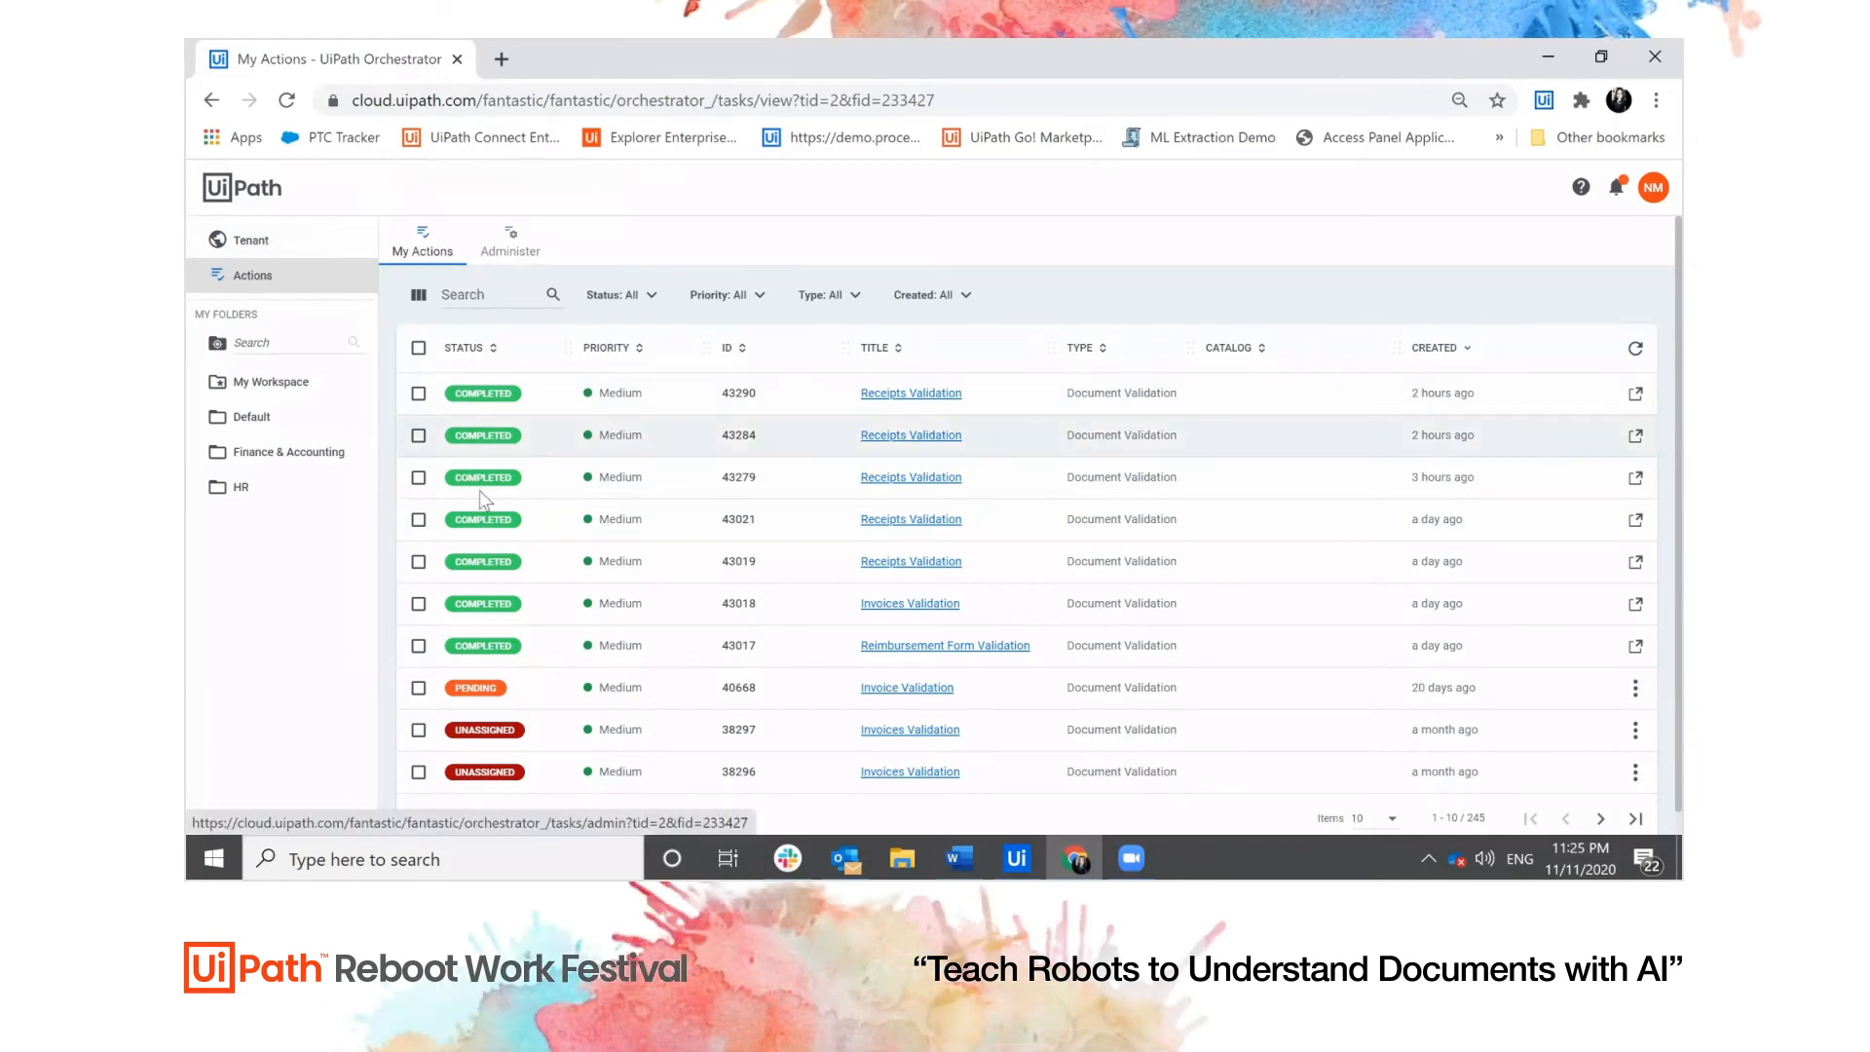
mouse_move(582, 556)
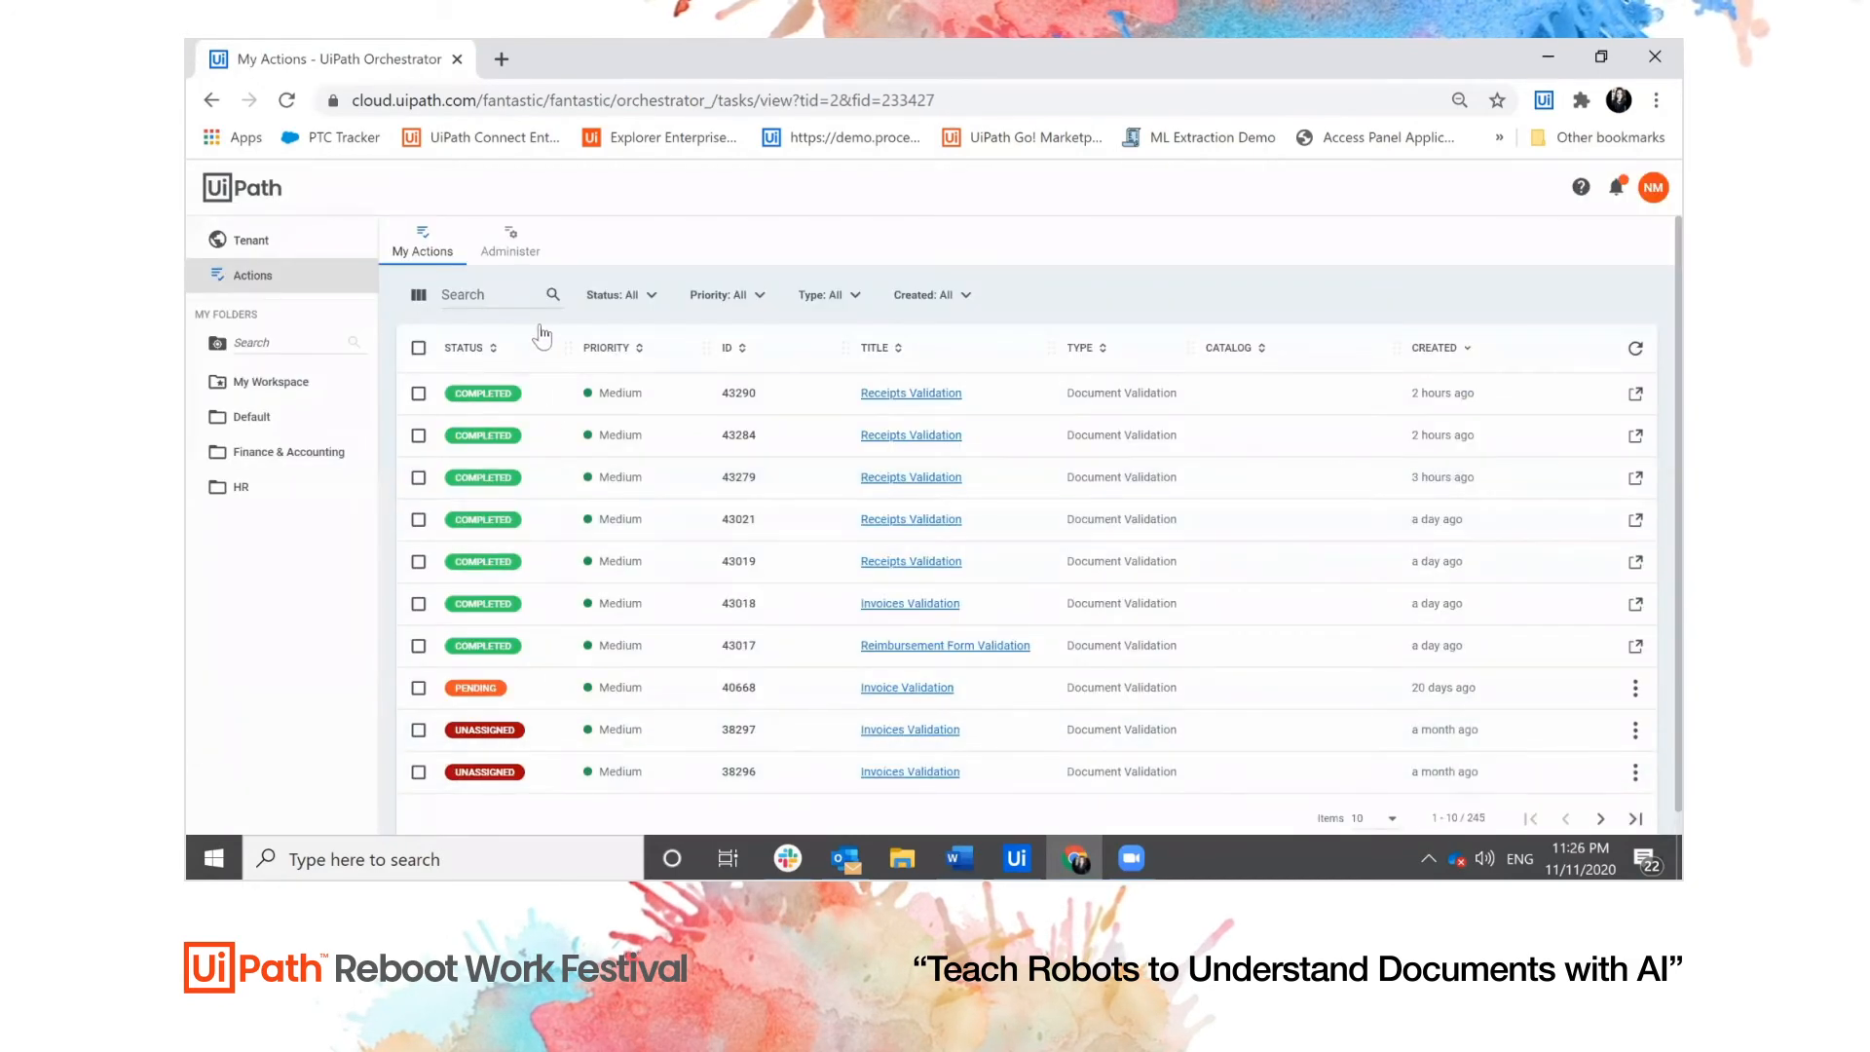
mouse_move(1635, 352)
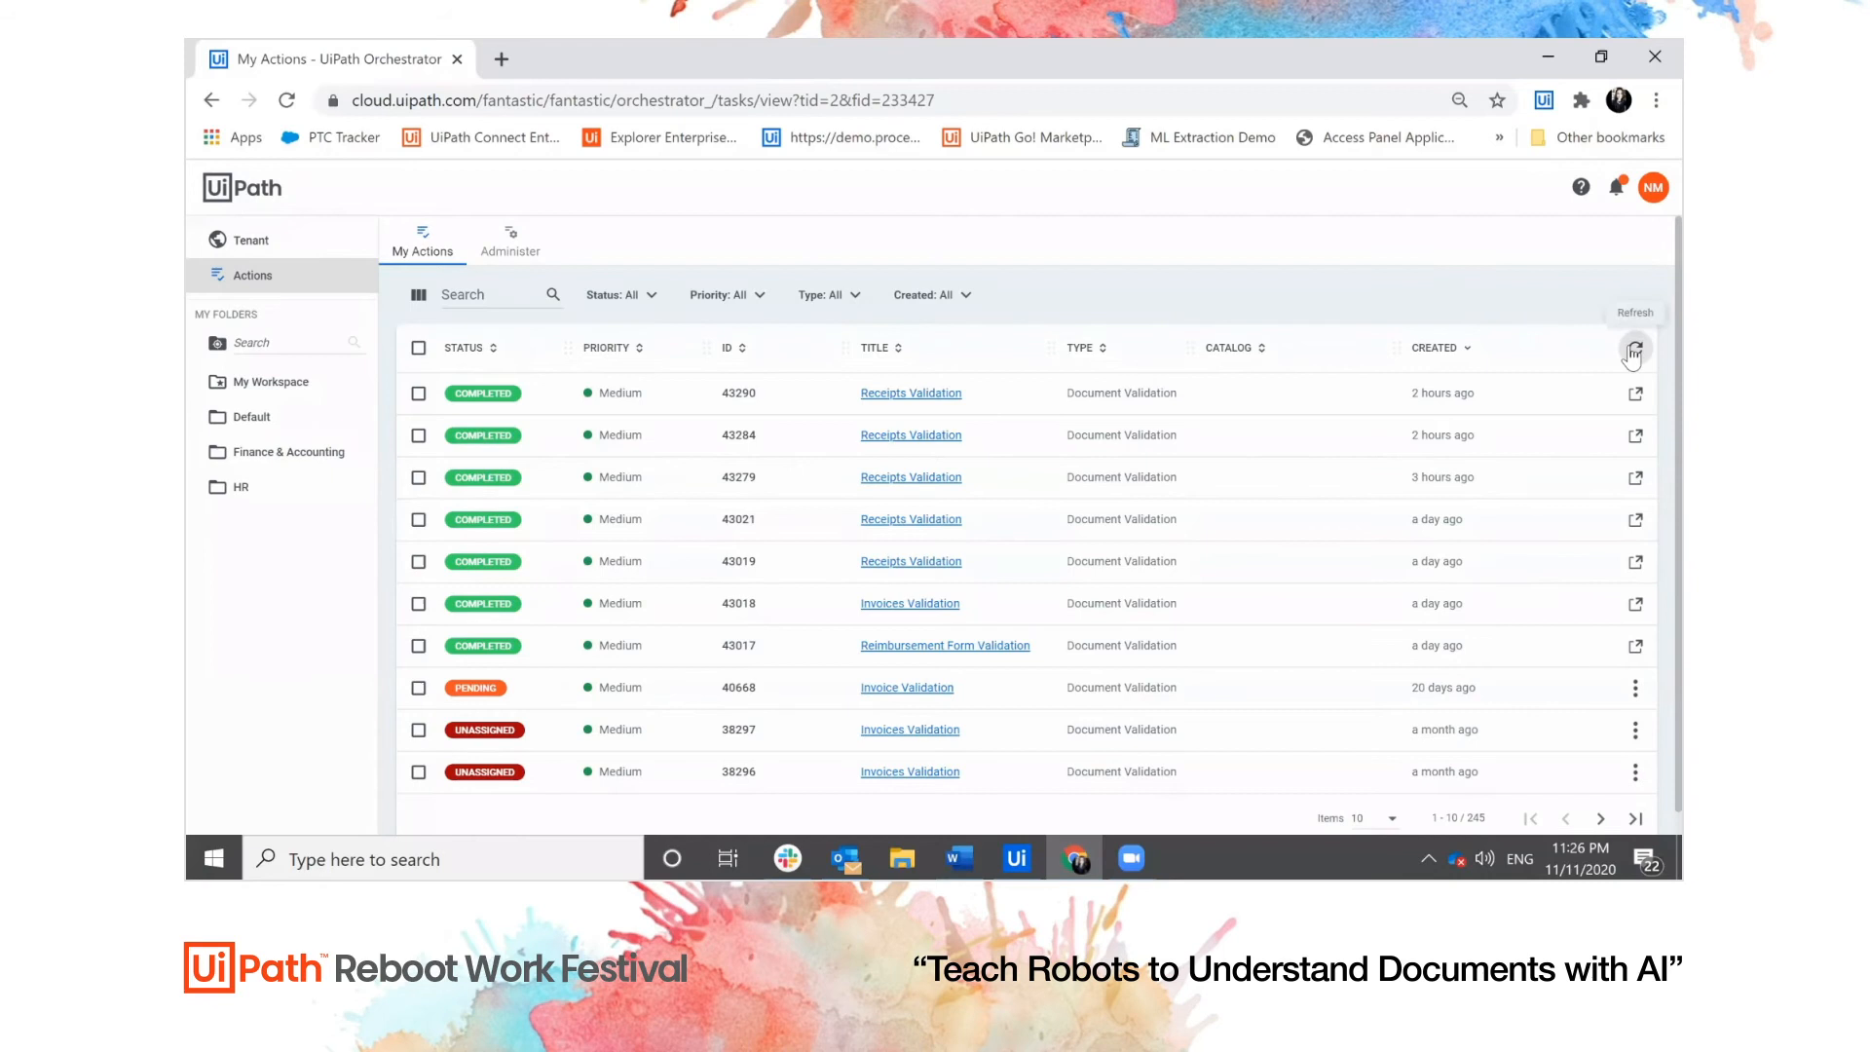
Refresh My Actions, then assign Invoices Validation task 43315 to yourself and open it
left_click(1636, 355)
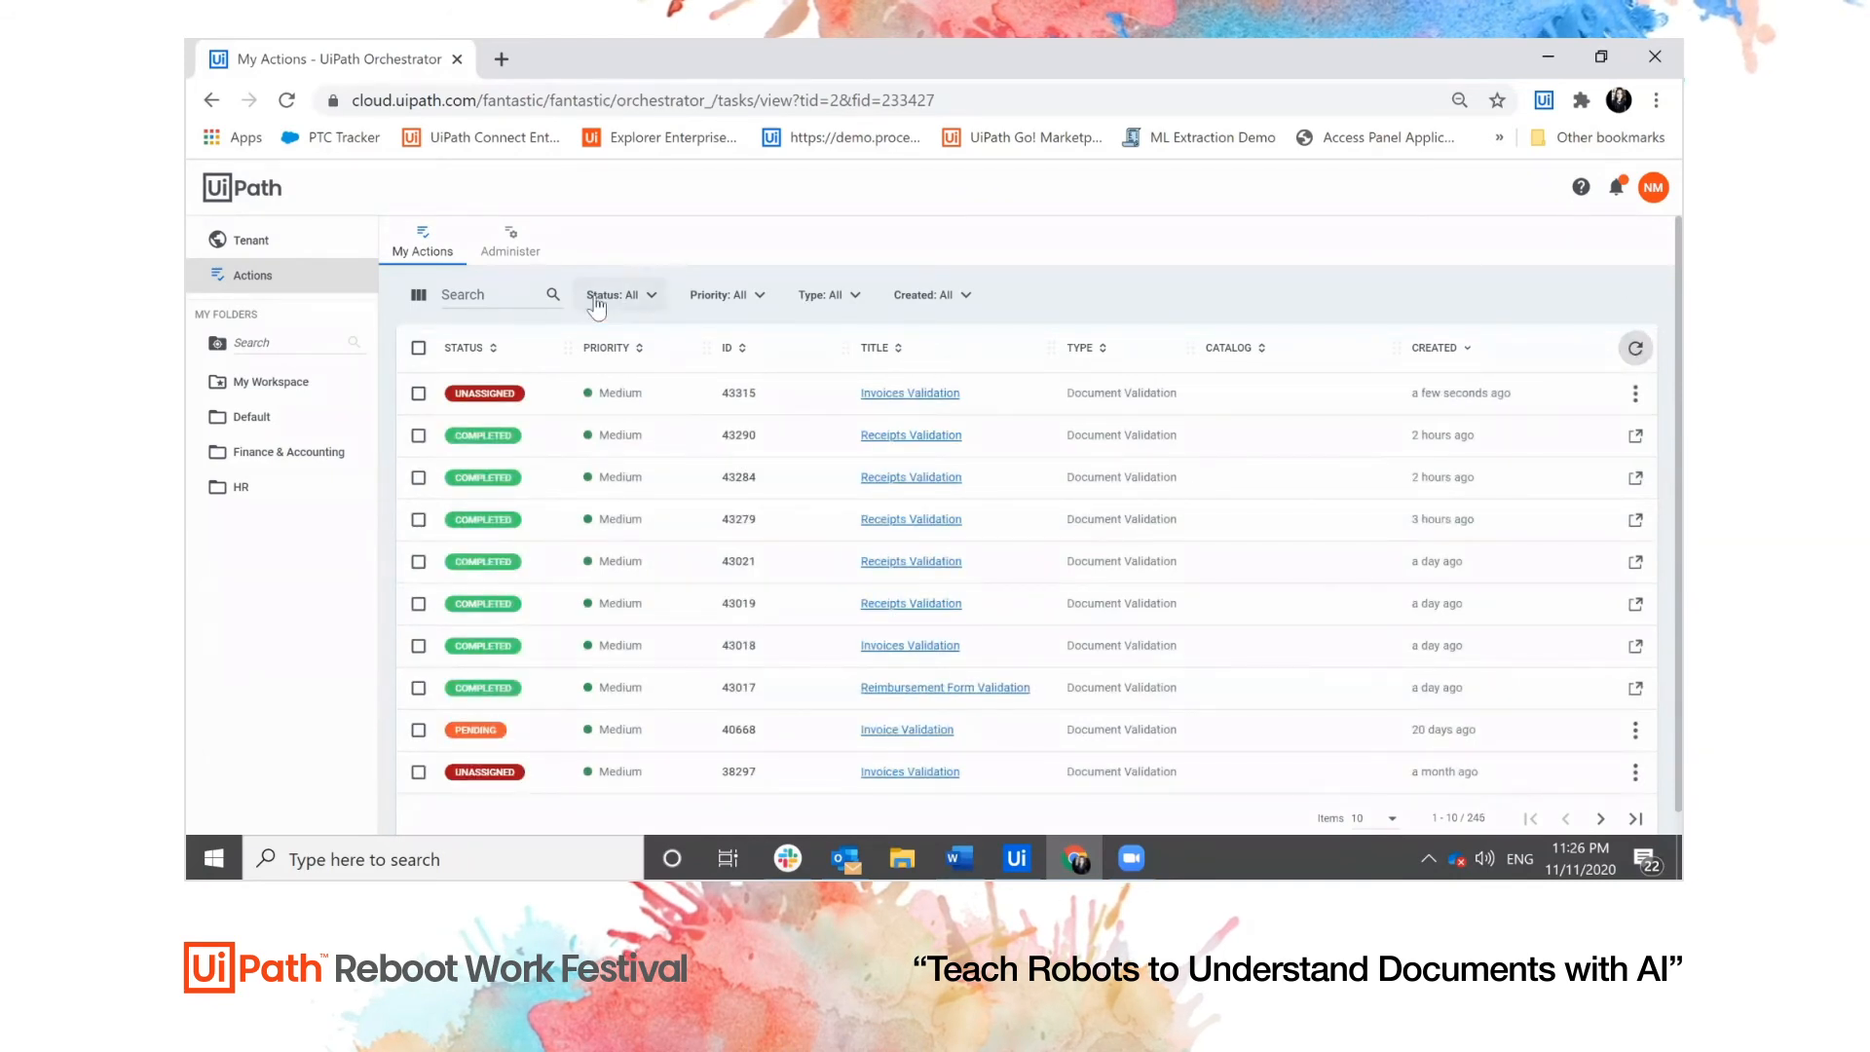
mouse_move(578, 325)
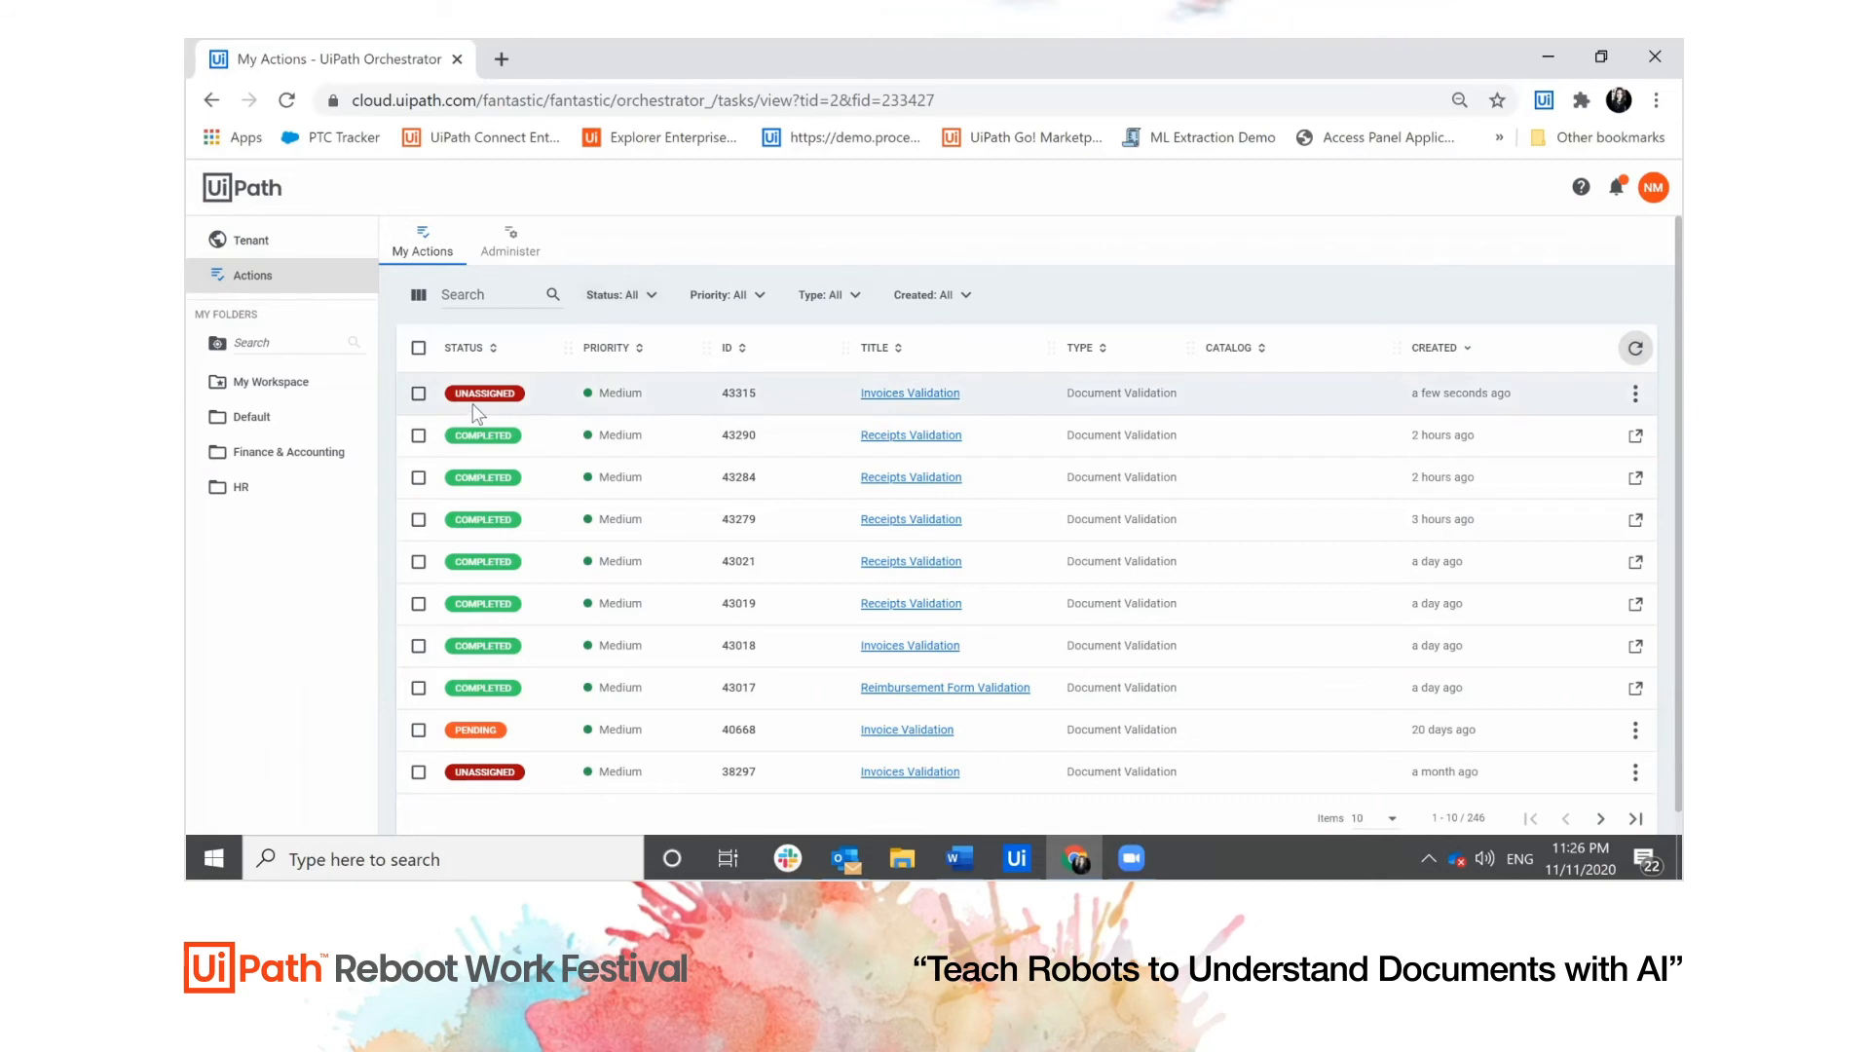
mouse_move(629, 411)
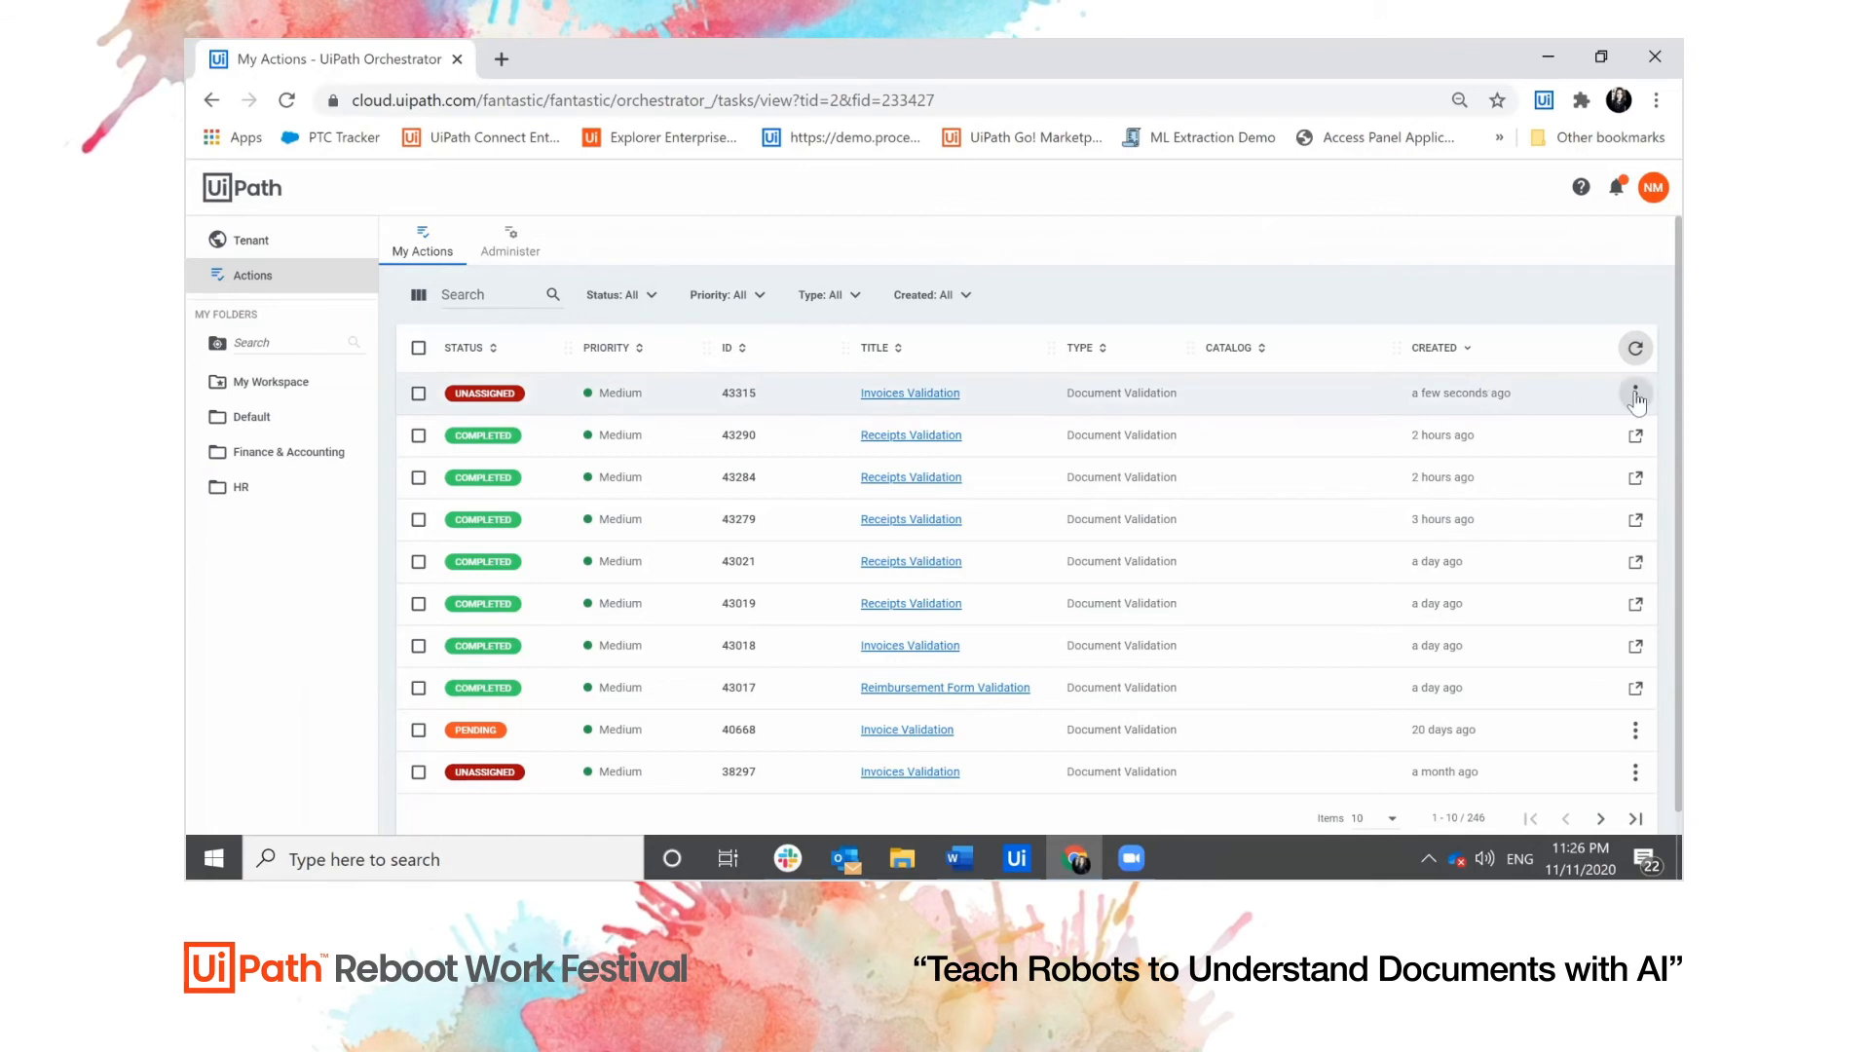
left_click(1636, 394)
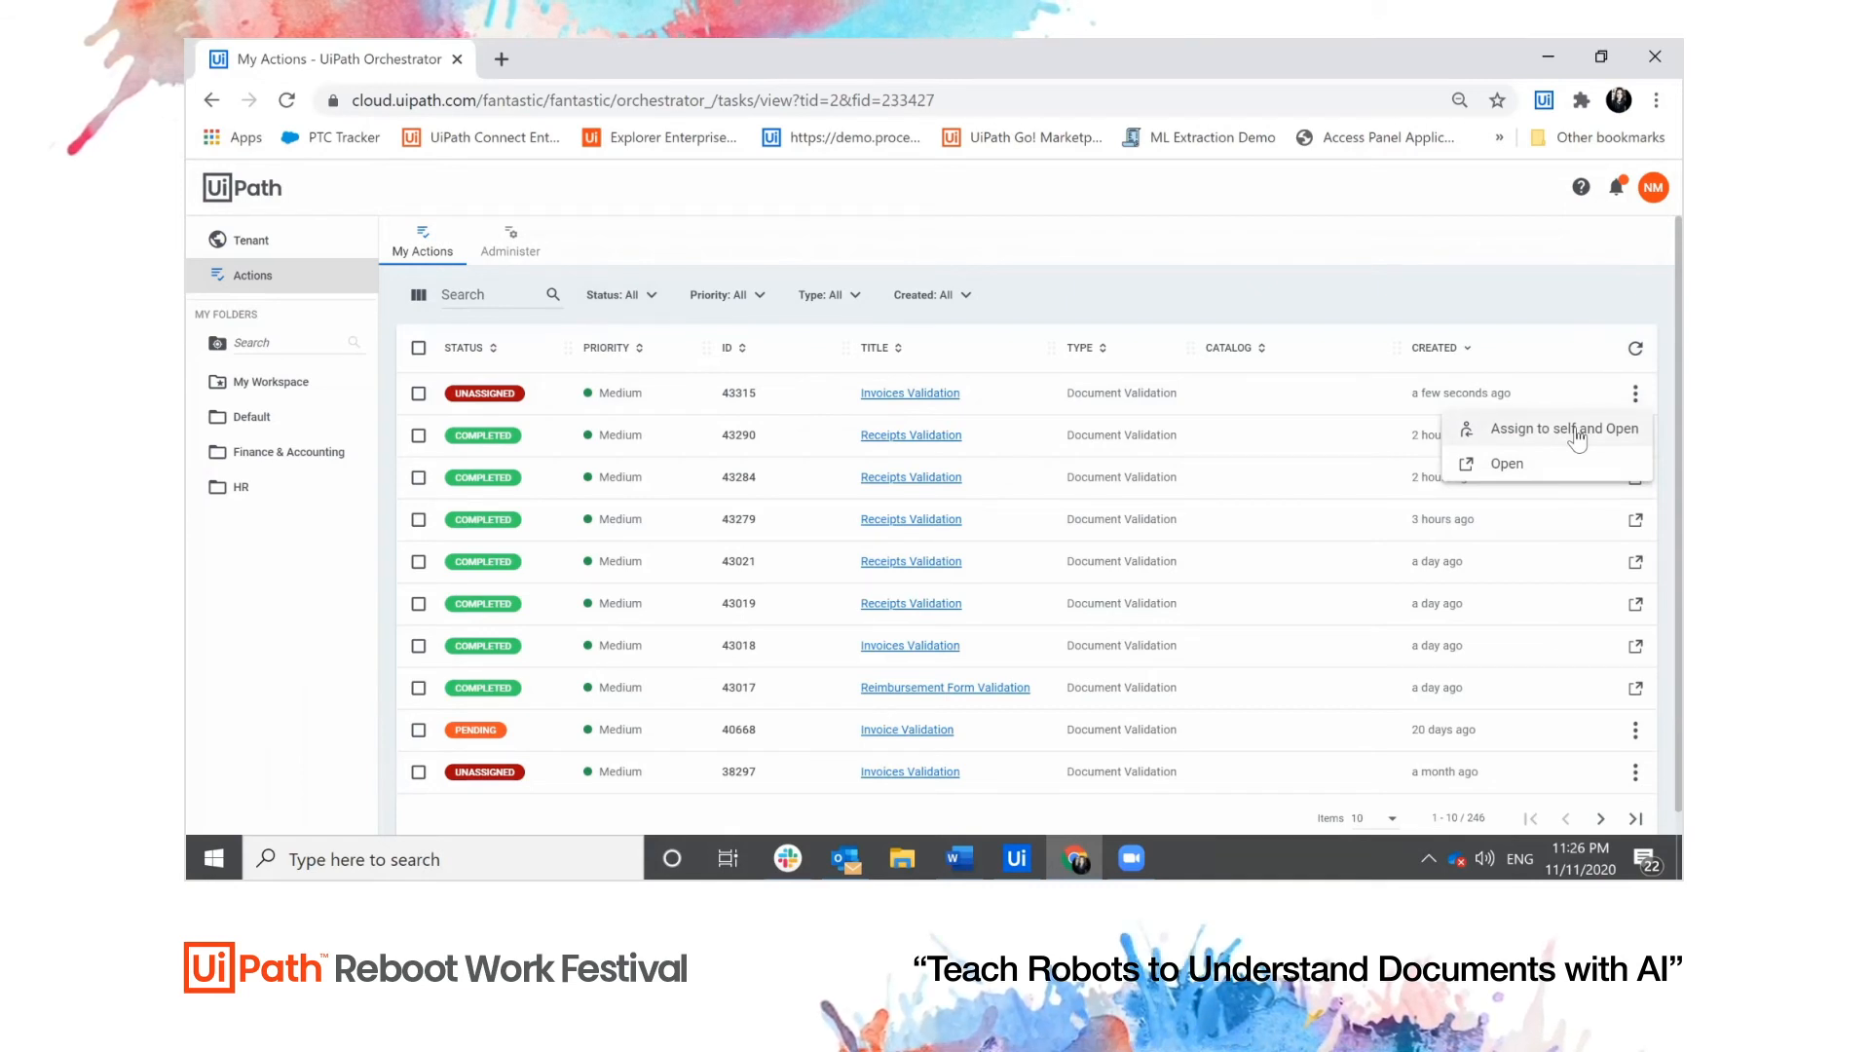
left_click(1565, 429)
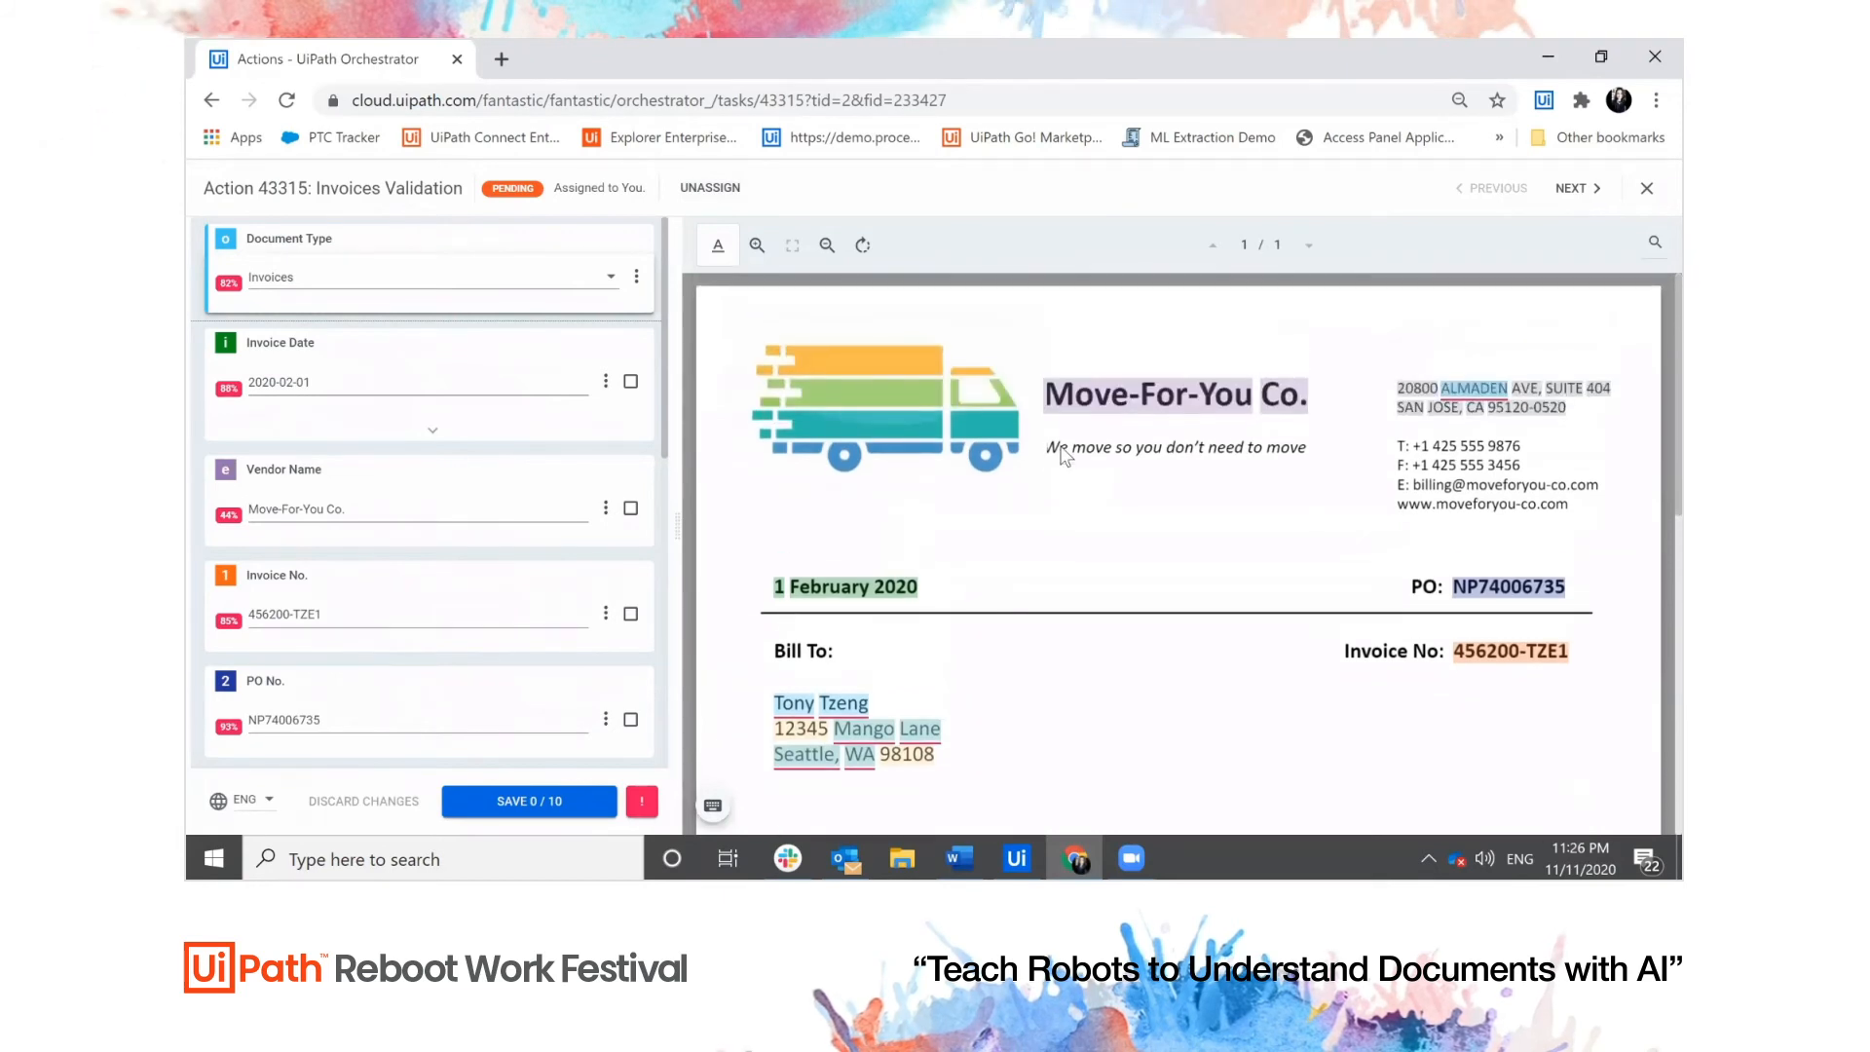
mouse_move(1024, 332)
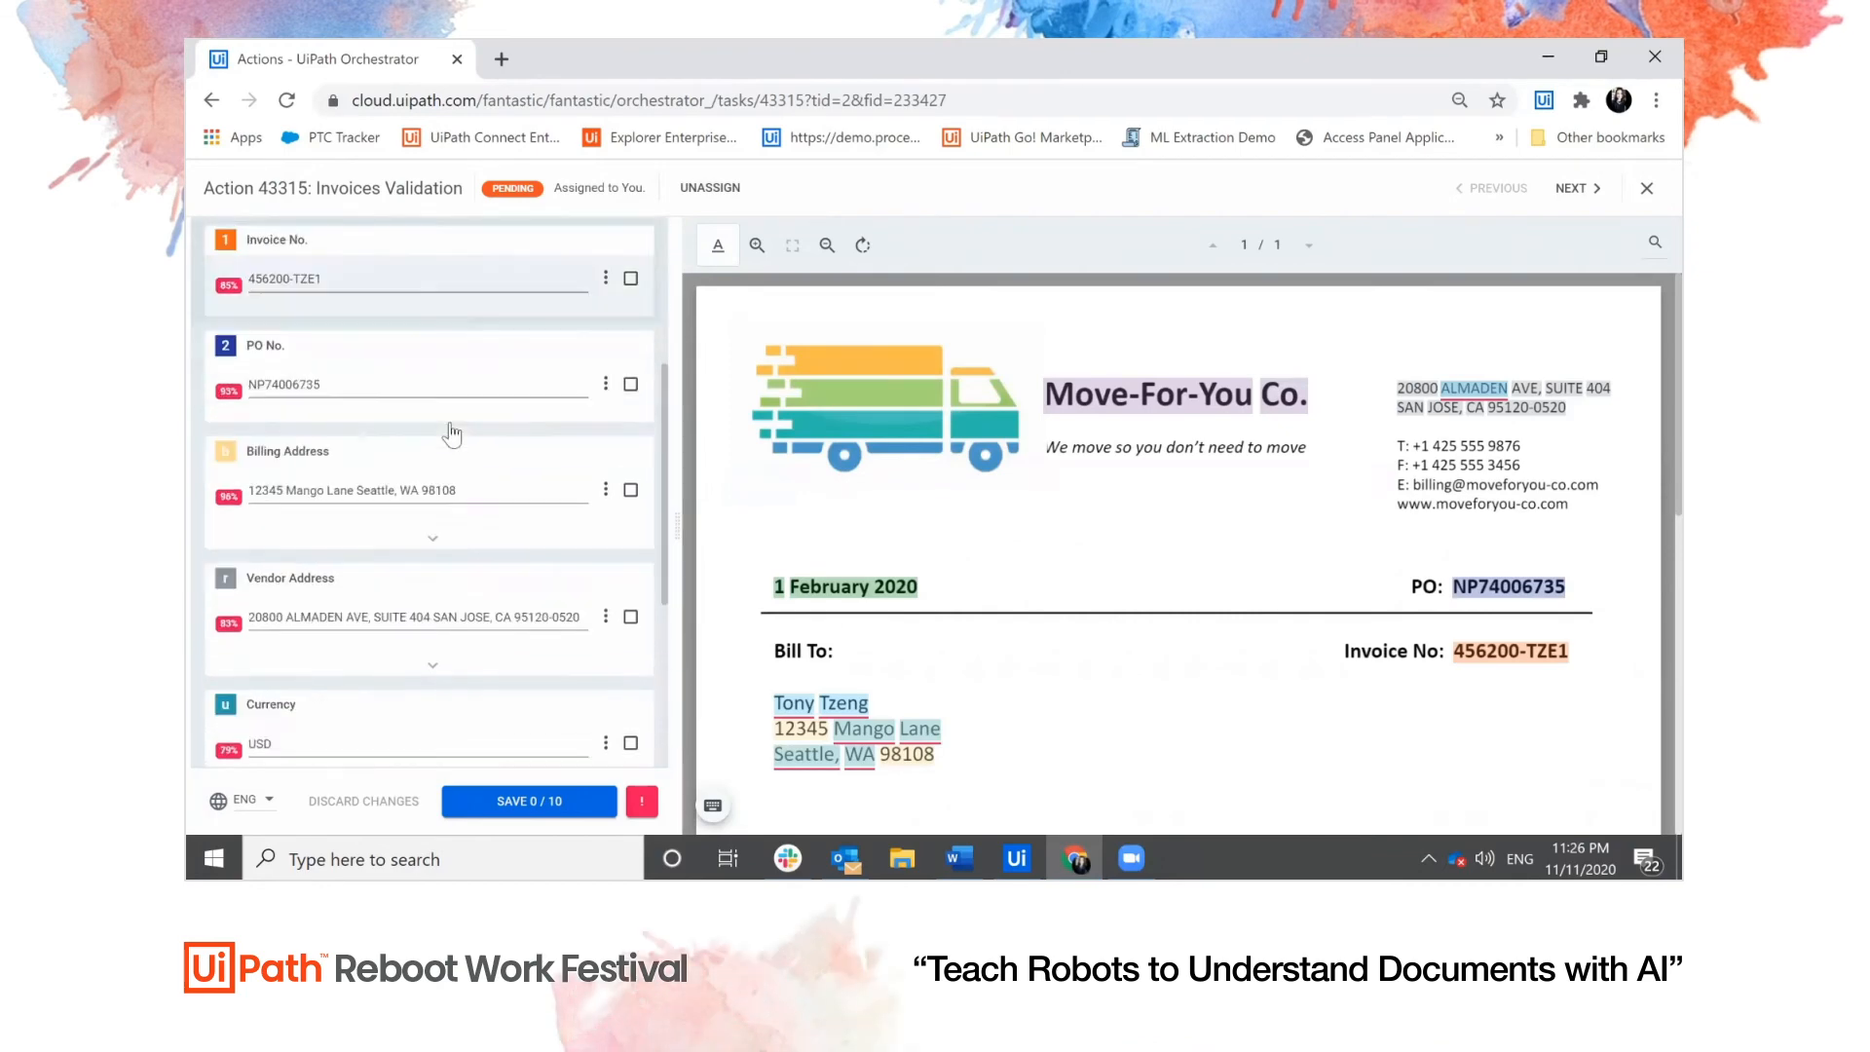
Confirm the invoice Tax Amount, Total and Items table, then save with remaining fields auto-confirmed
scroll("down", 3)
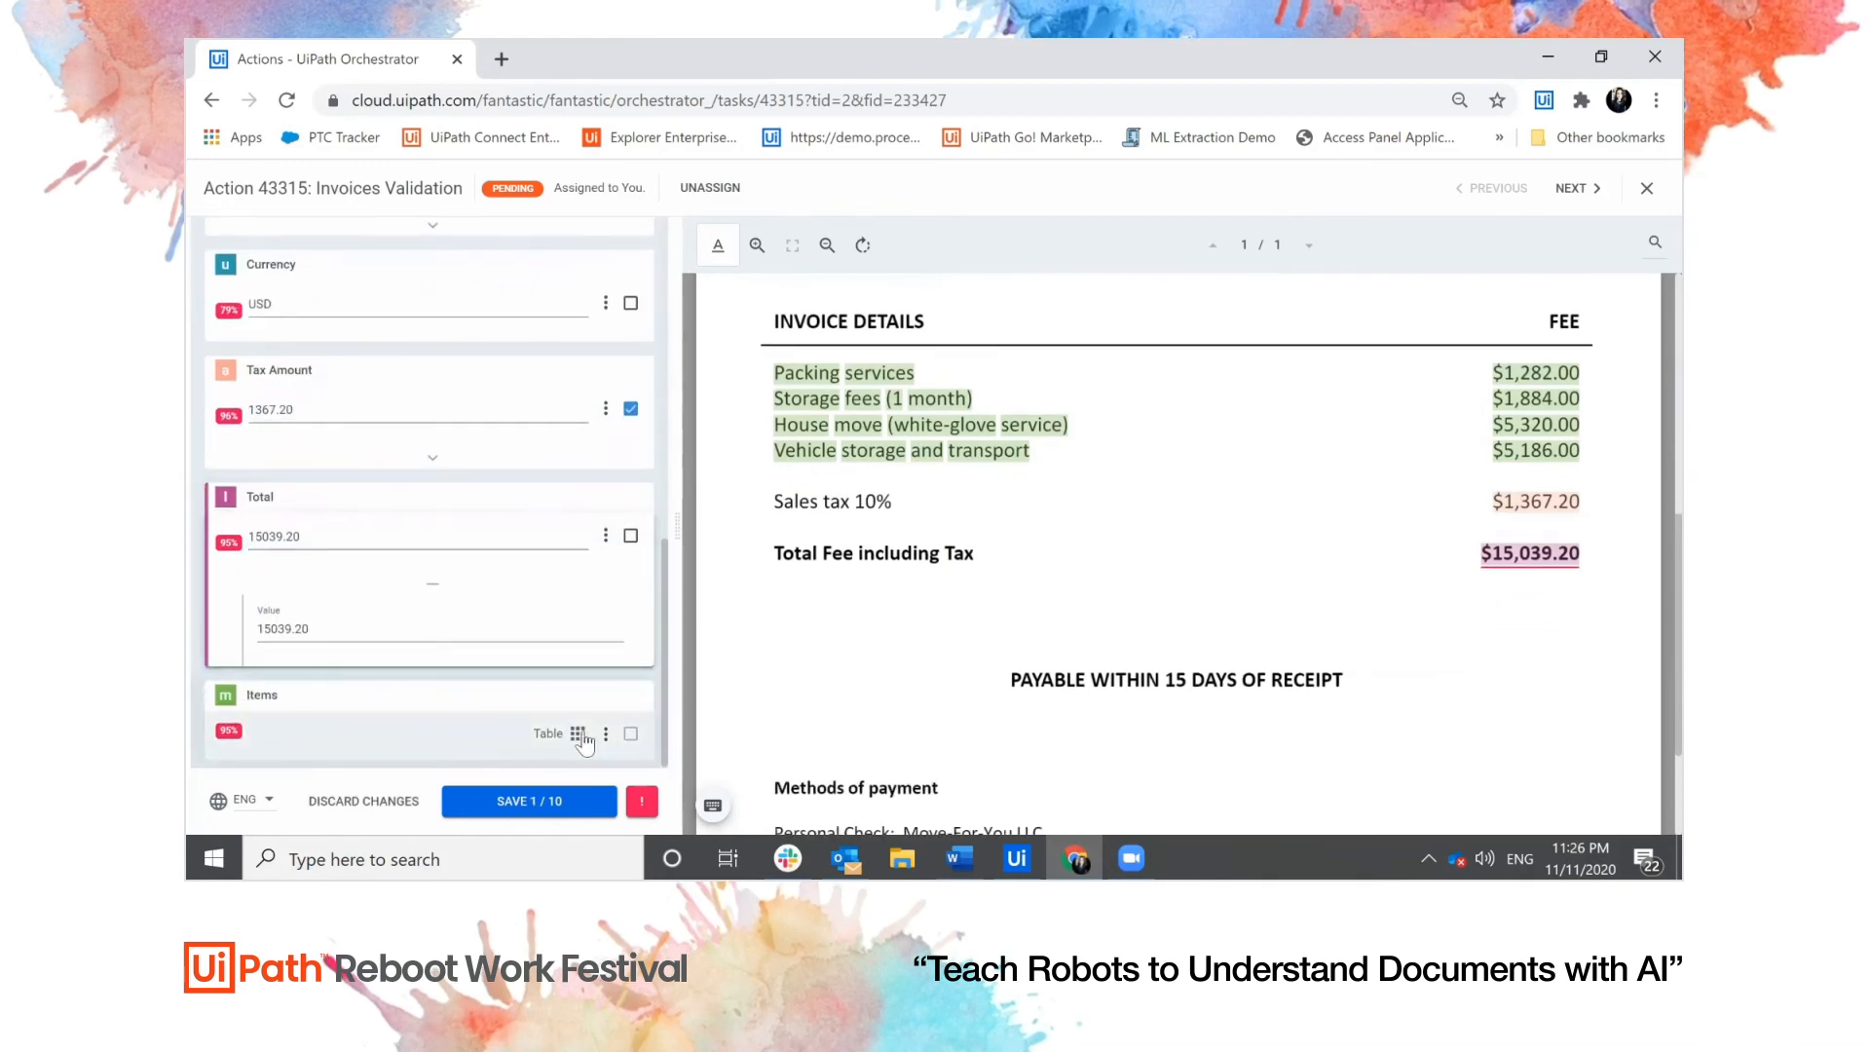
left_click(573, 733)
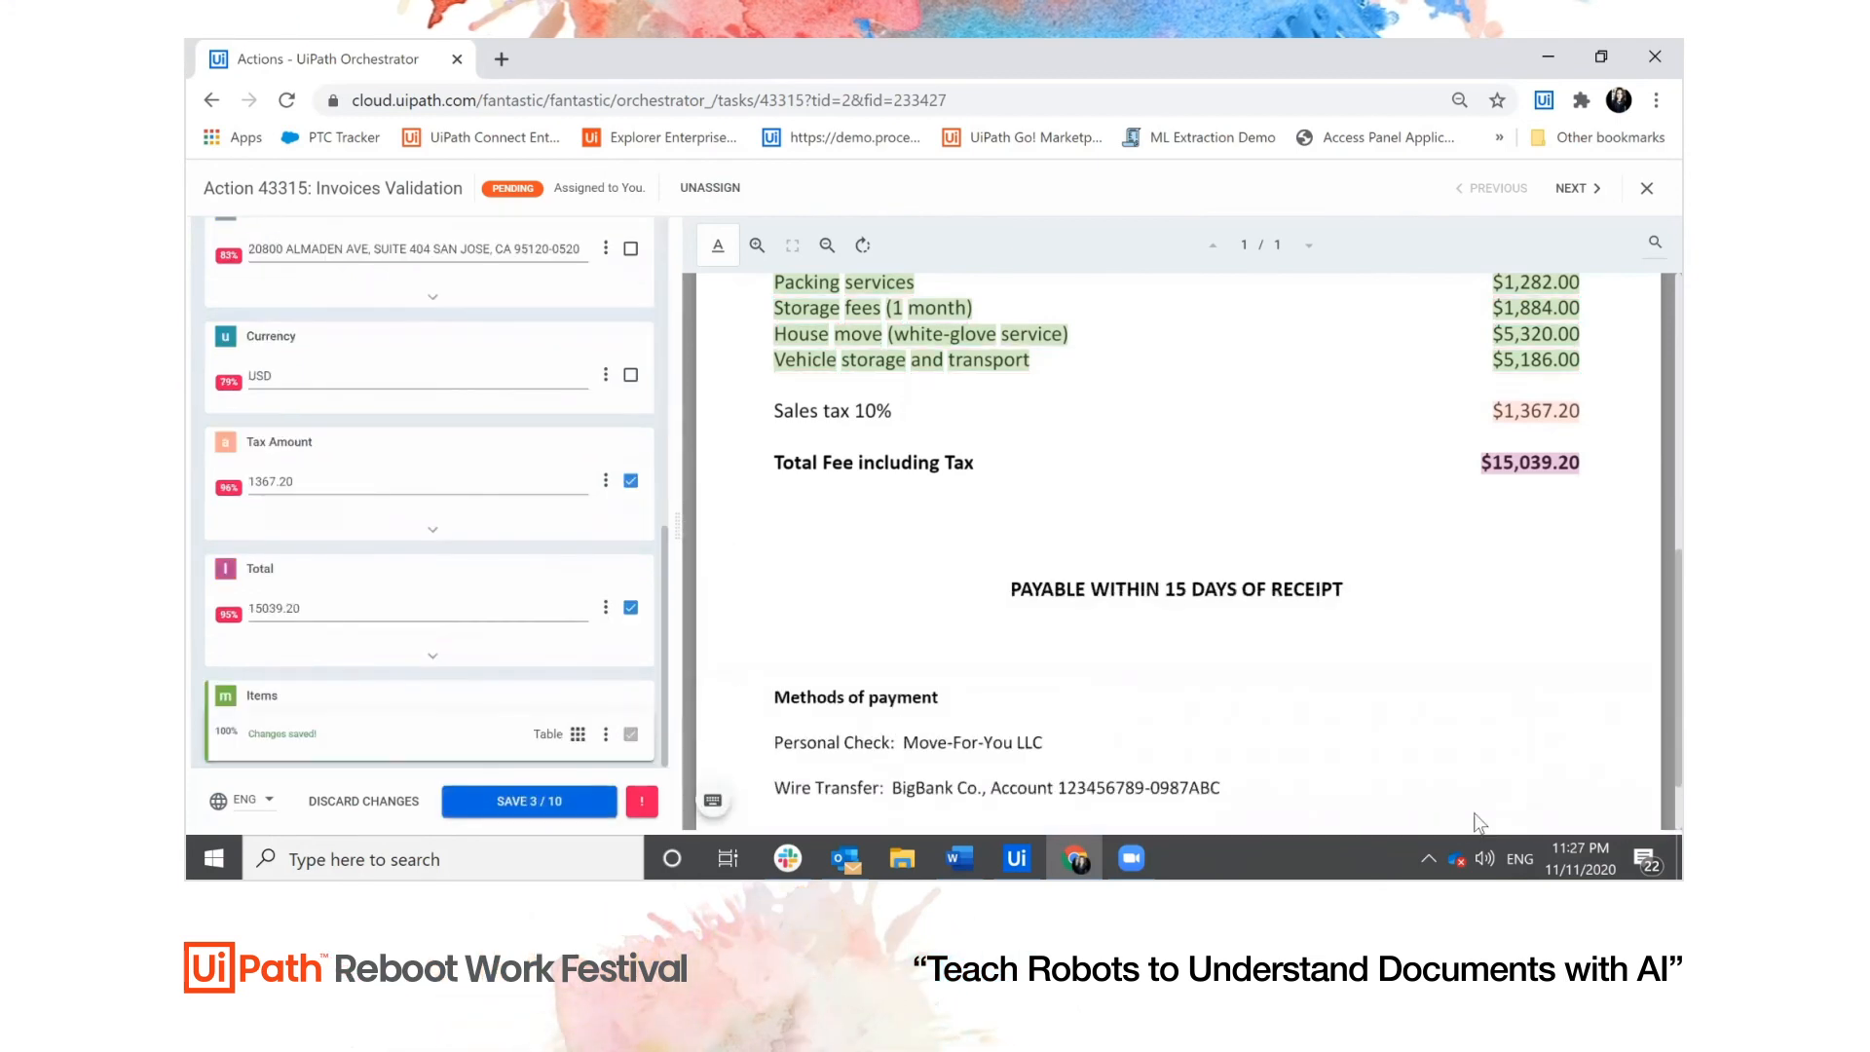
left_click(527, 801)
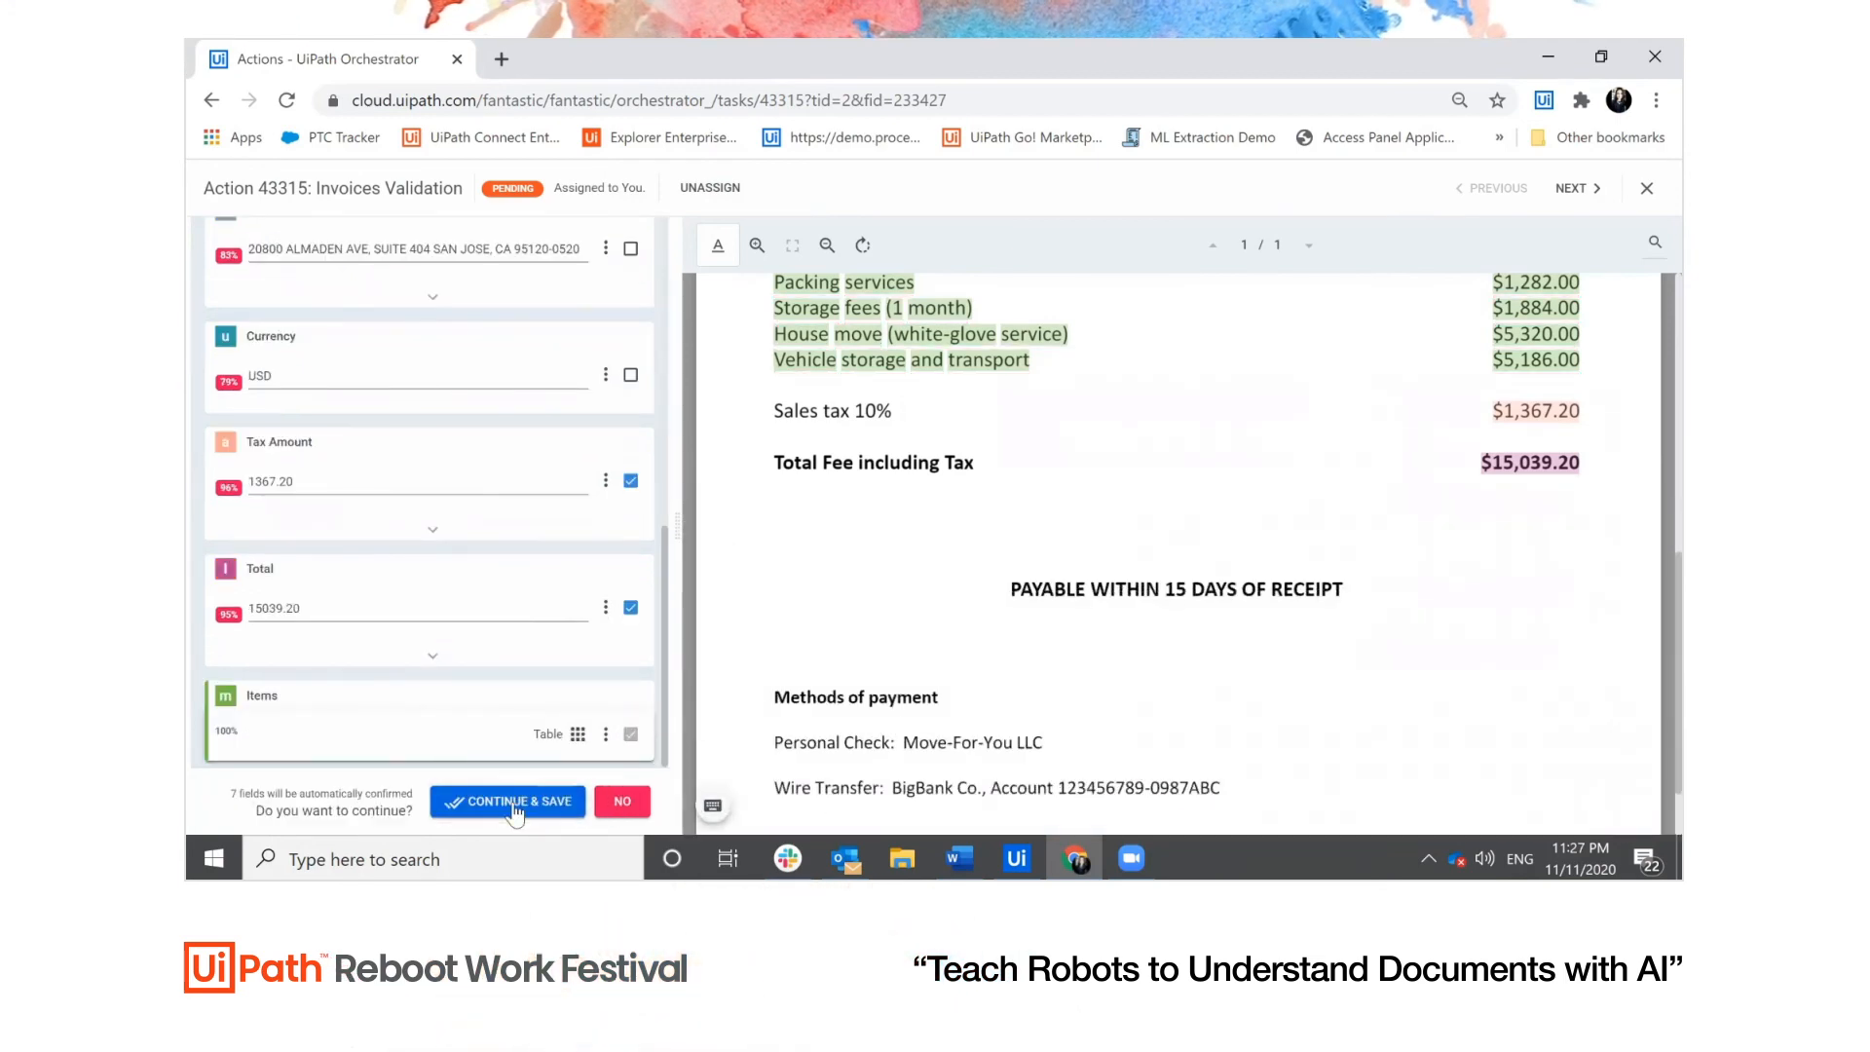
left_click(505, 801)
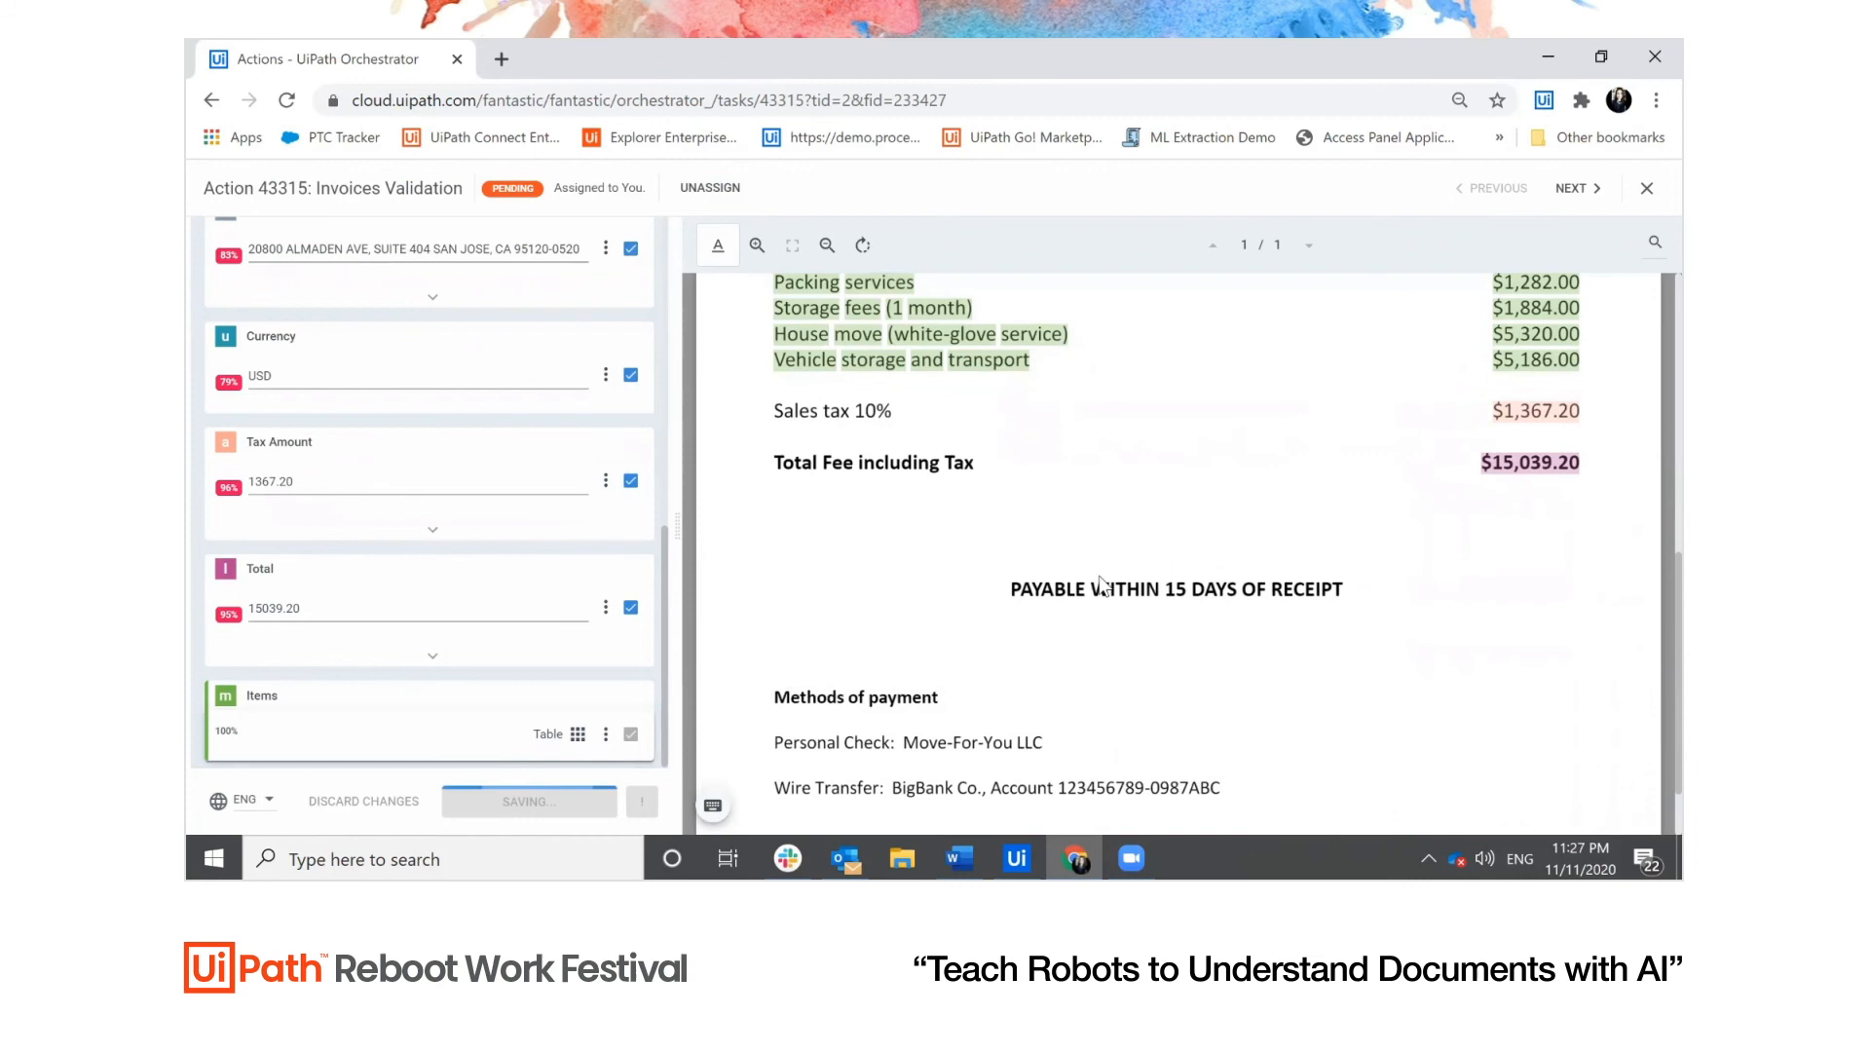